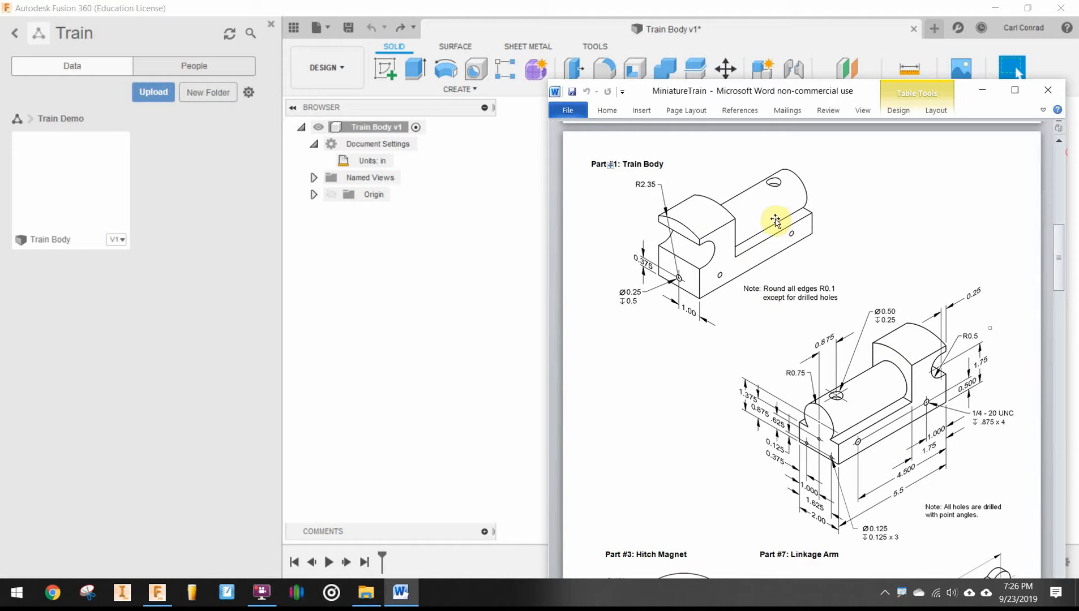
mouse_move(822, 441)
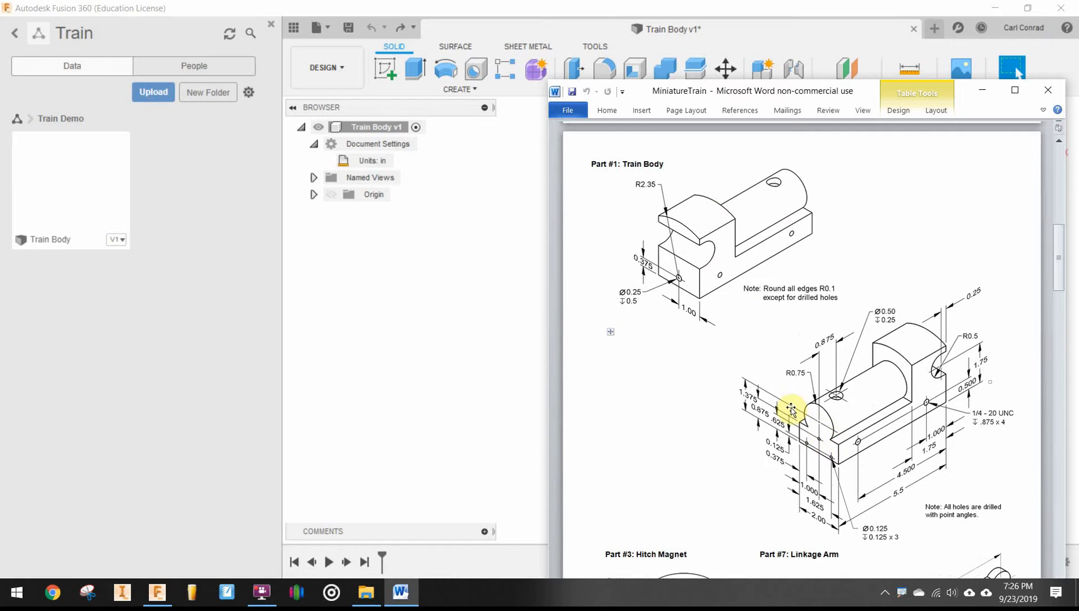
mouse_move(685, 283)
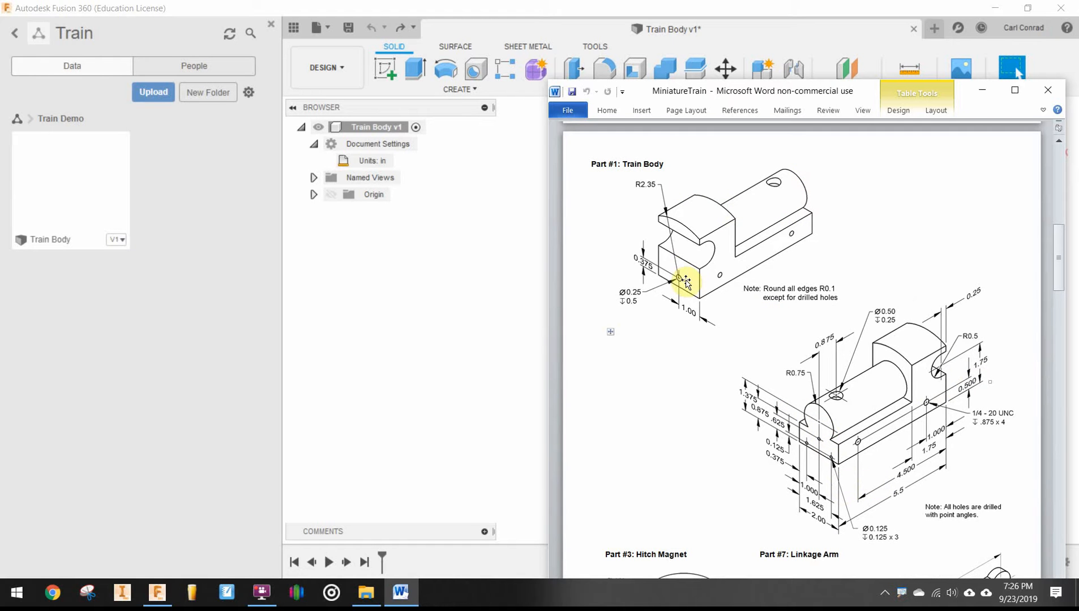
Scroll the MiniatureTrain document to study the Part #1 Train Body drawing
scroll(down, 3)
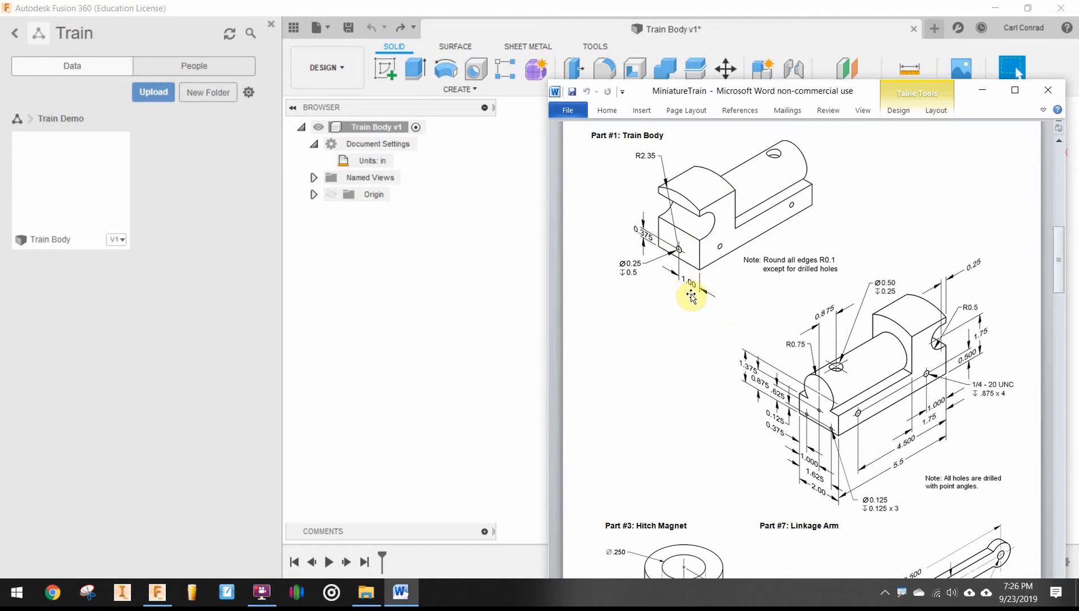
mouse_move(722, 248)
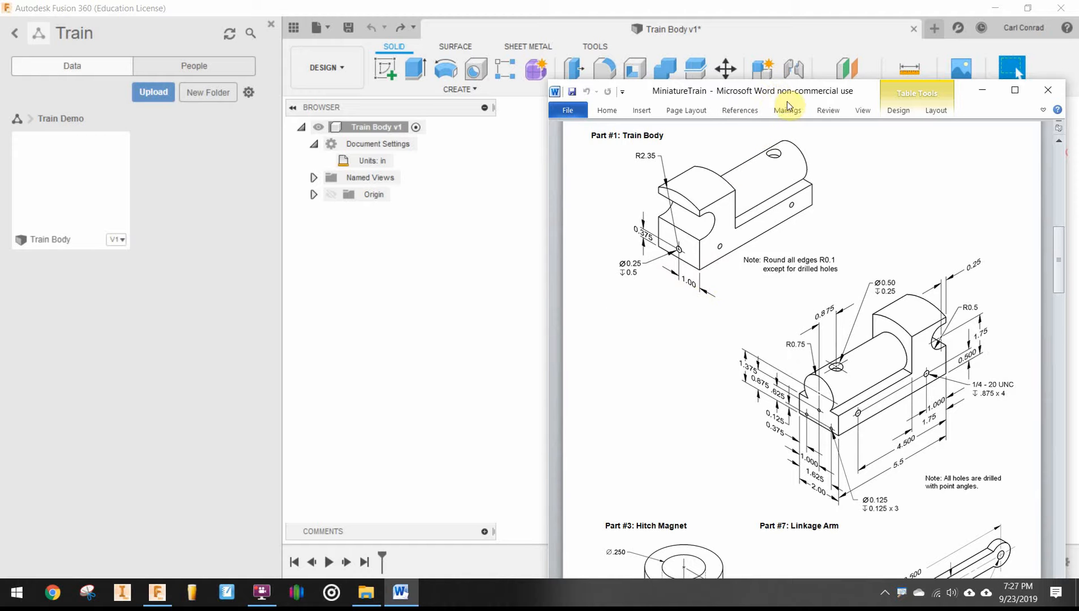
mouse_move(792, 294)
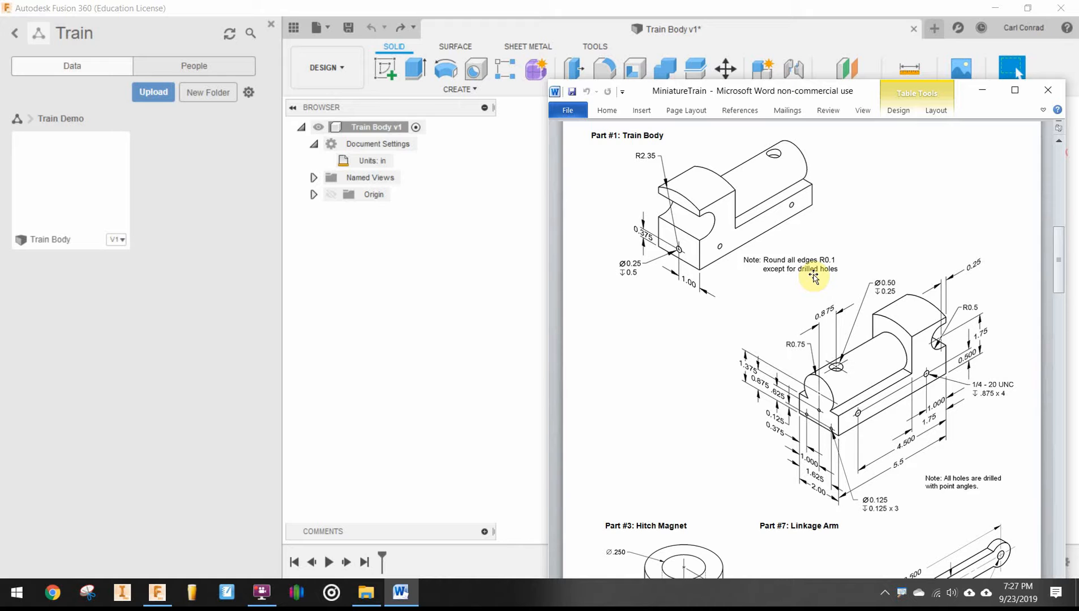
mouse_move(890, 202)
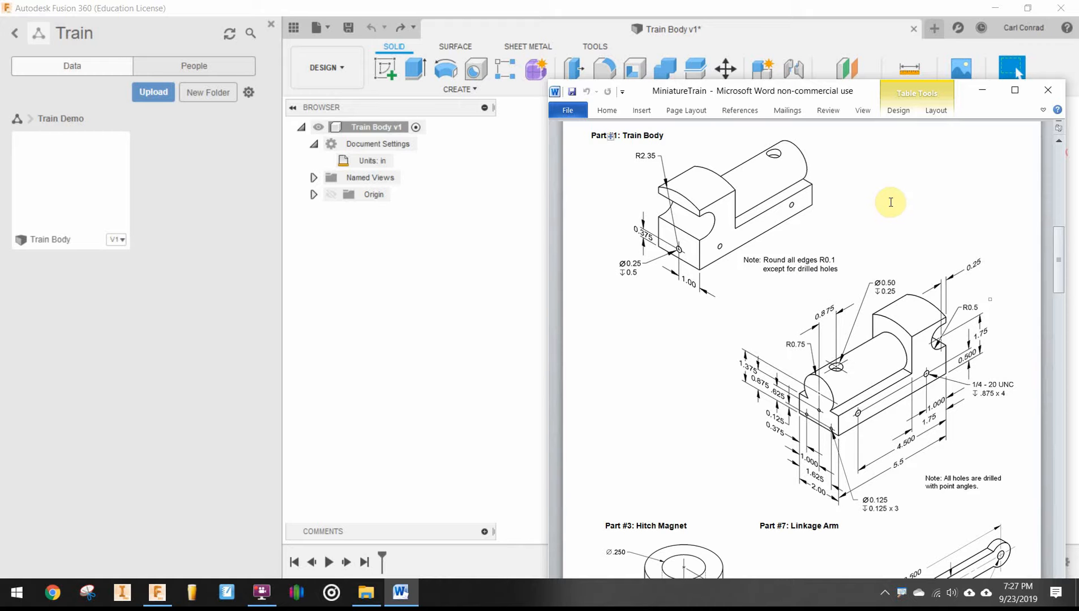
mouse_move(891, 203)
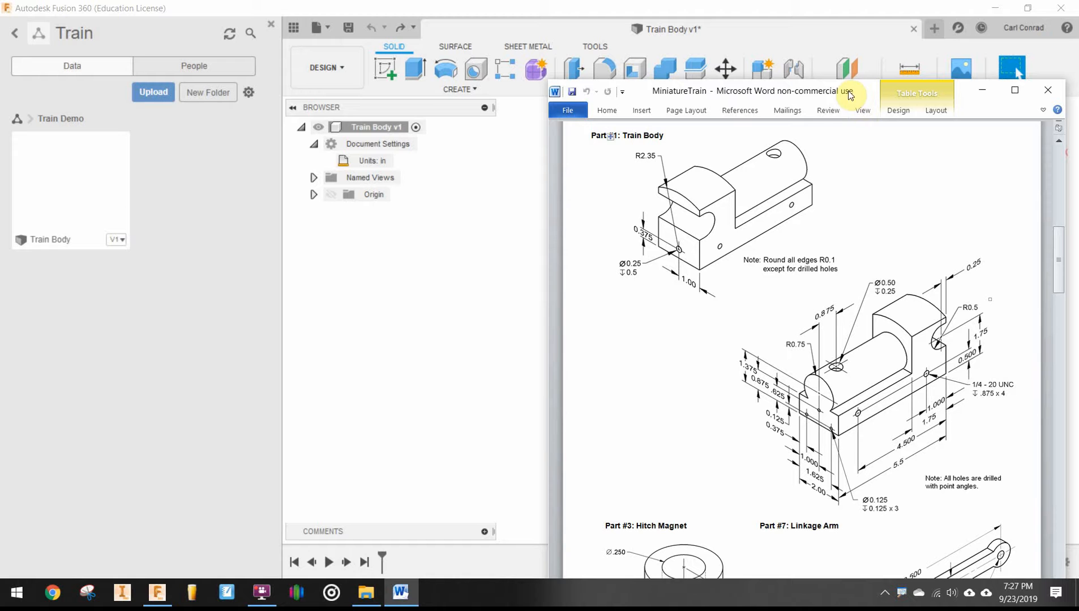
mouse_move(829, 201)
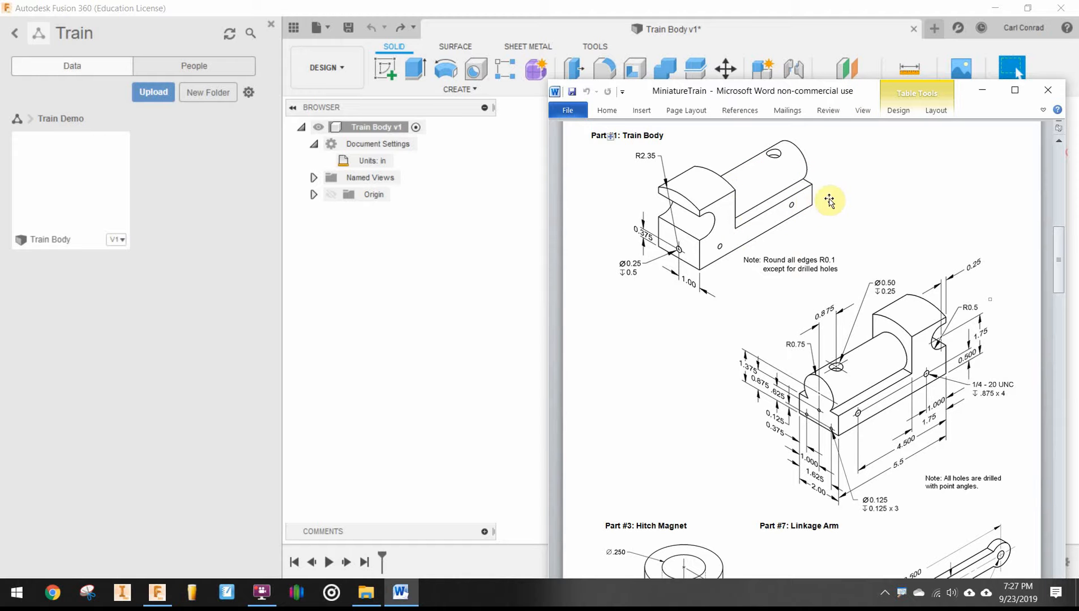
mouse_move(876, 114)
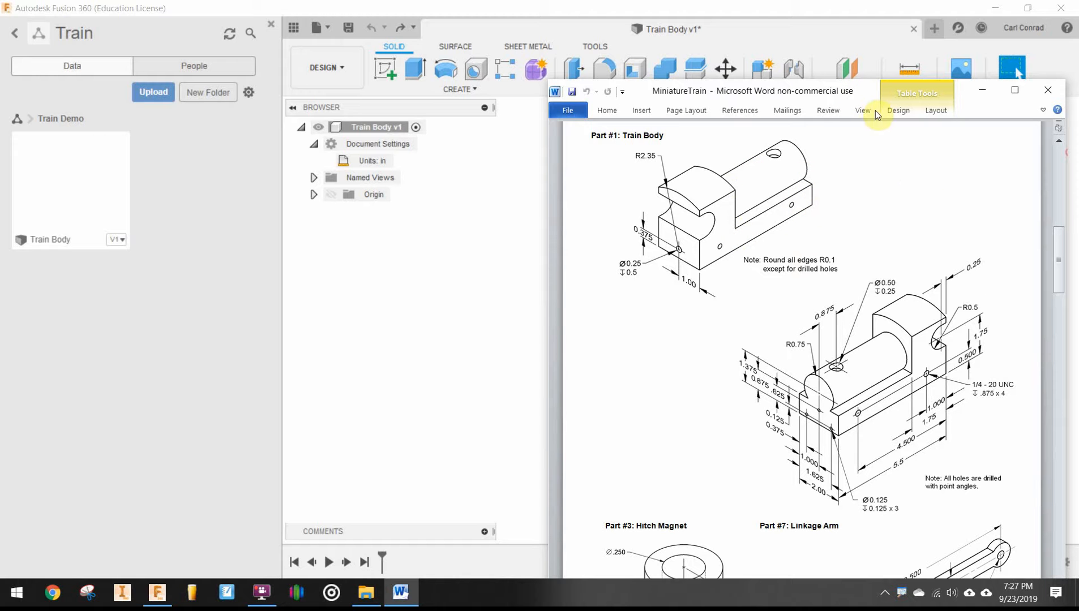
mouse_move(867, 94)
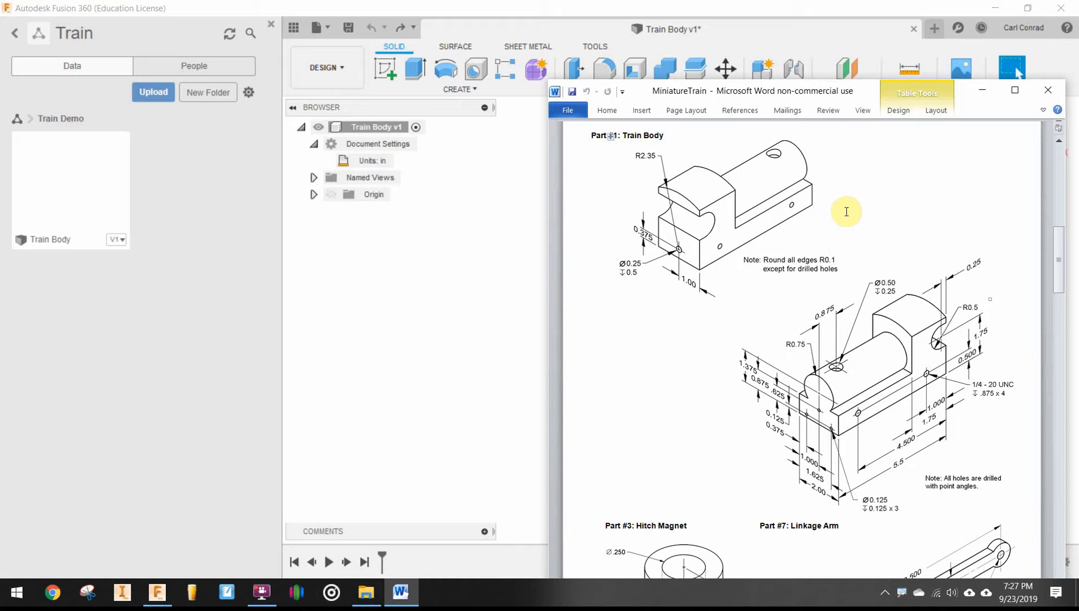
mouse_move(853, 210)
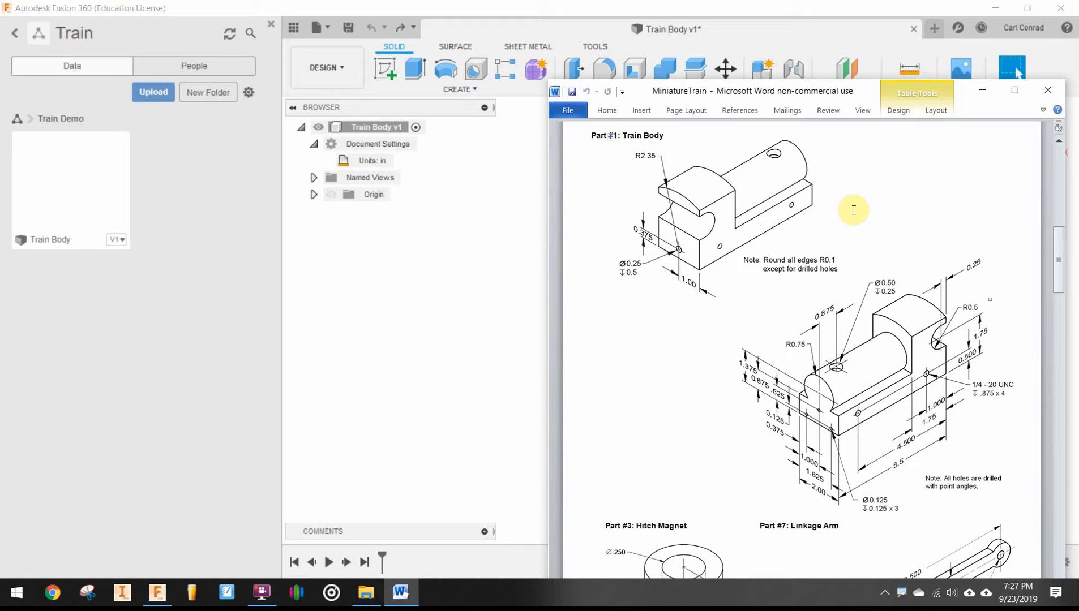
mouse_move(869, 102)
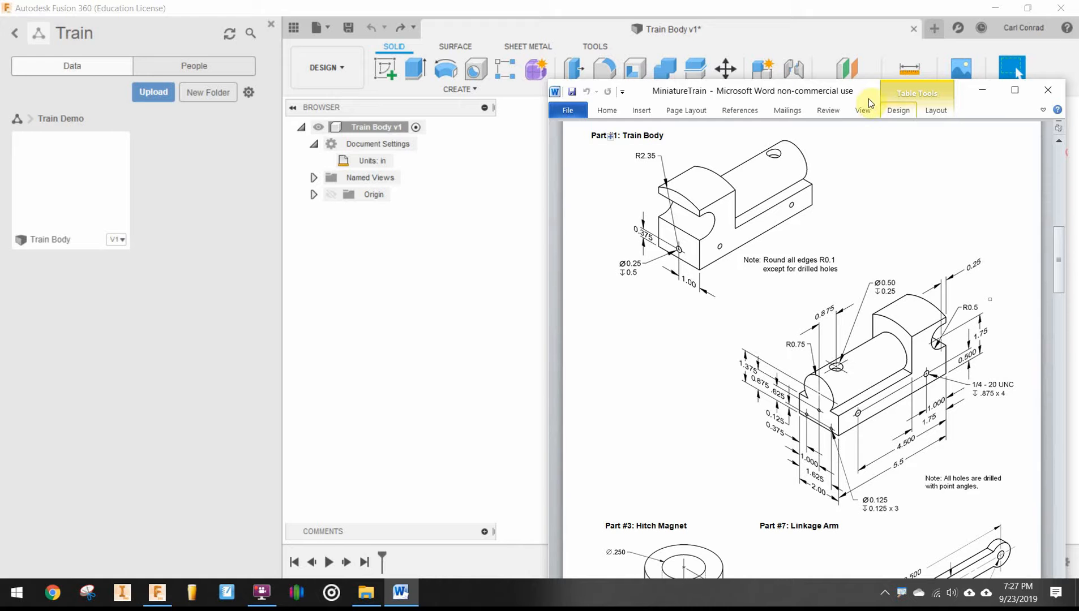
mouse_move(830, 130)
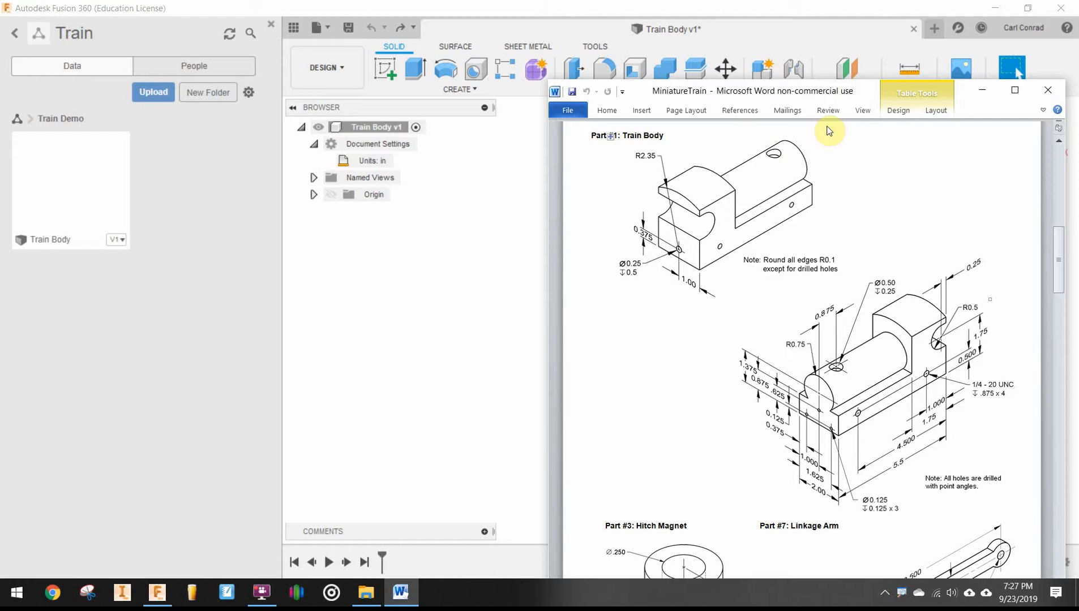
mouse_move(823, 95)
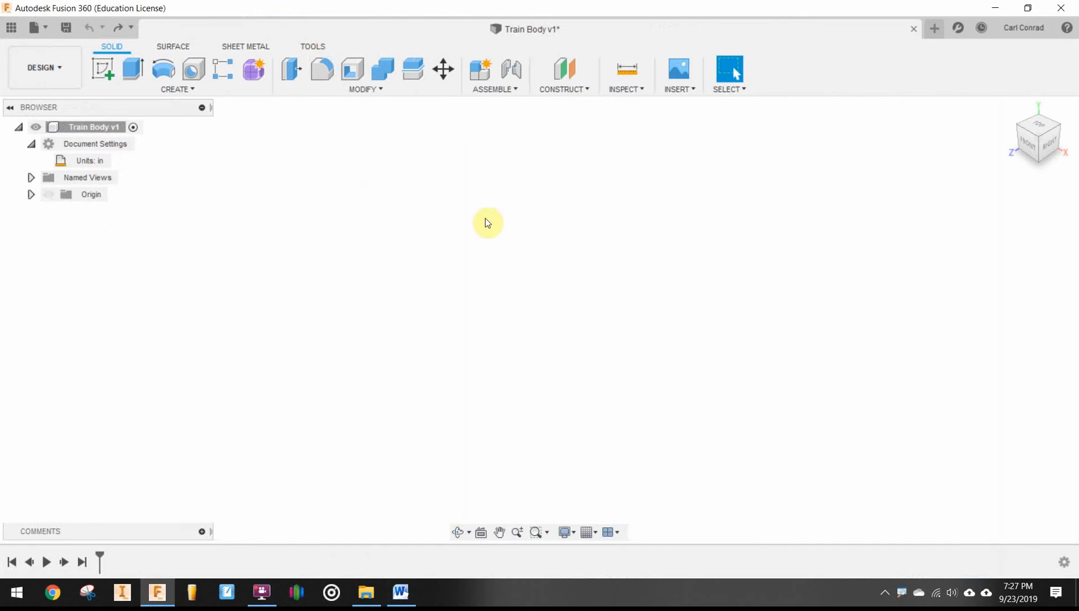
Sketch a 2.00 by 0.875 in rectangle from the origin on the front plane
click(399, 593)
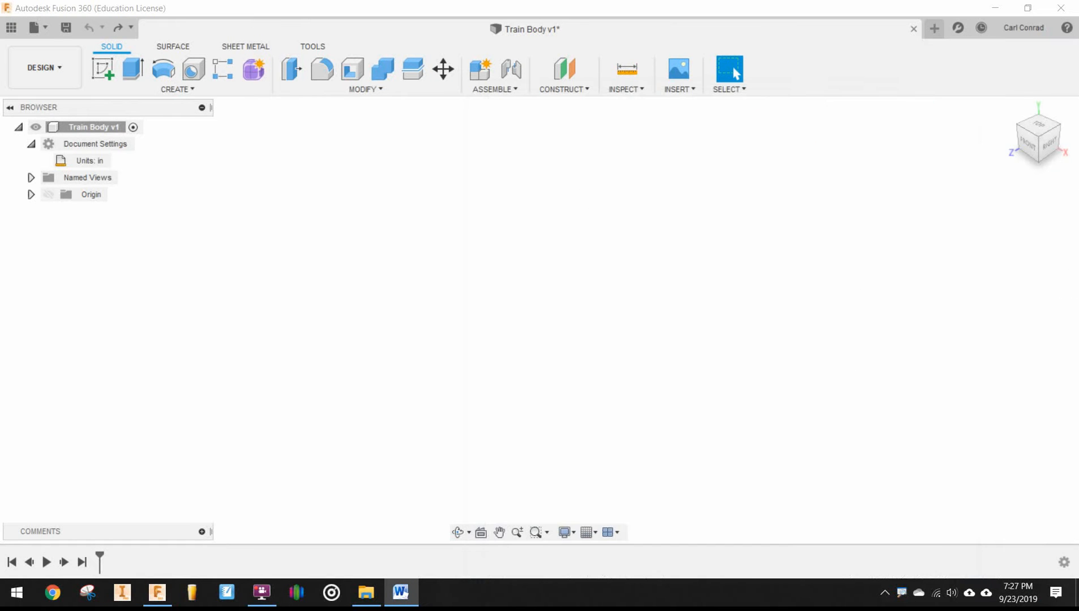
mouse_move(876, 233)
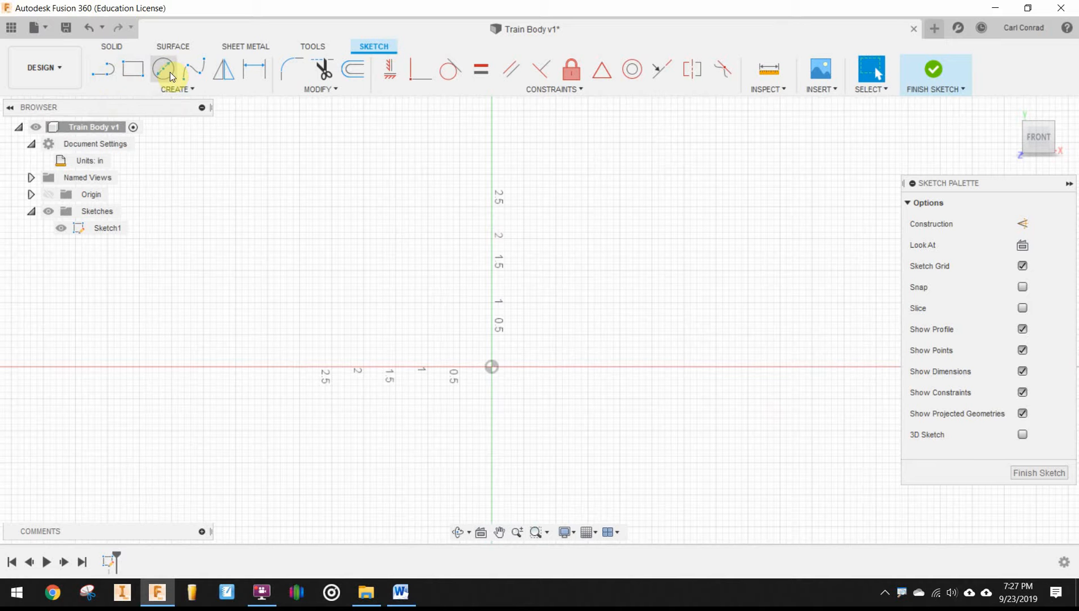
mouse_move(146, 67)
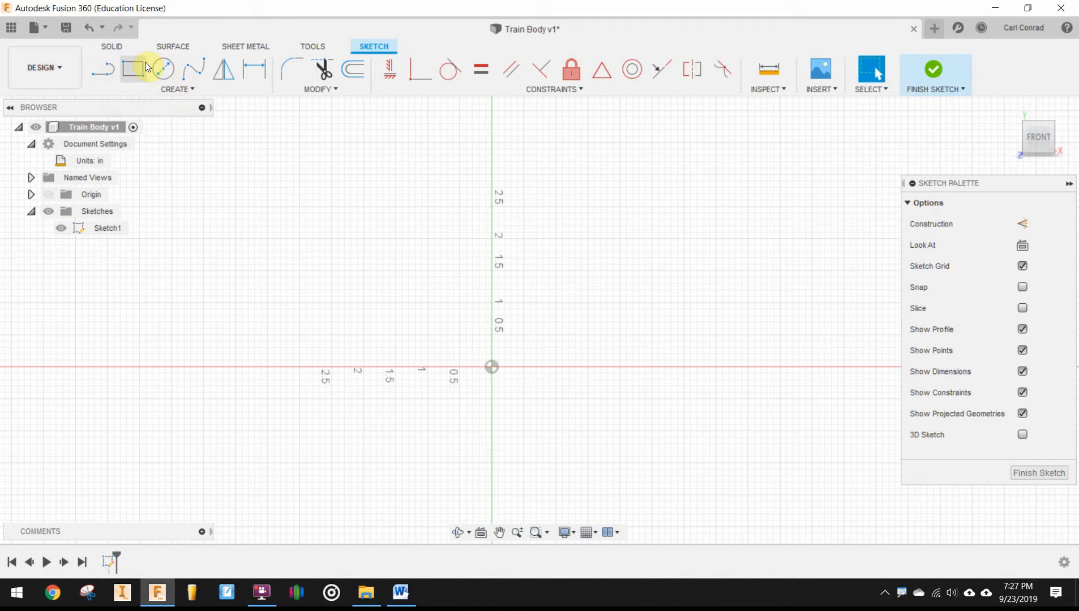
click(132, 70)
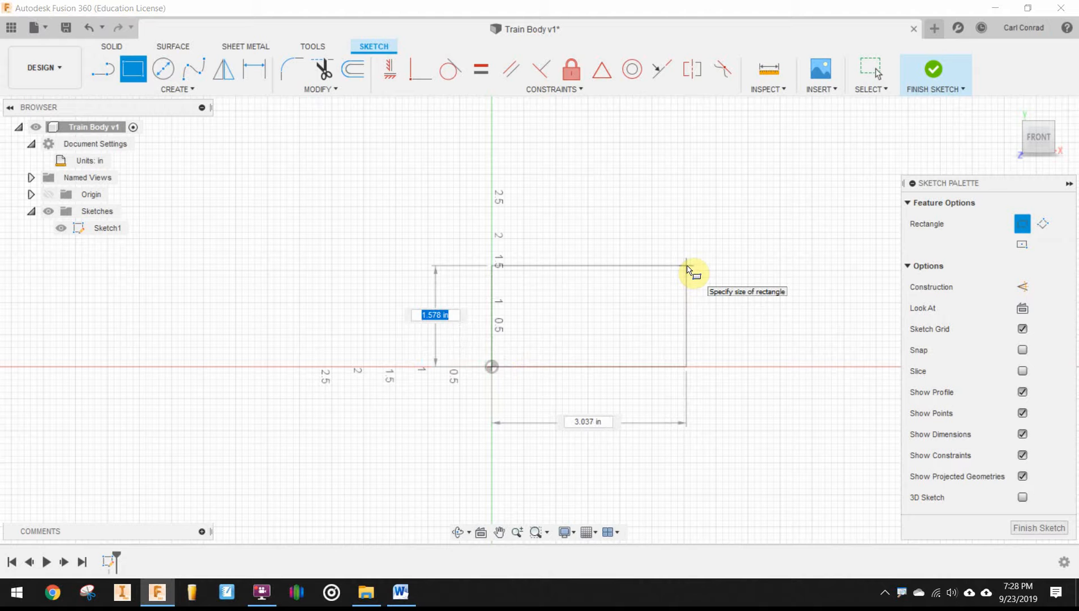
text(.875)
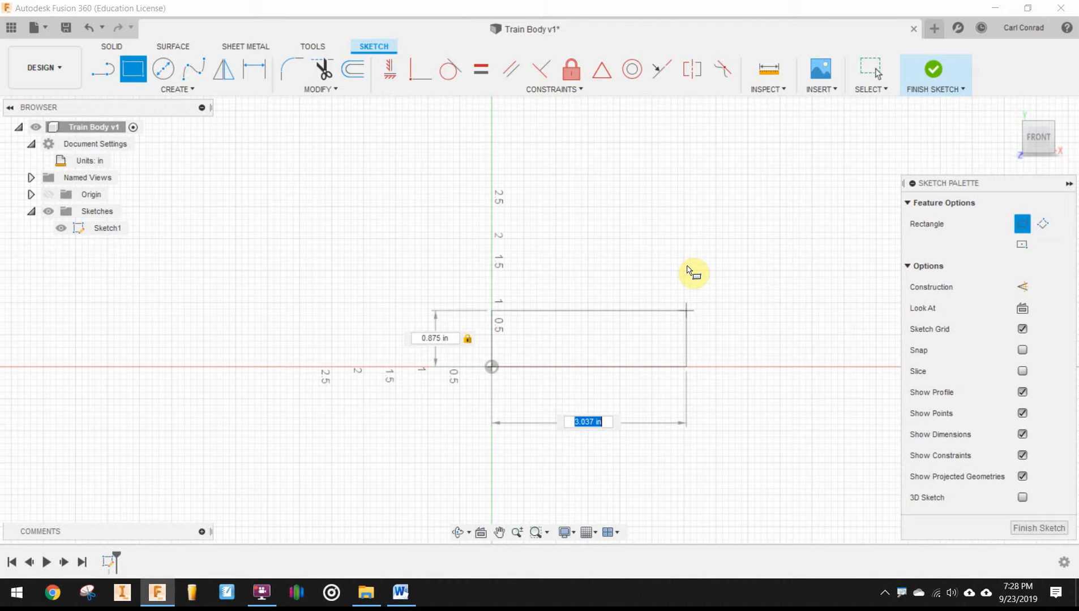
text(2)
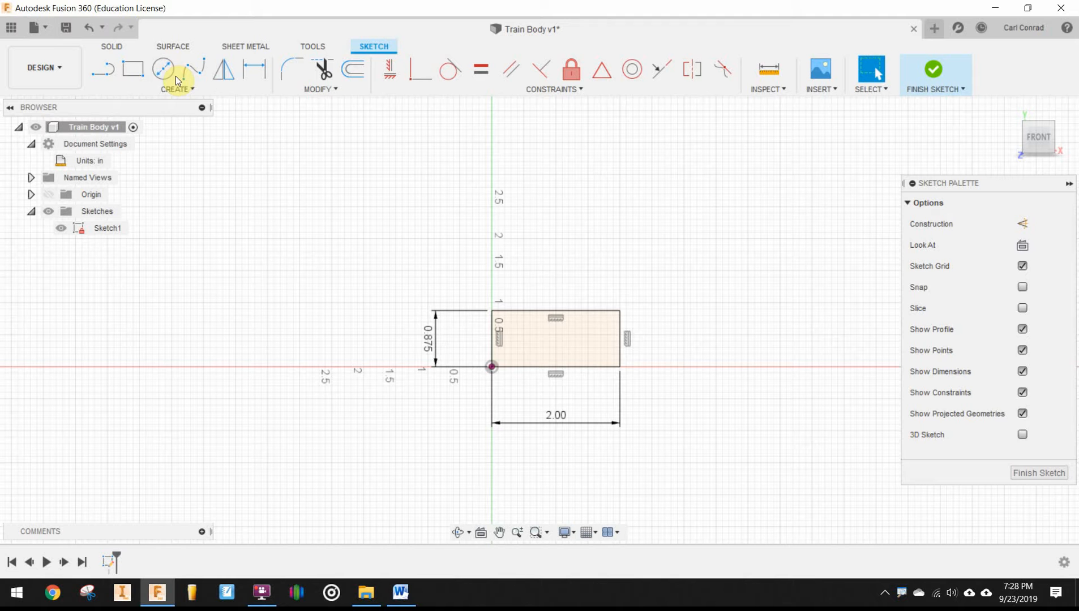
Draw a 1.50 in circle and dimension its centre 1.375 in up
click(163, 69)
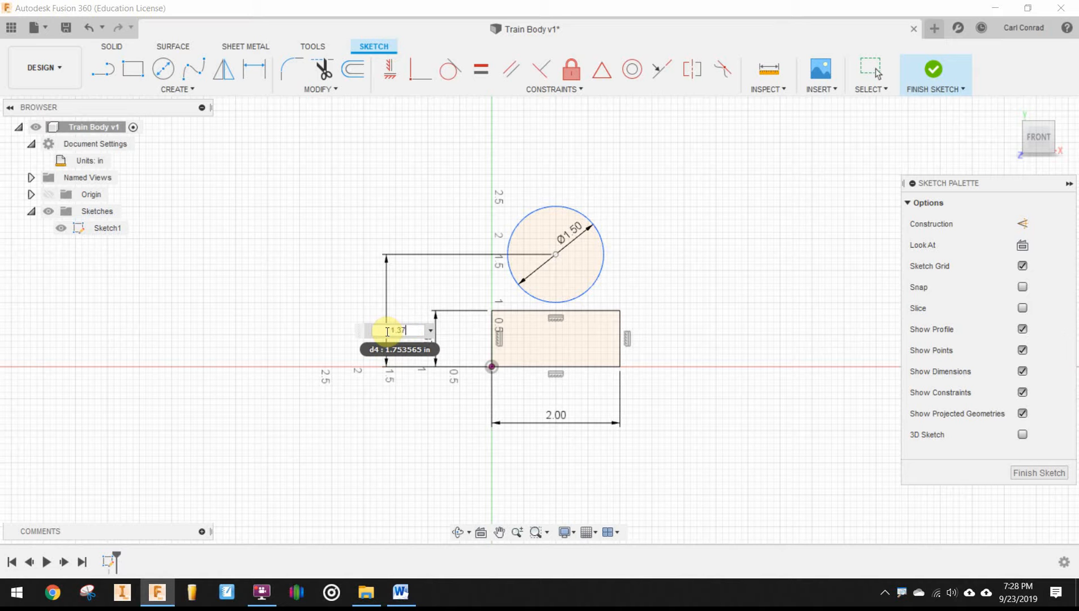
text(1.375)
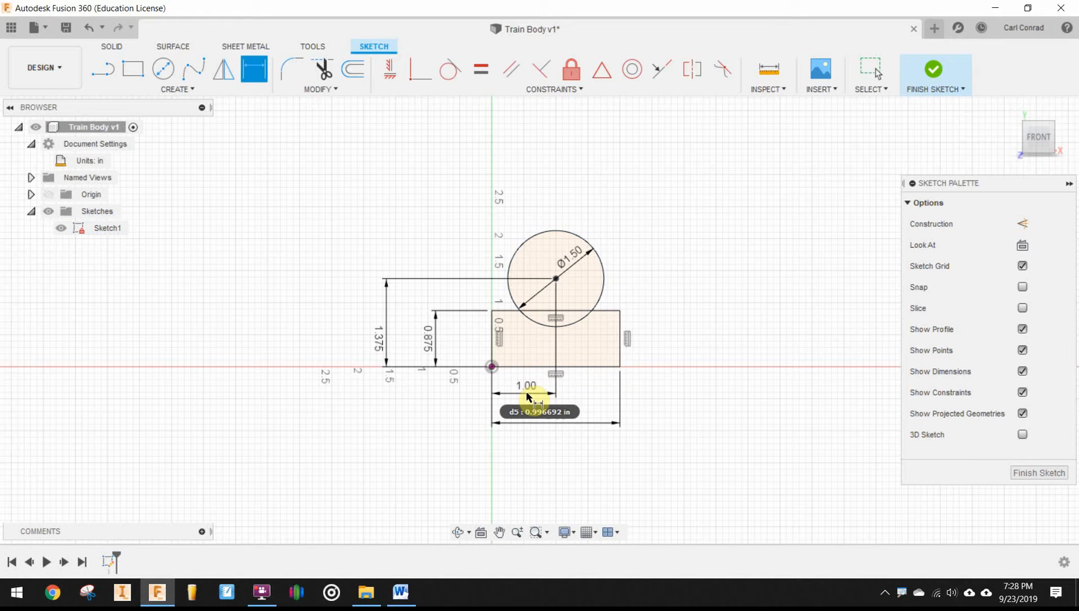
mouse_move(682, 416)
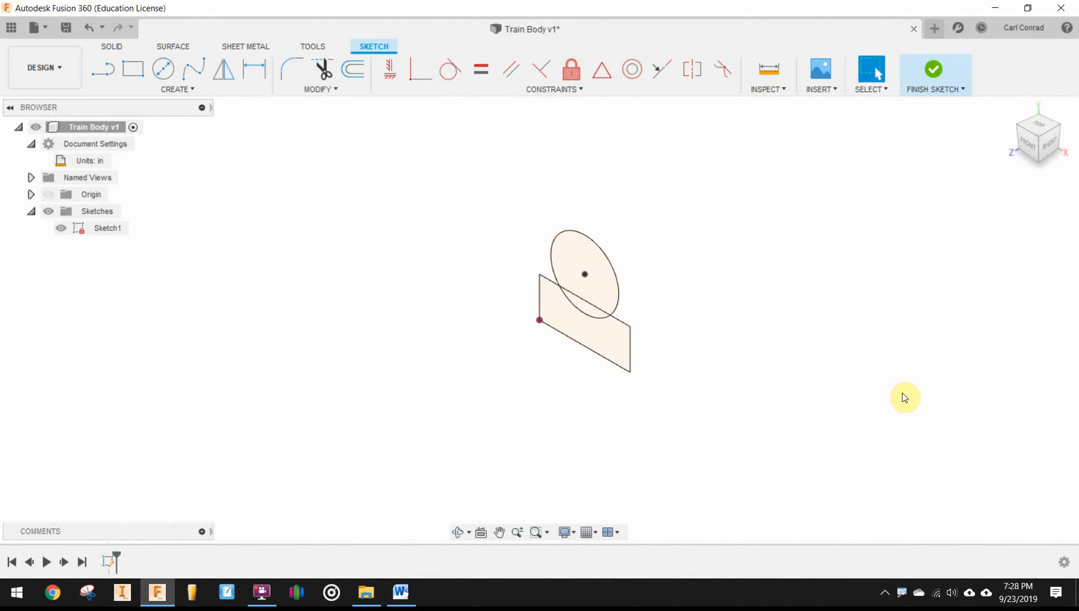
Extrude the rectangle and circle profiles 3.75 in into a new body
click(933, 69)
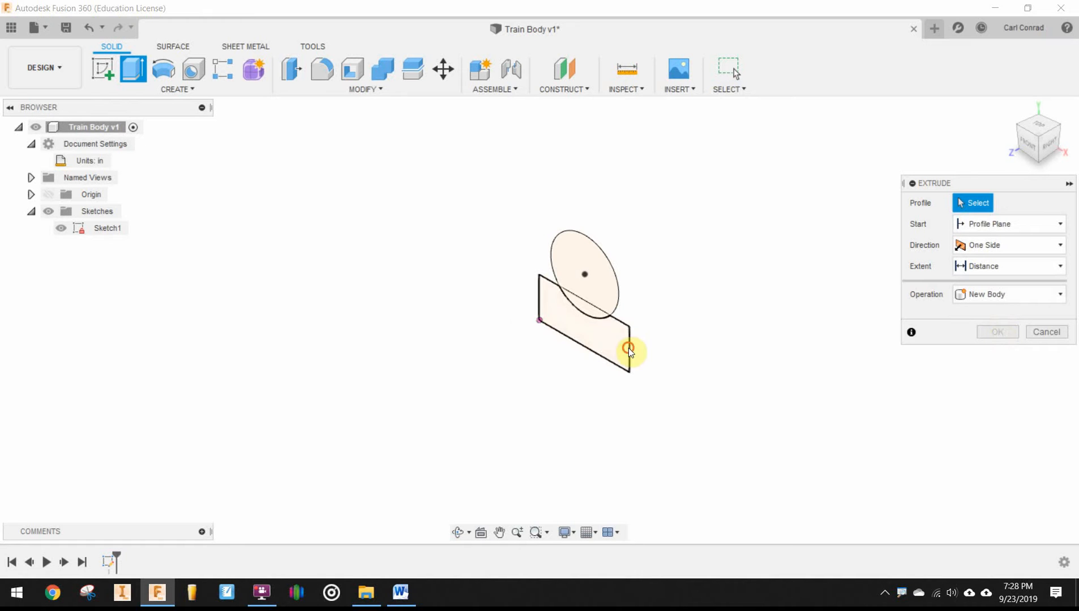
click(601, 288)
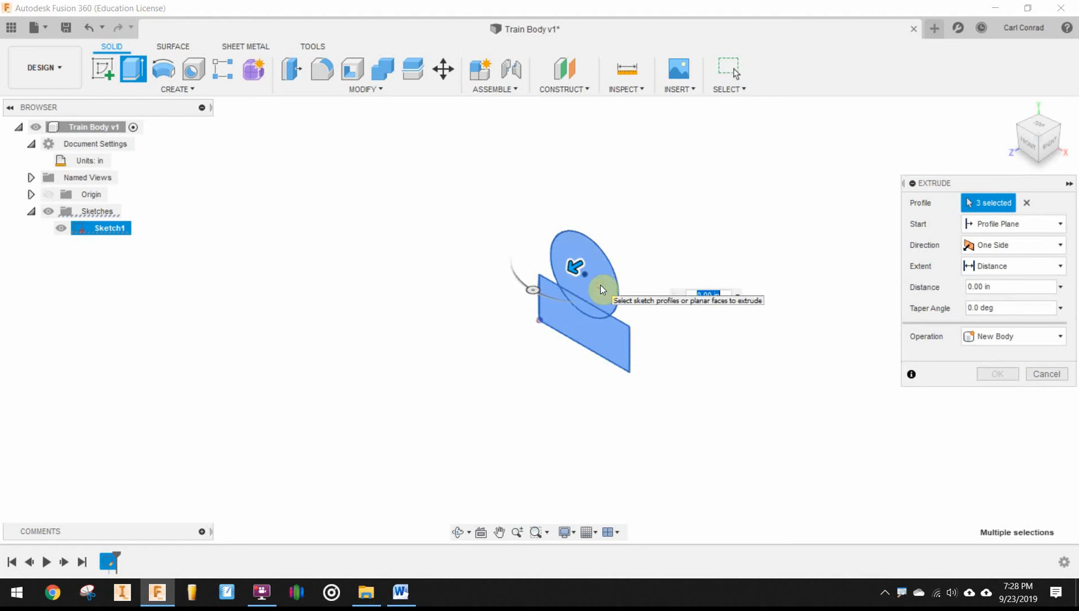
text(3.75)
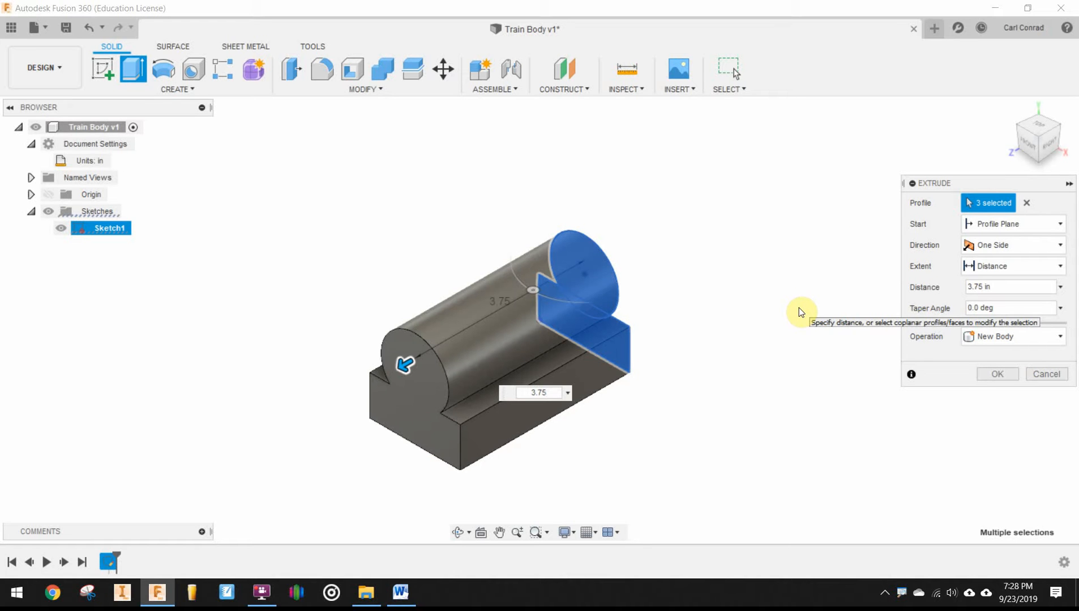
click(997, 375)
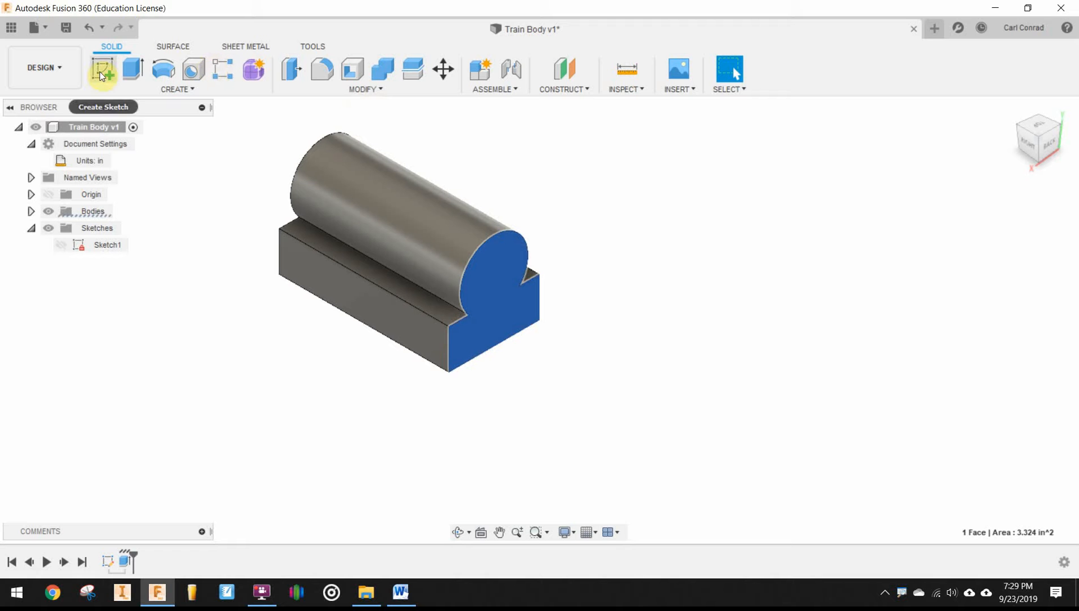
On the end face, sketch upright cab sides and a 2.35 radius arc
click(104, 67)
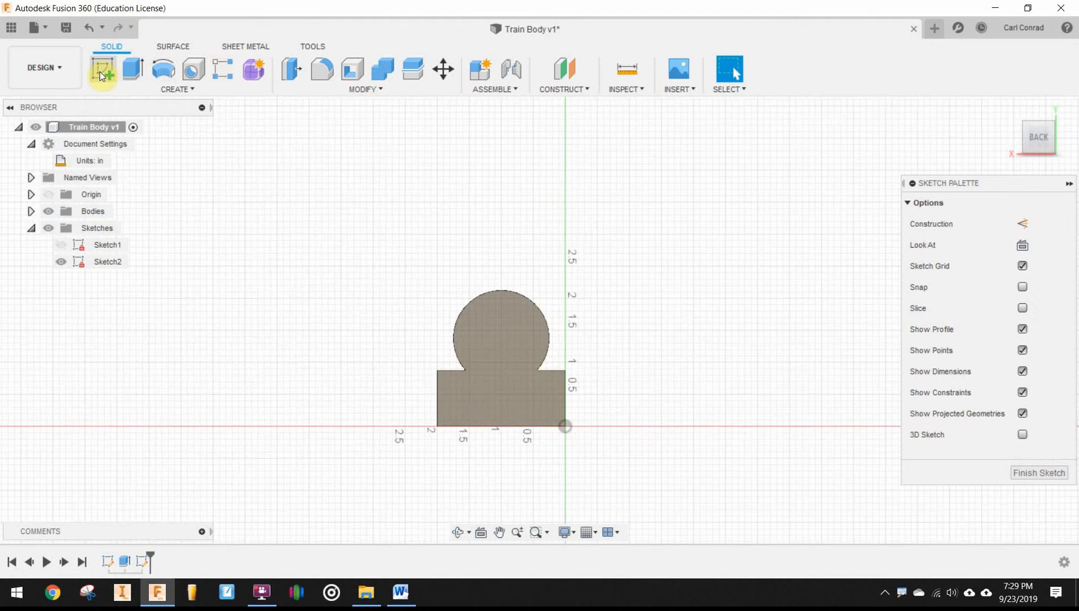
click(104, 67)
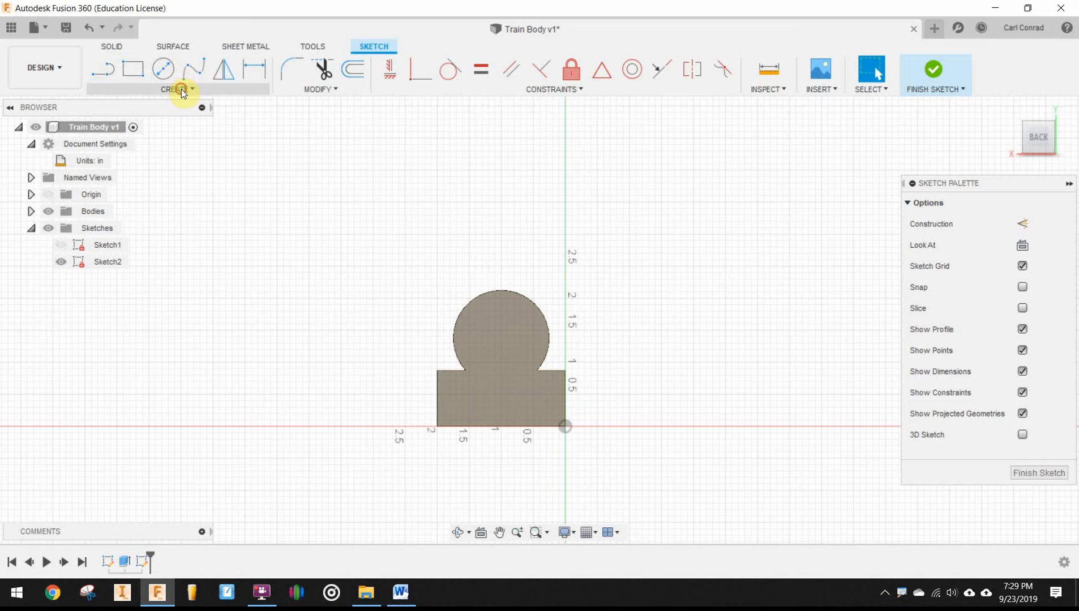
click(177, 89)
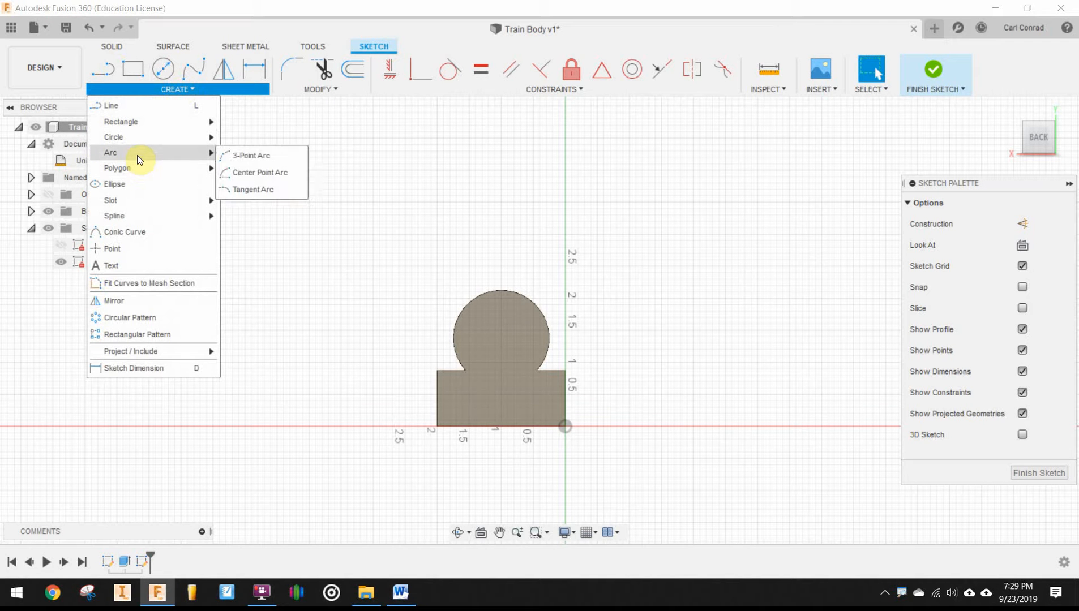
mouse_move(242, 176)
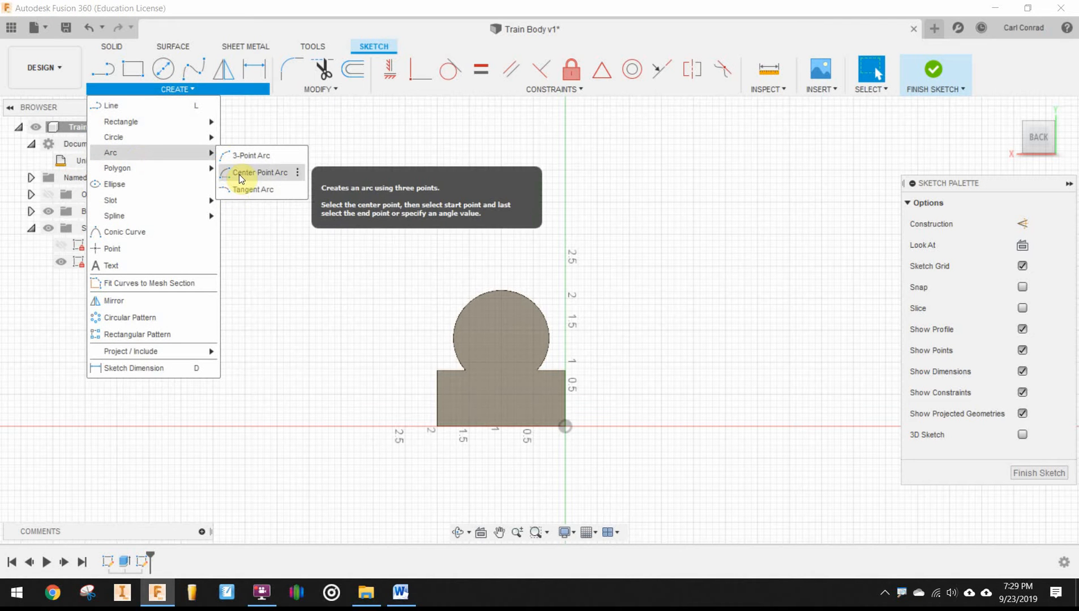
click(262, 172)
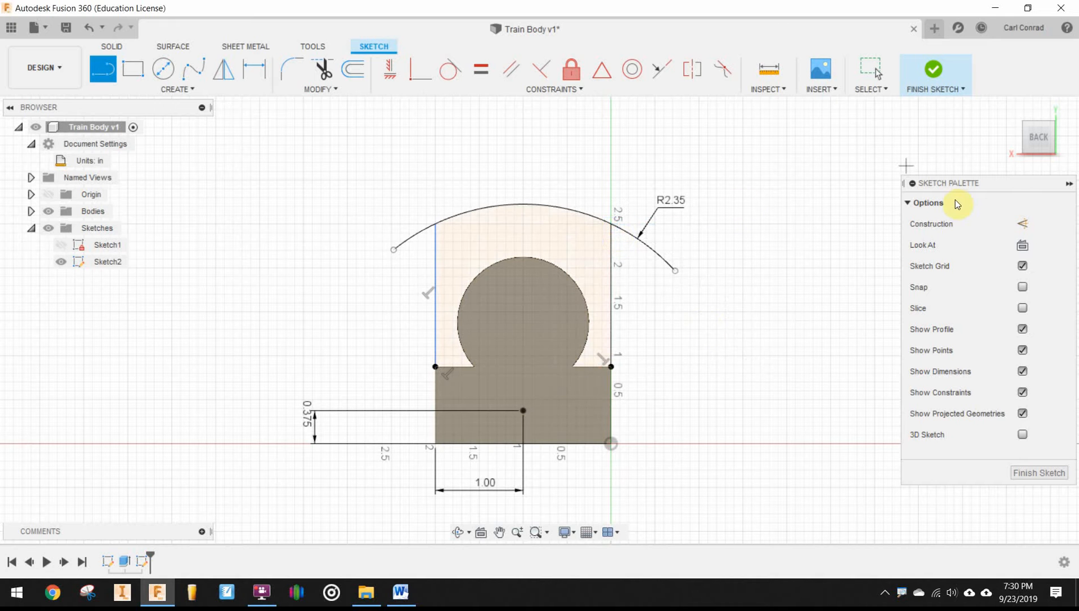
Trim the arc ends overhanging the vertical cab lines
right_click(690, 189)
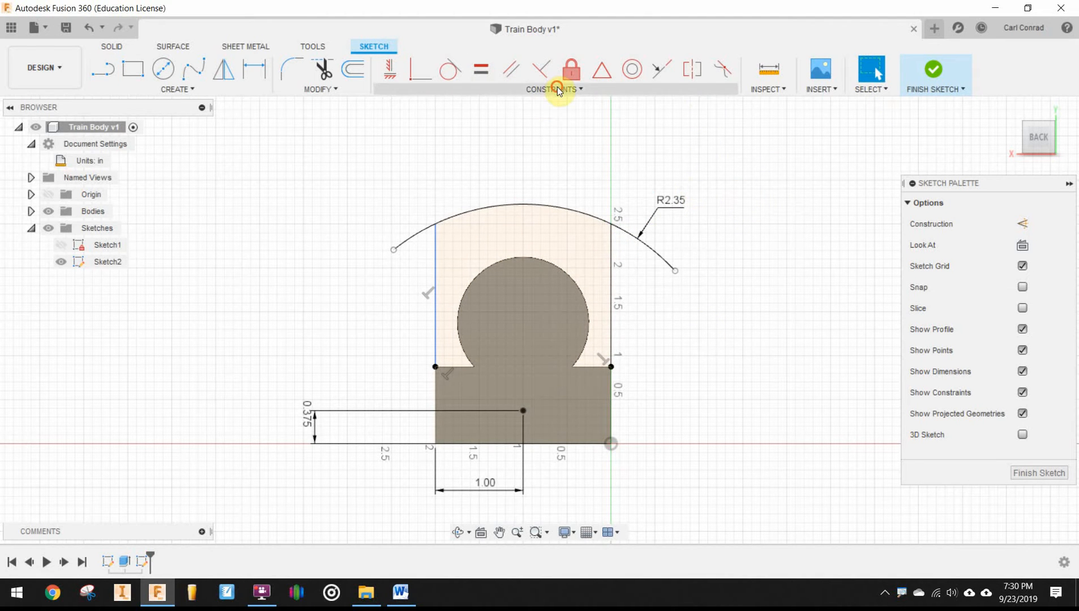
click(559, 88)
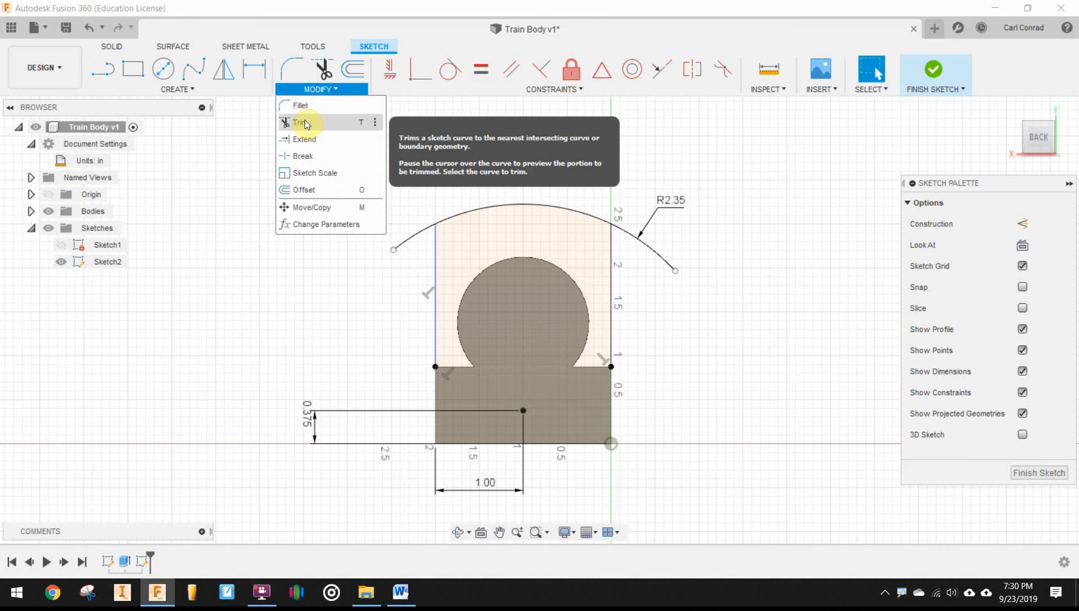
click(299, 122)
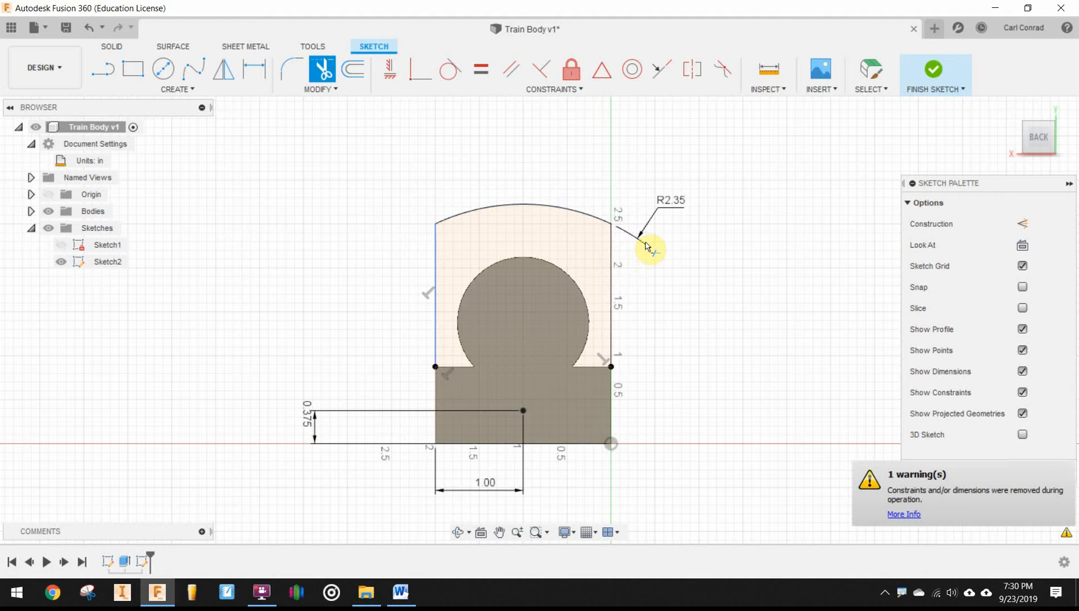
mouse_move(776, 337)
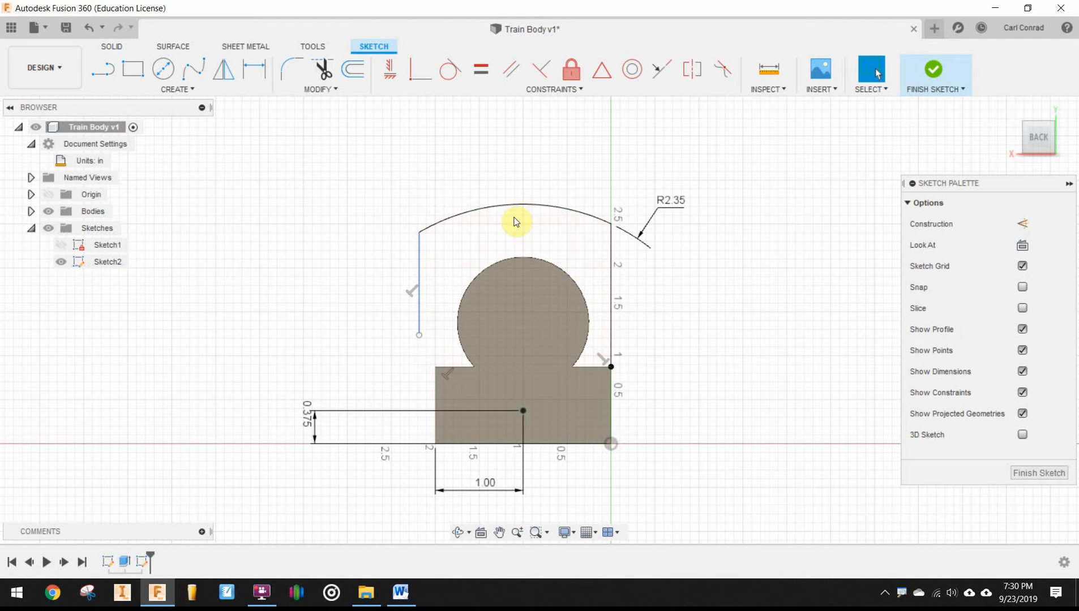
mouse_move(377, 81)
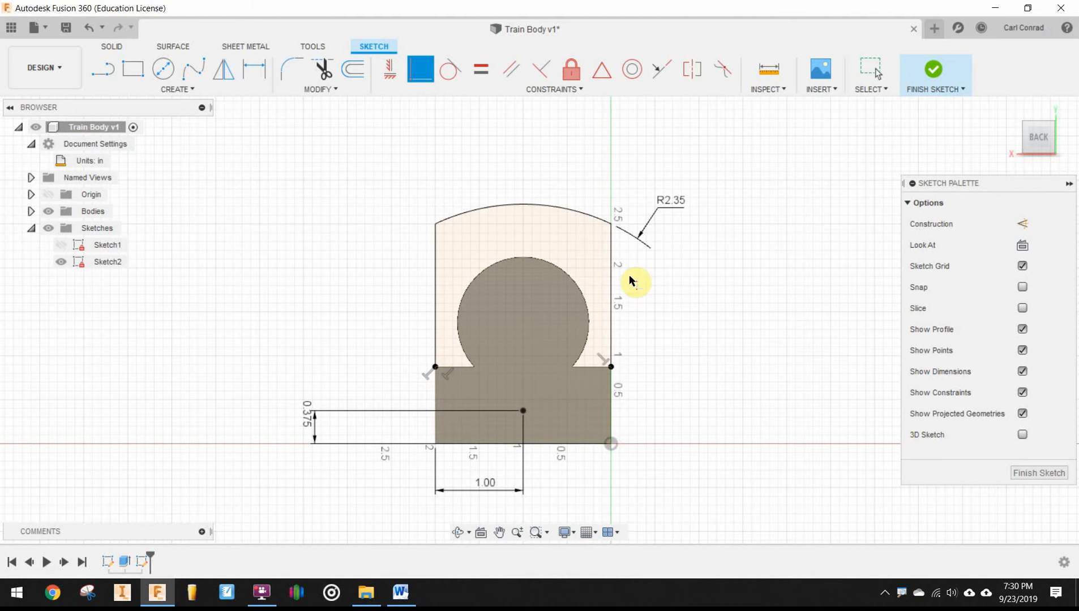
click(107, 262)
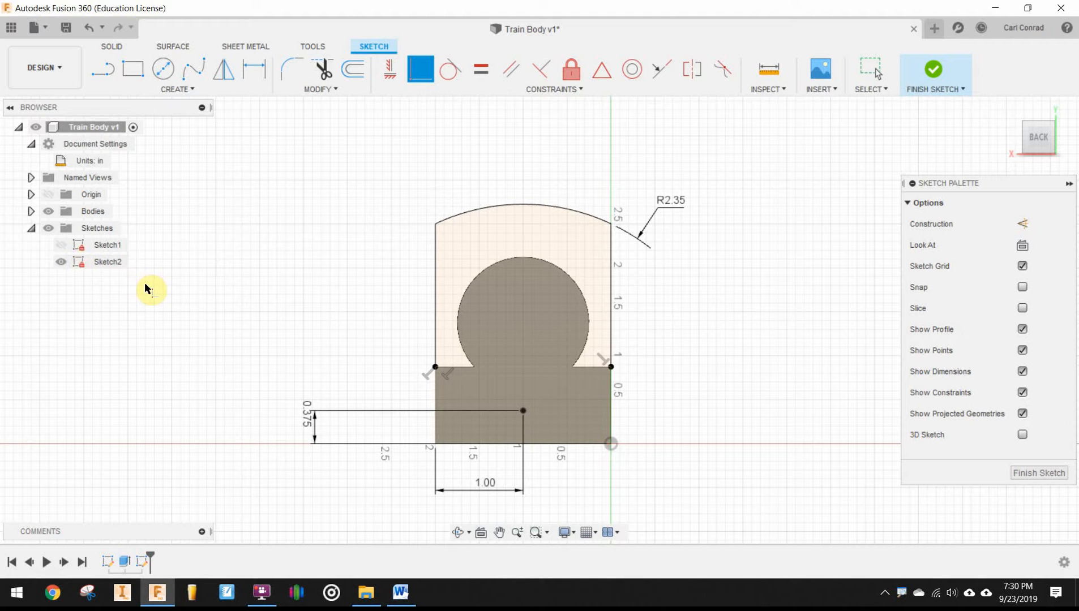
mouse_move(788, 276)
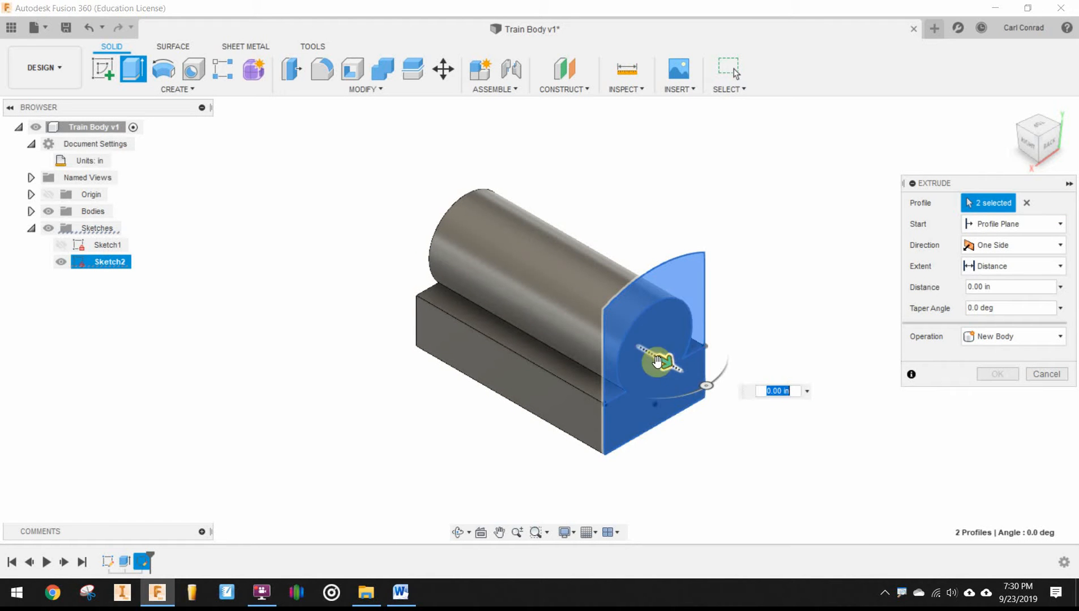
Extrude the cab profile 1.750 in, joined to the body
drag(658, 363, 753, 399)
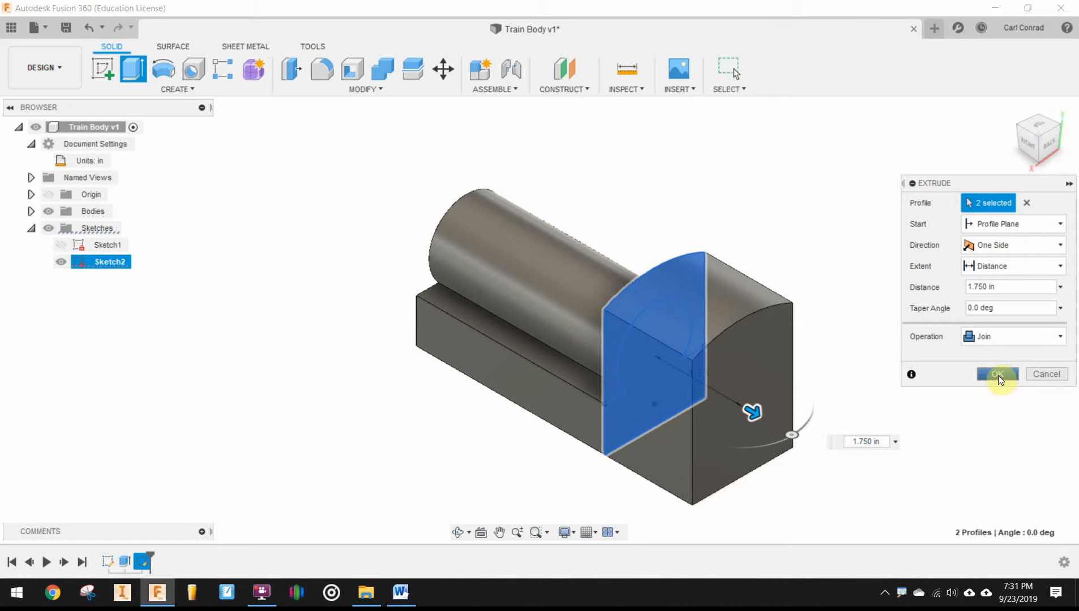
mouse_move(985, 339)
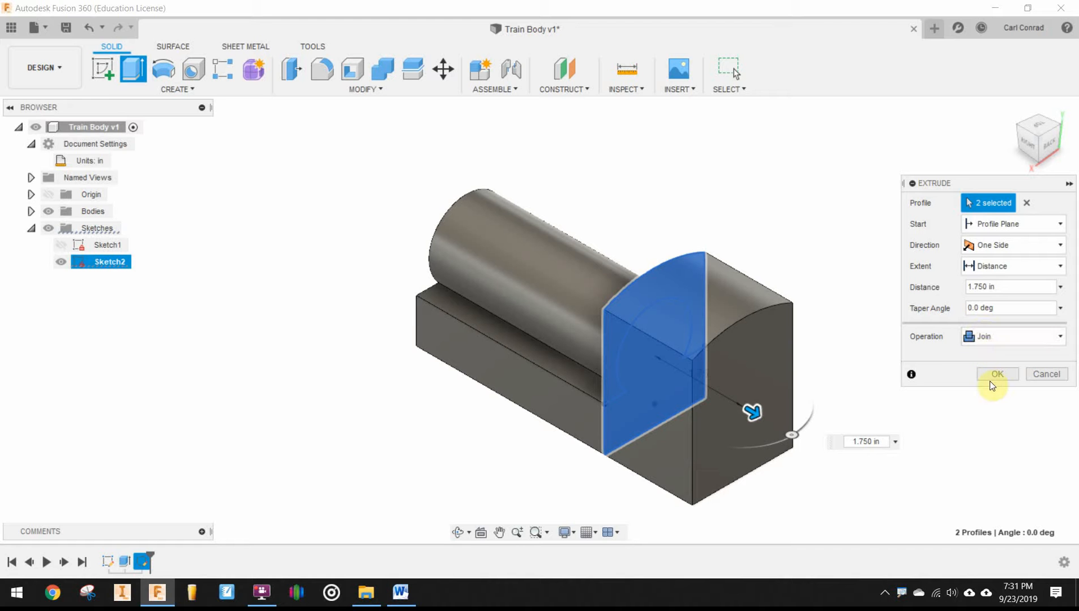
click(997, 374)
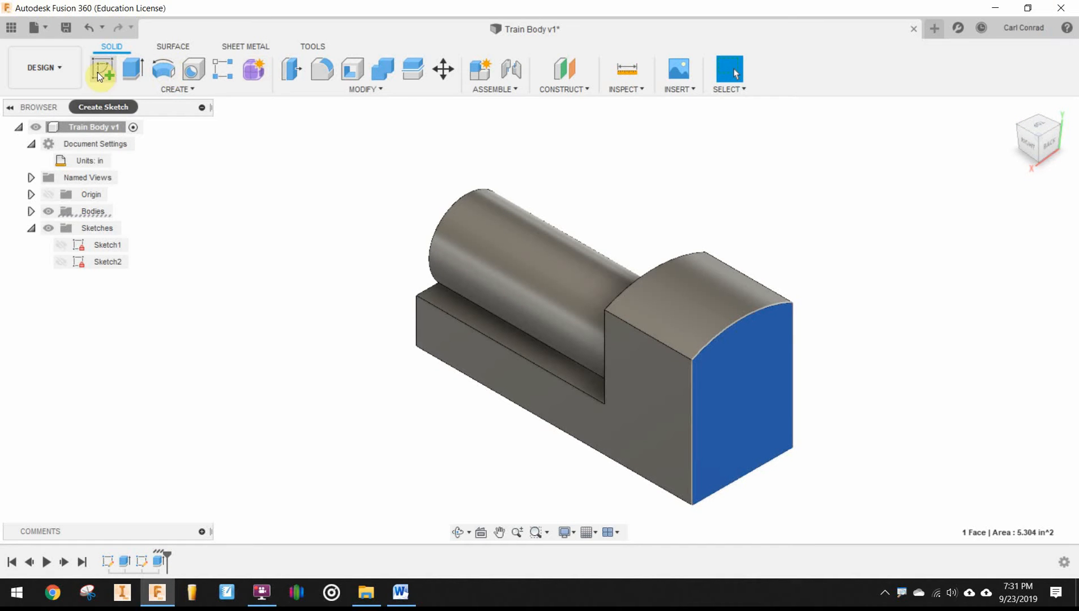
Add a 0.25 in diameter, 0.5 in deep hole to the cab end face
click(190, 69)
text(.2)
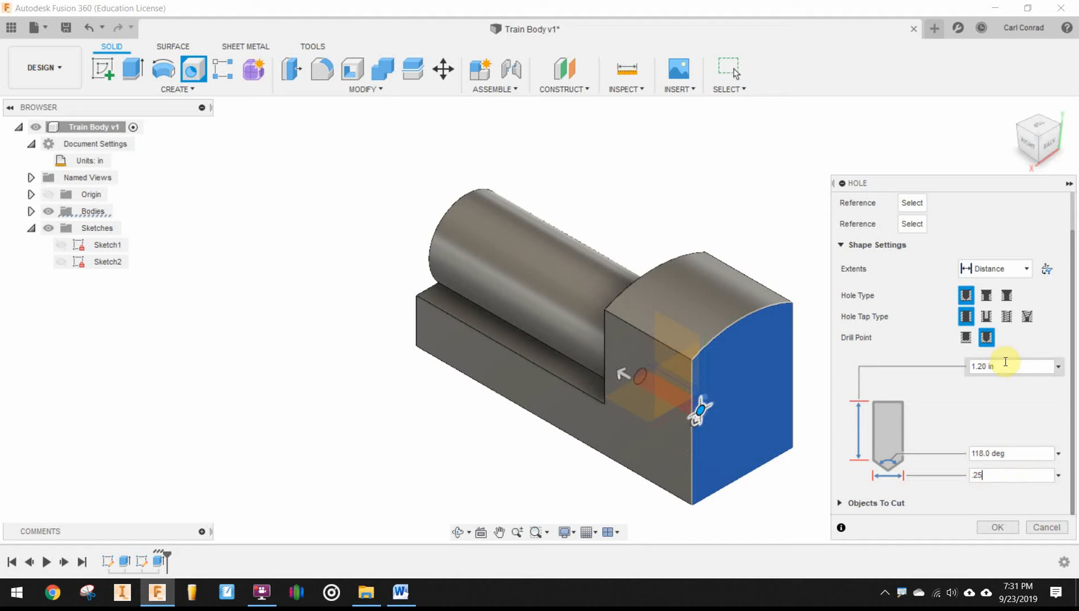
text(5)
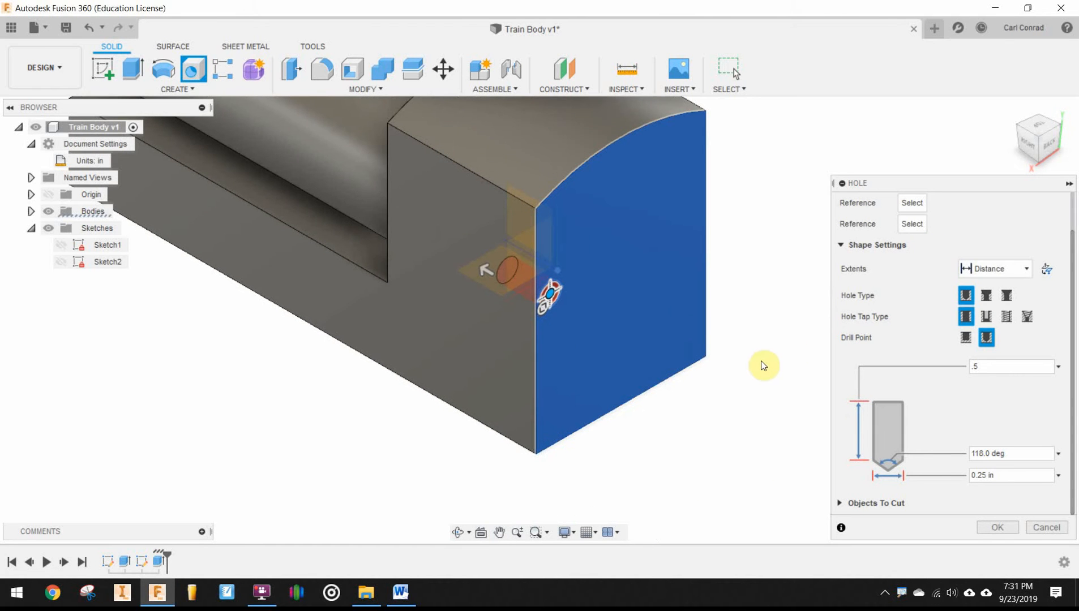
mouse_move(537, 428)
text(1)
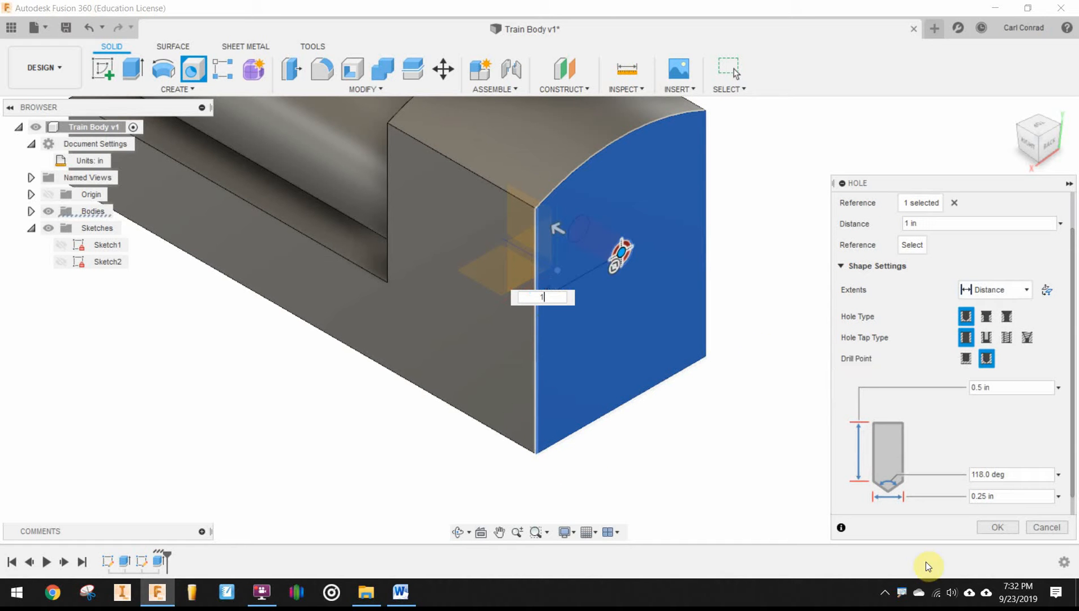
click(641, 394)
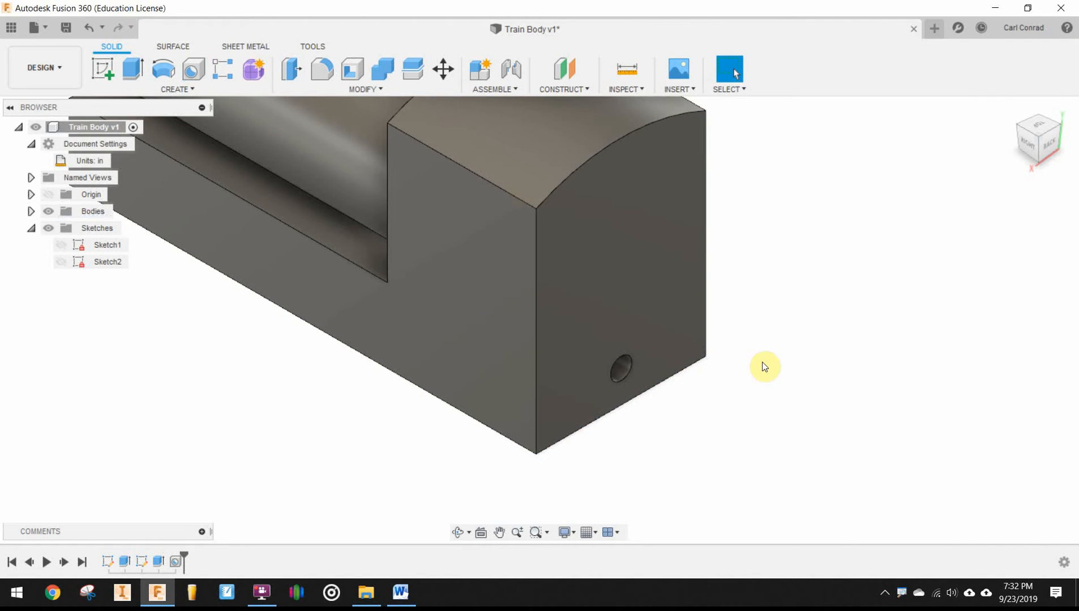
mouse_move(620, 378)
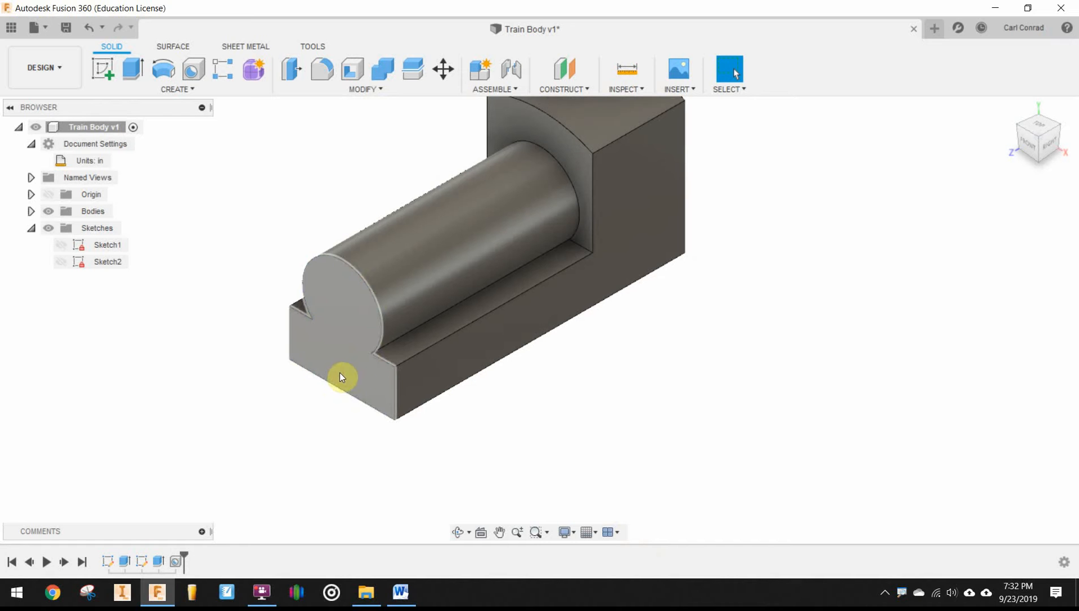
Sketch three hole-centre points on the front face and dimension their positions
click(340, 376)
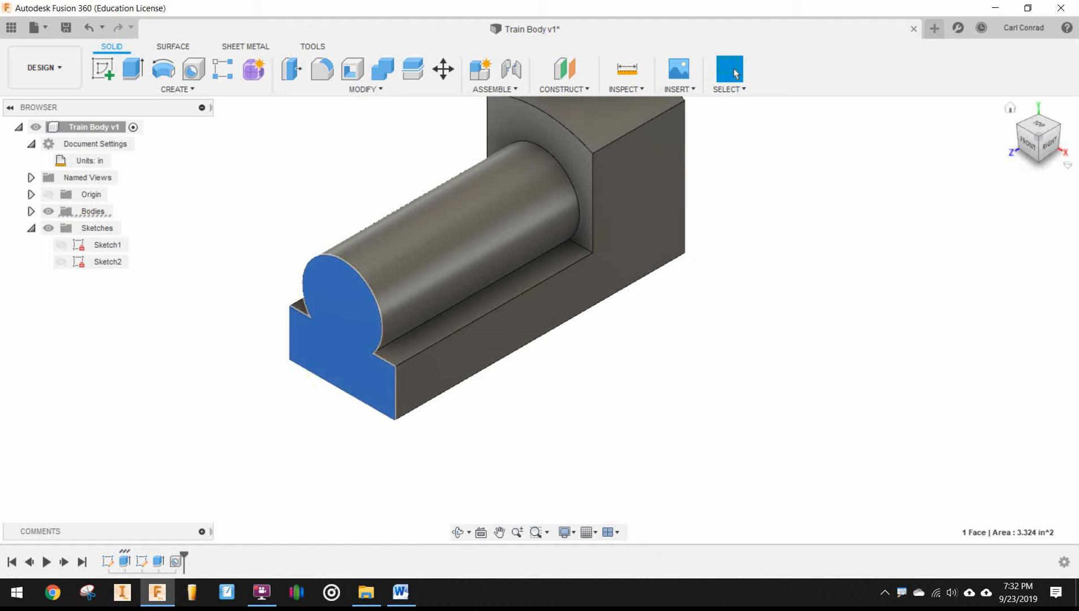
mouse_move(127, 79)
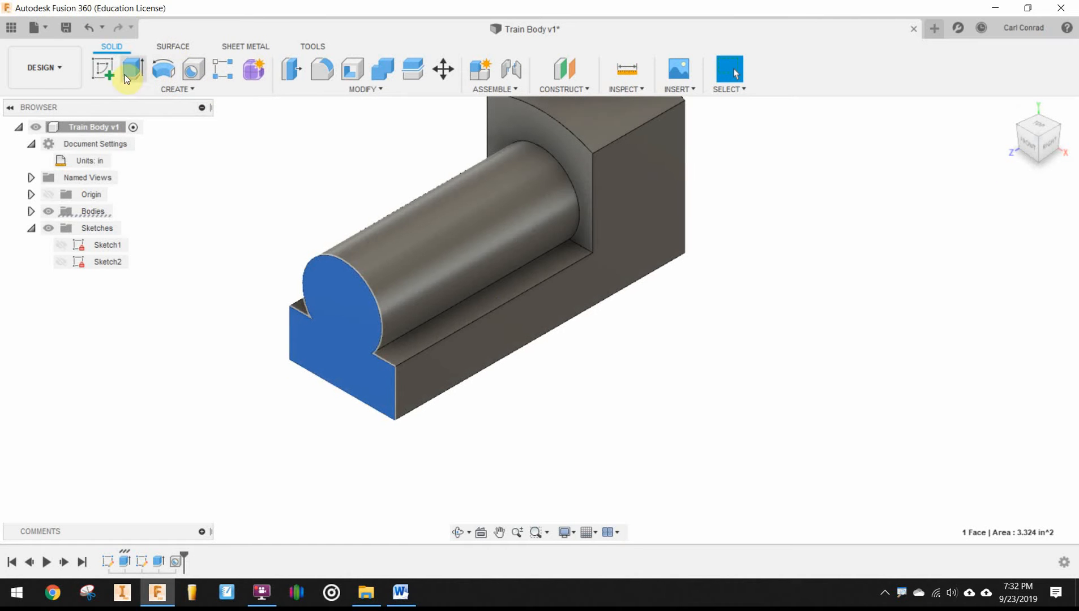
click(104, 66)
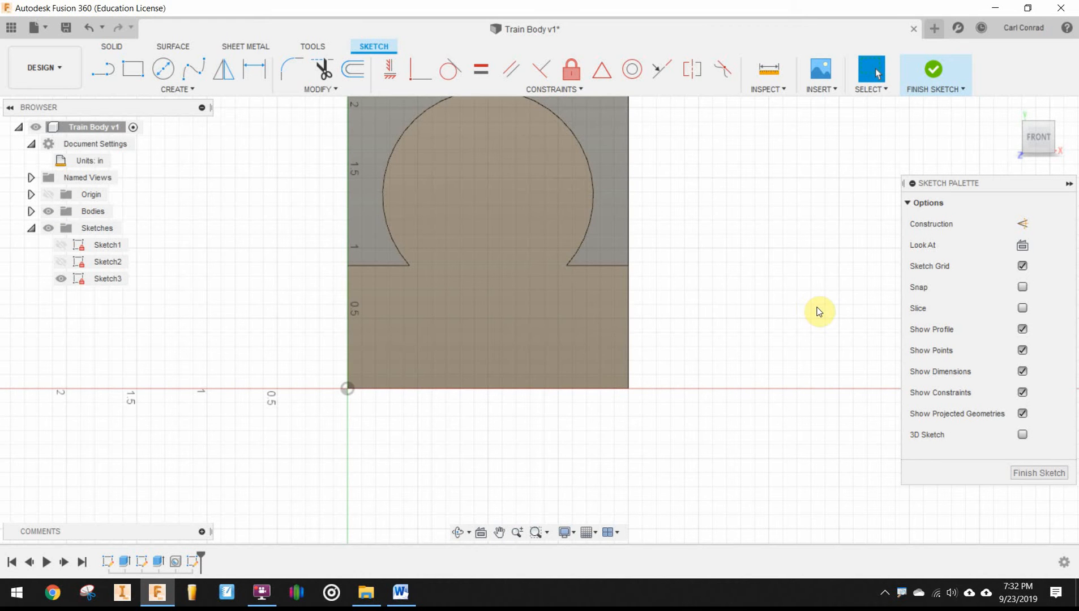
mouse_move(236, 149)
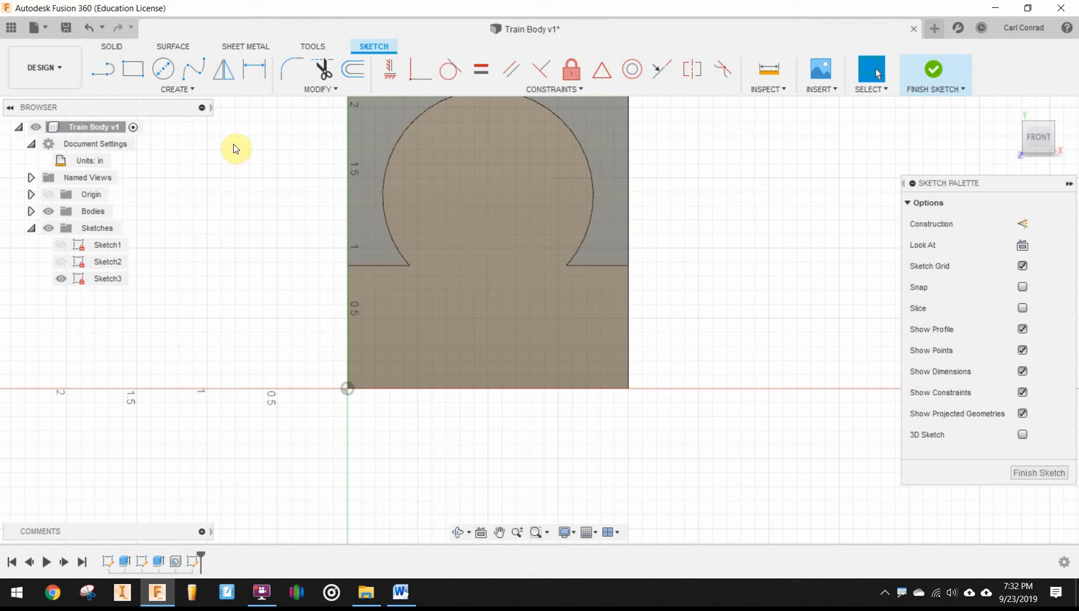
click(176, 89)
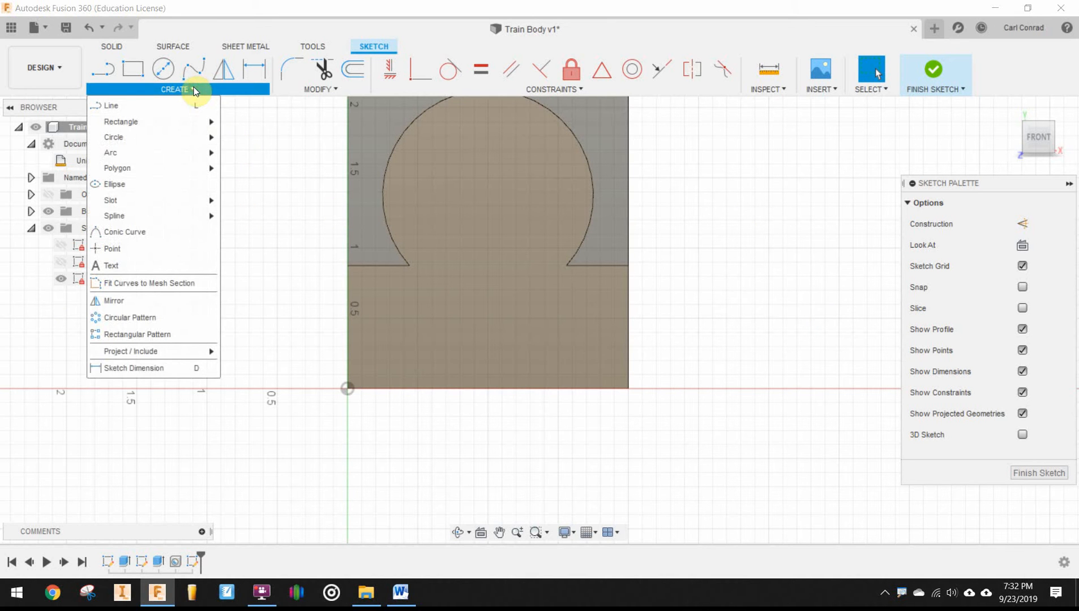
mouse_move(88, 397)
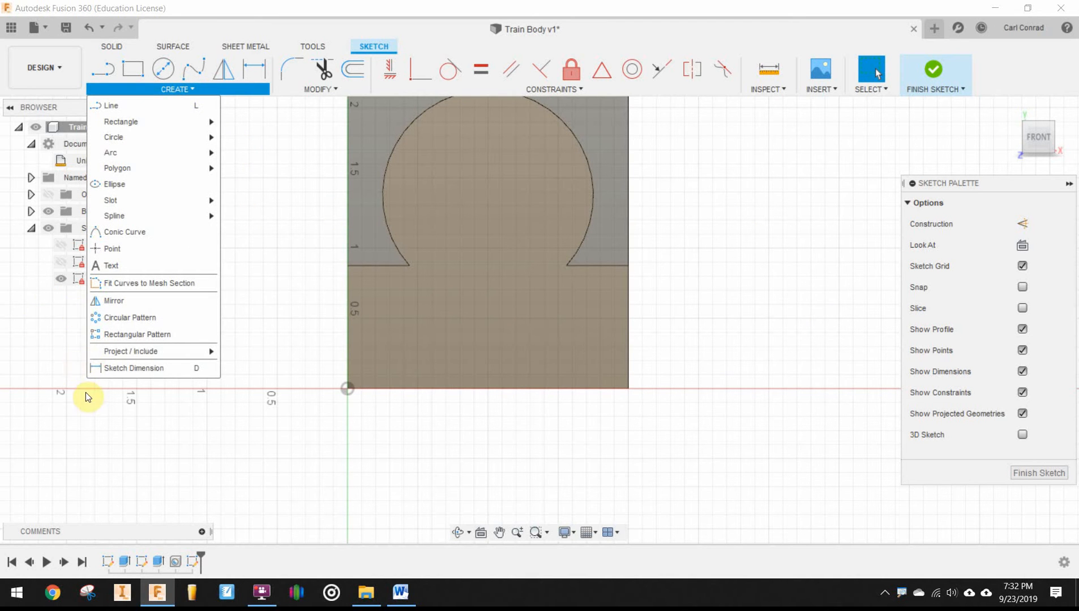
mouse_move(141, 258)
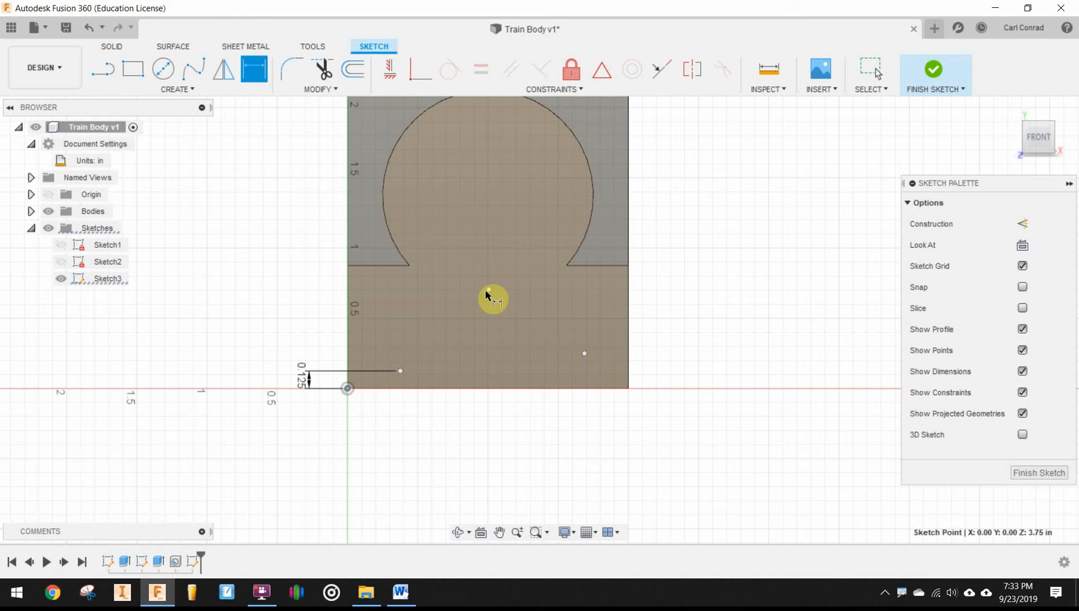
click(489, 304)
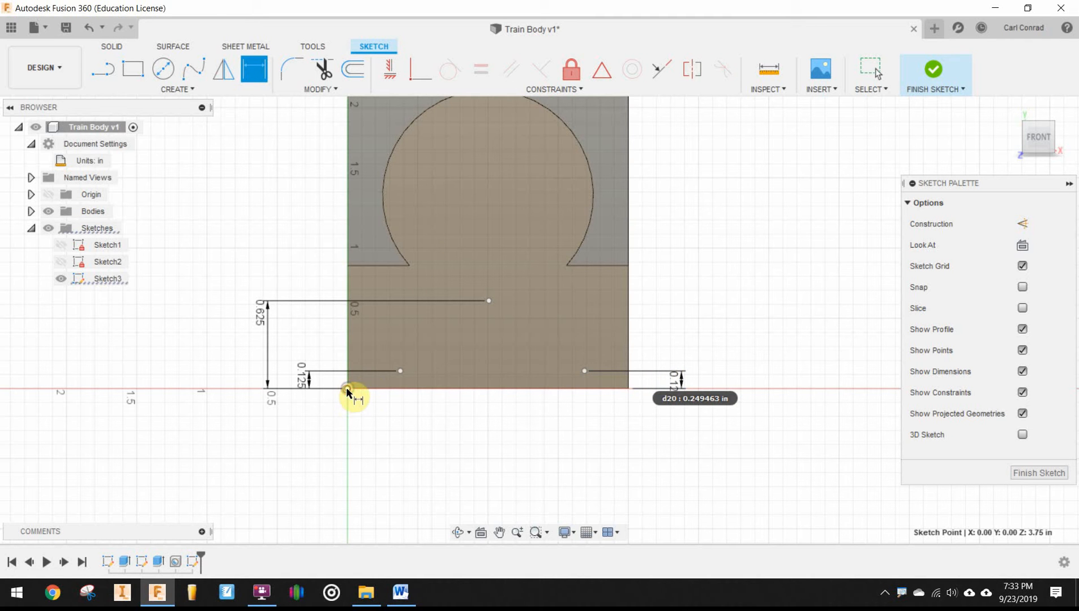
click(346, 390)
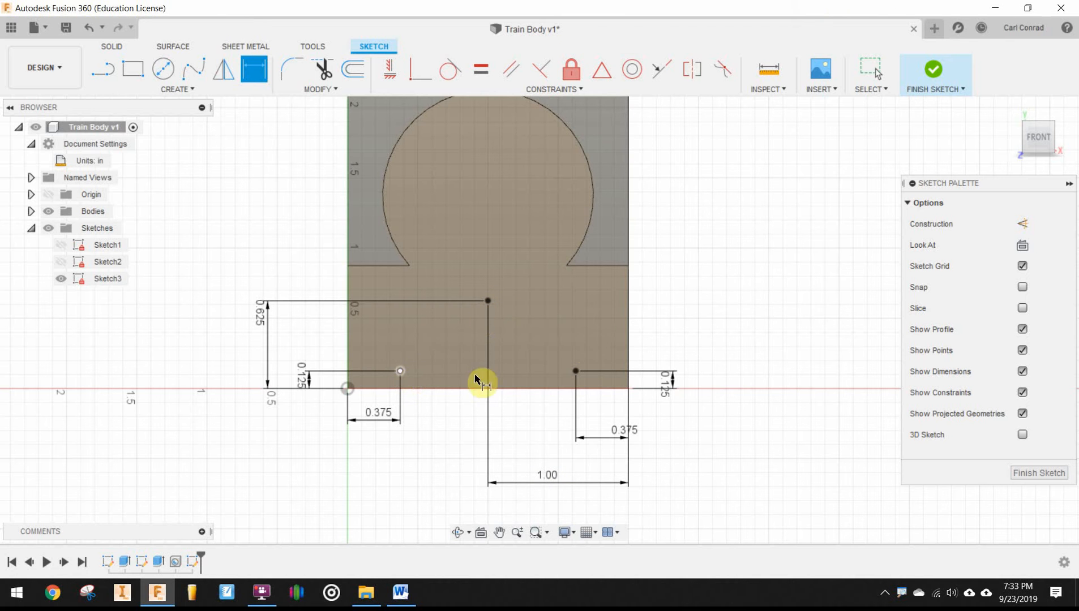
click(933, 68)
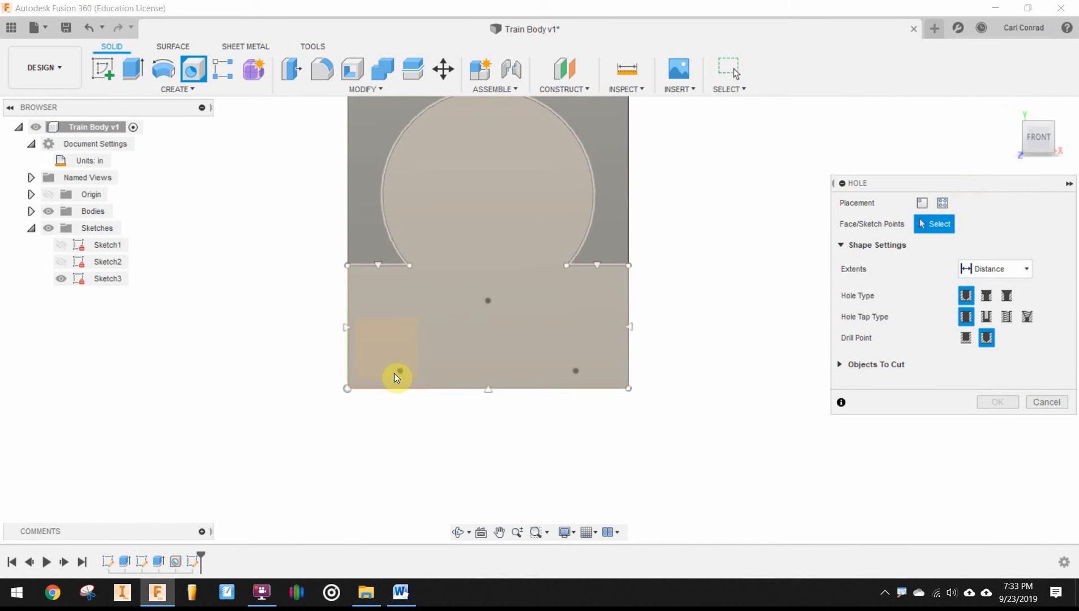
Drill 0.125 in diameter, 0.125 in deep holes at the three sketch points
click(400, 371)
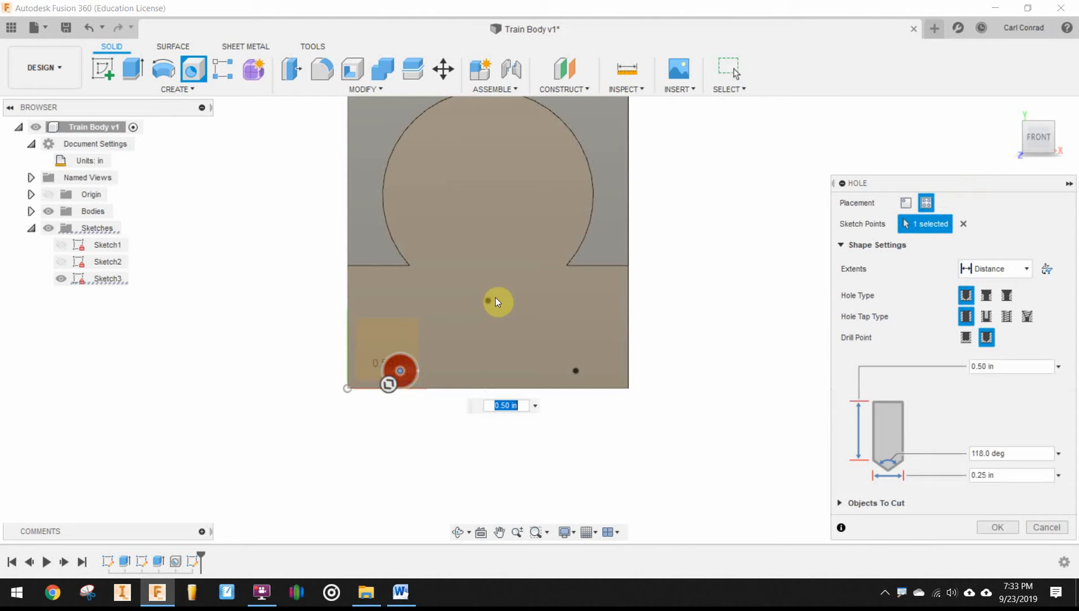
click(575, 371)
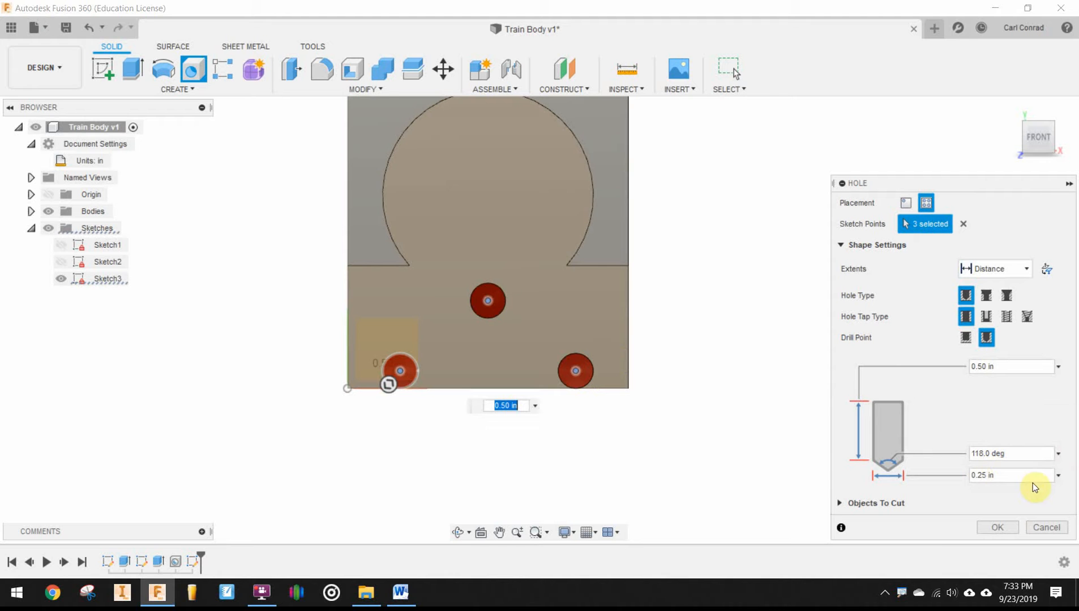
click(984, 475)
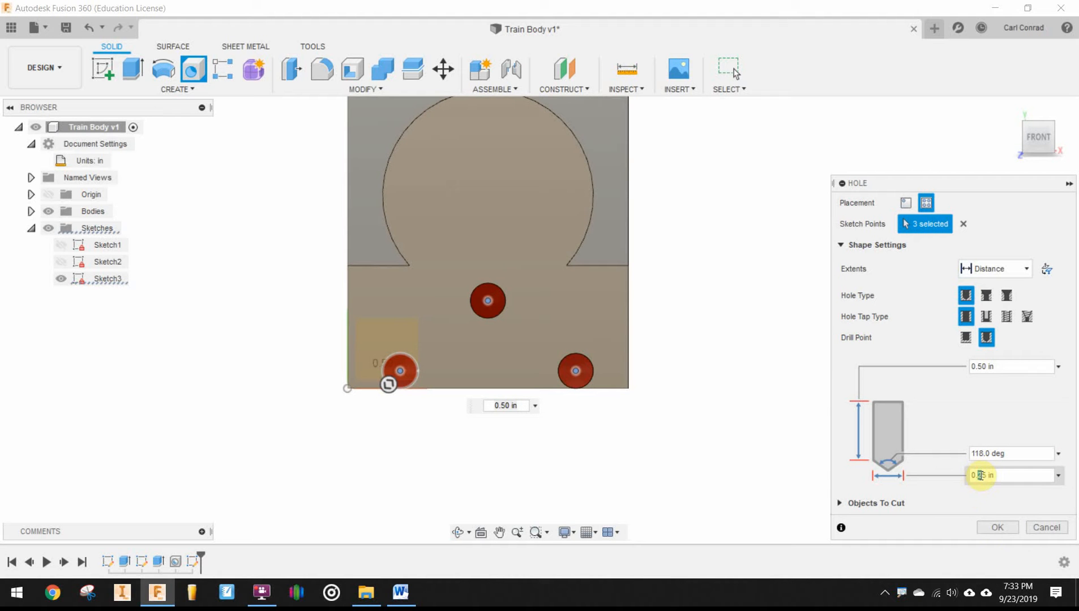
text(0.125)
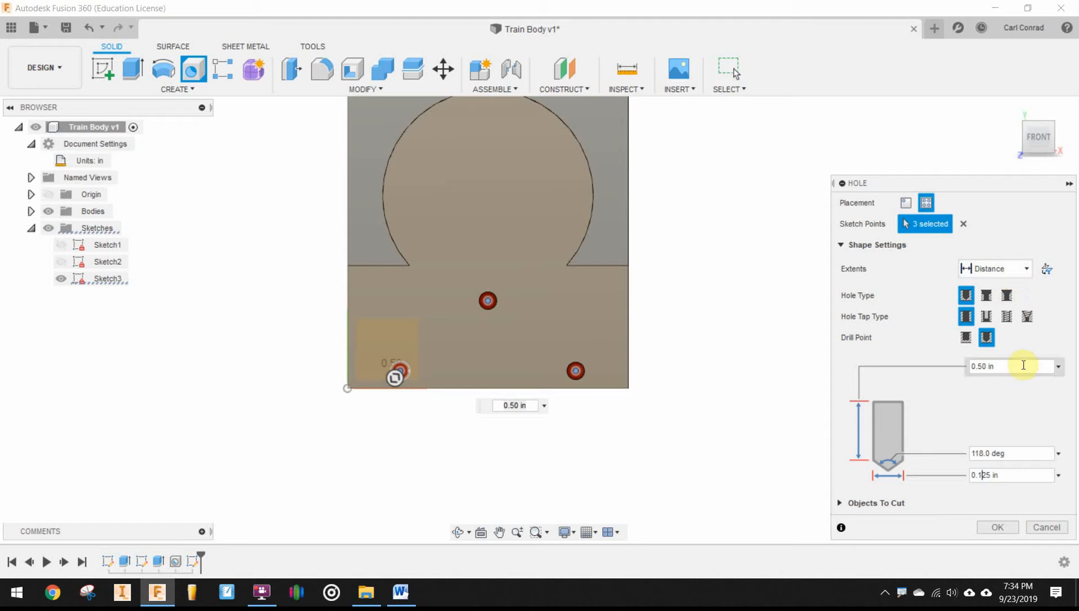
click(1009, 366)
text(.125)
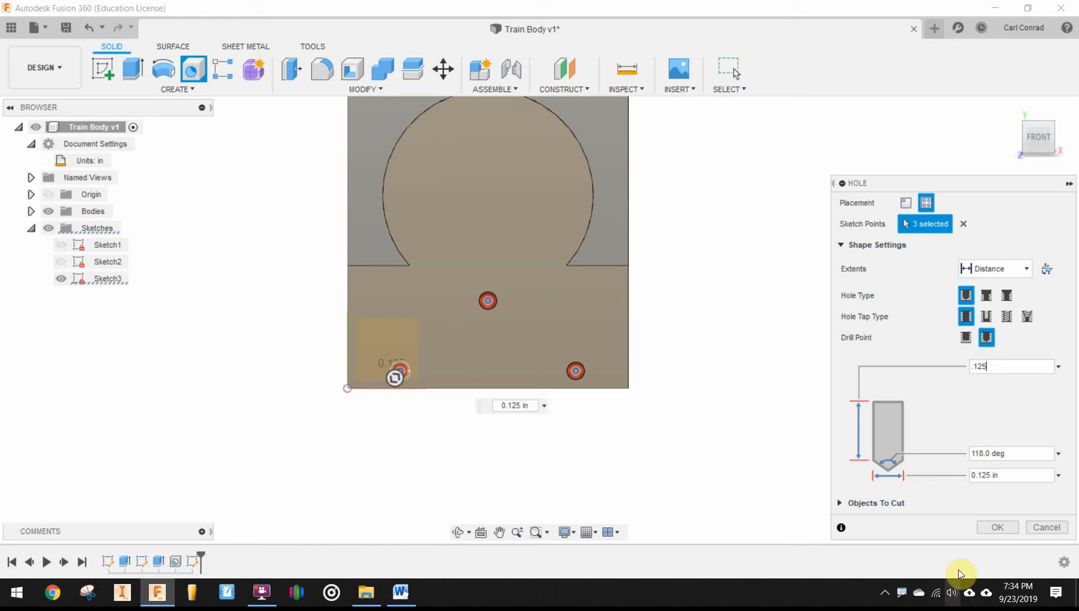
click(996, 527)
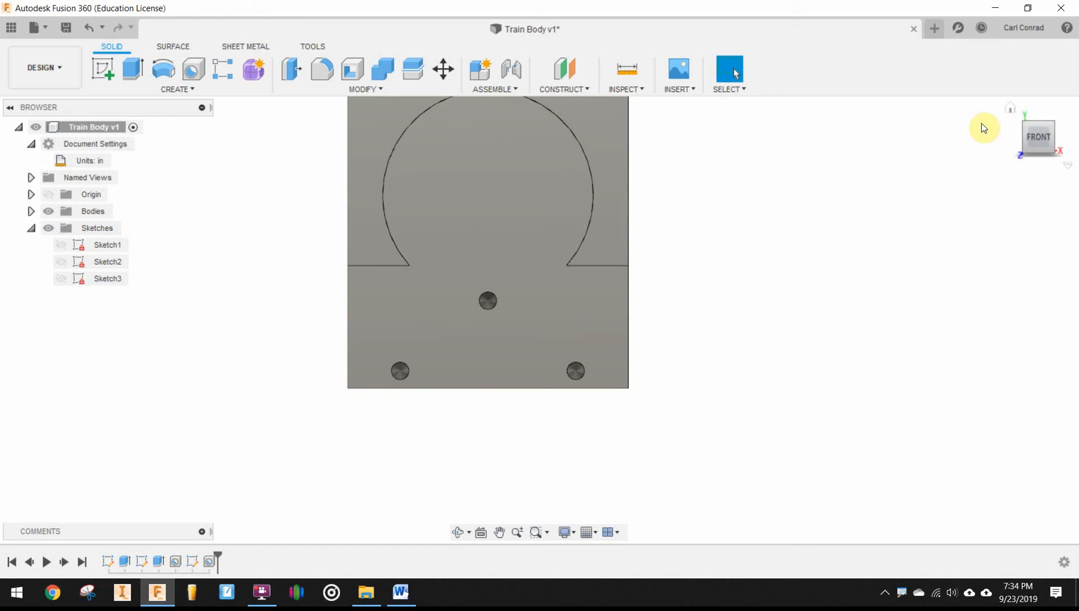
click(1008, 108)
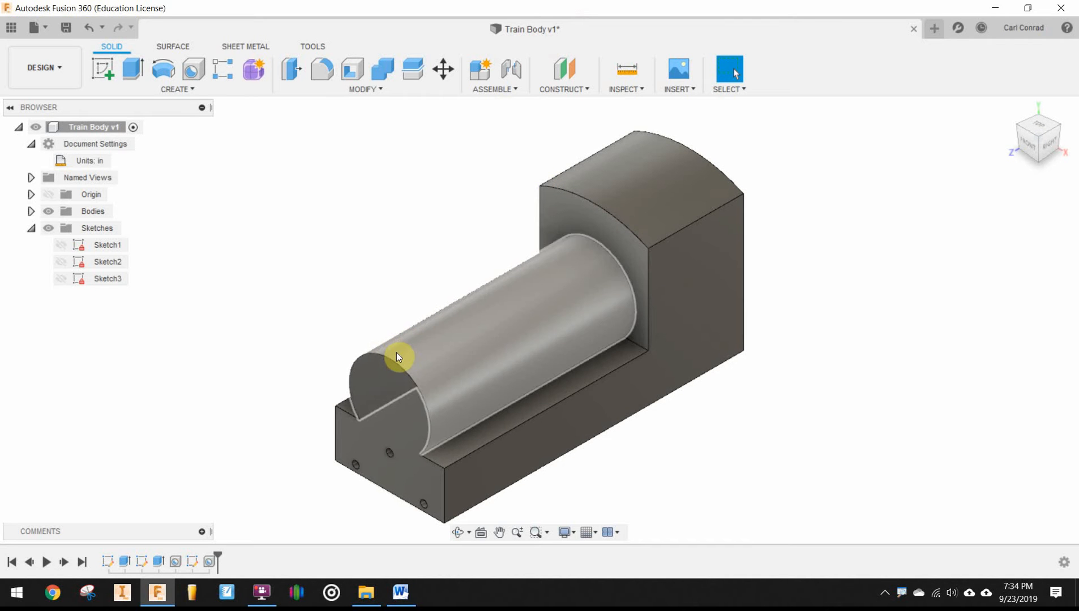
mouse_move(457, 310)
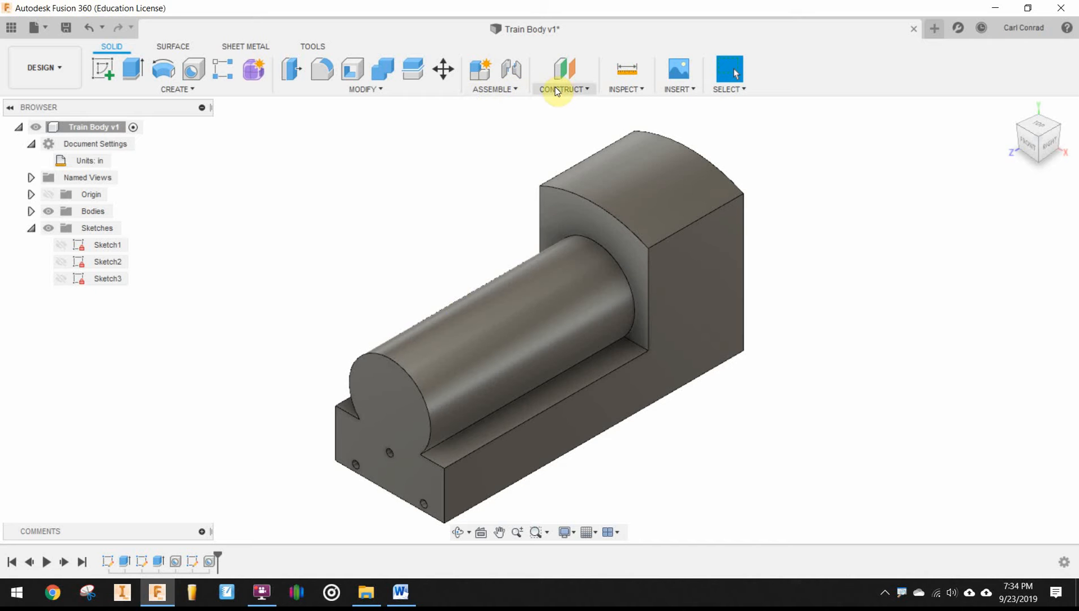
Add a tangent plane on top of the cylindrical boiler and sketch a hole point there
click(561, 74)
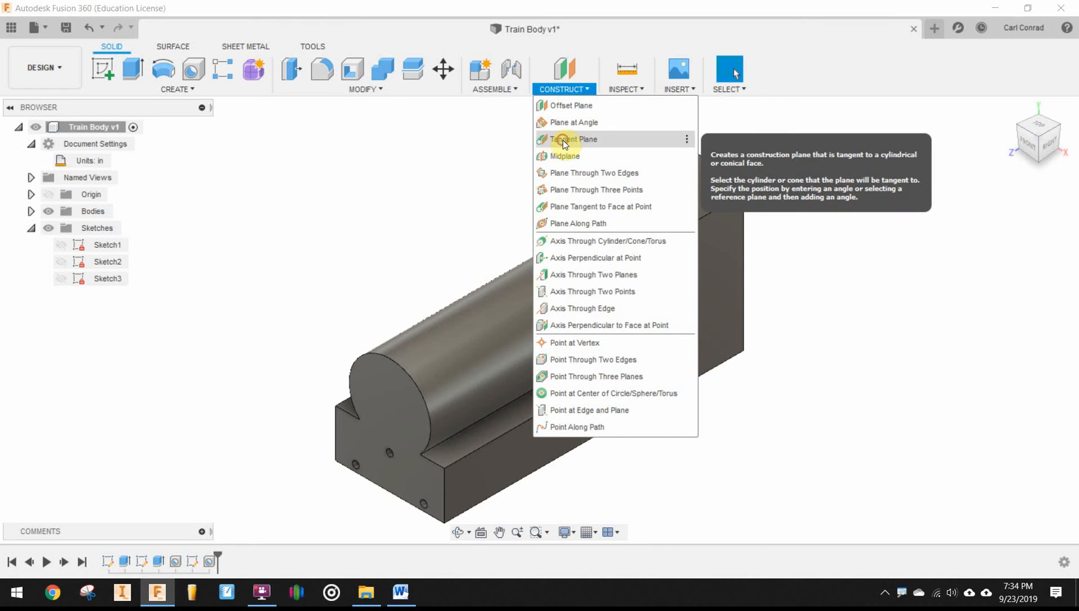
click(576, 139)
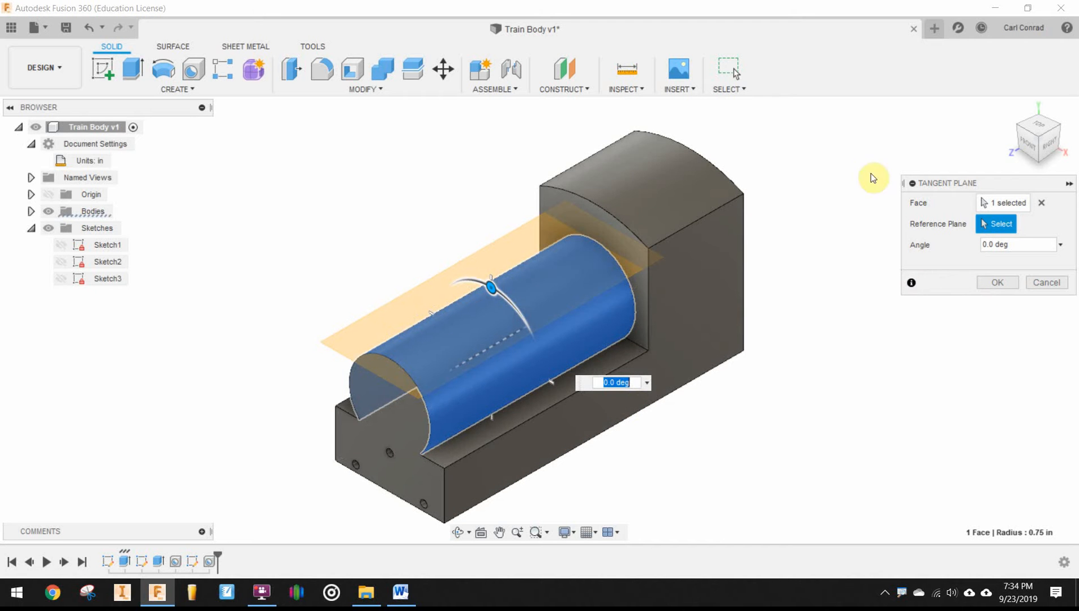
mouse_move(997, 282)
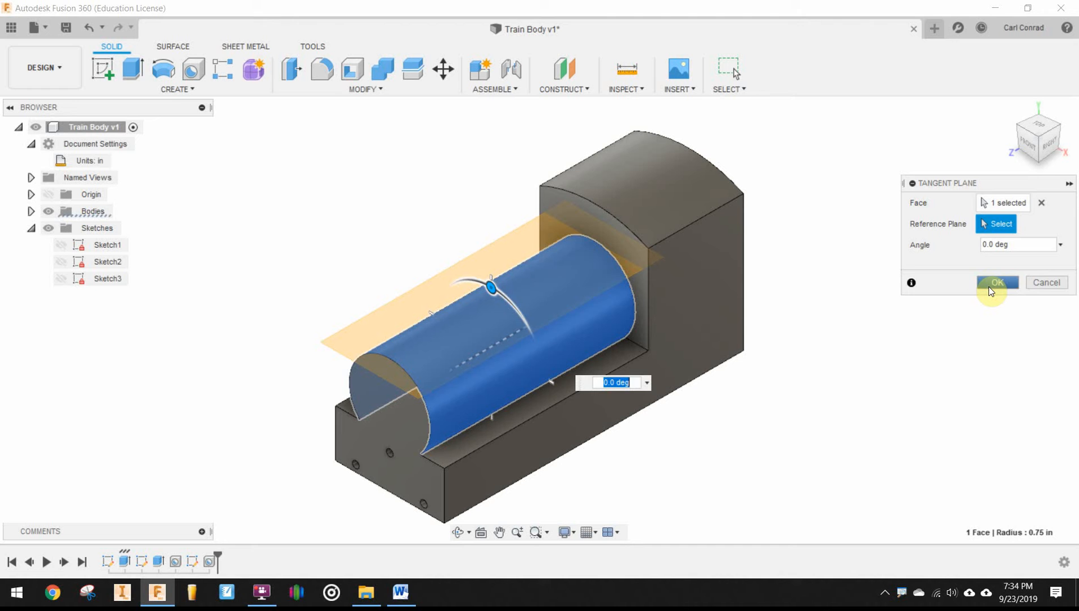
click(997, 283)
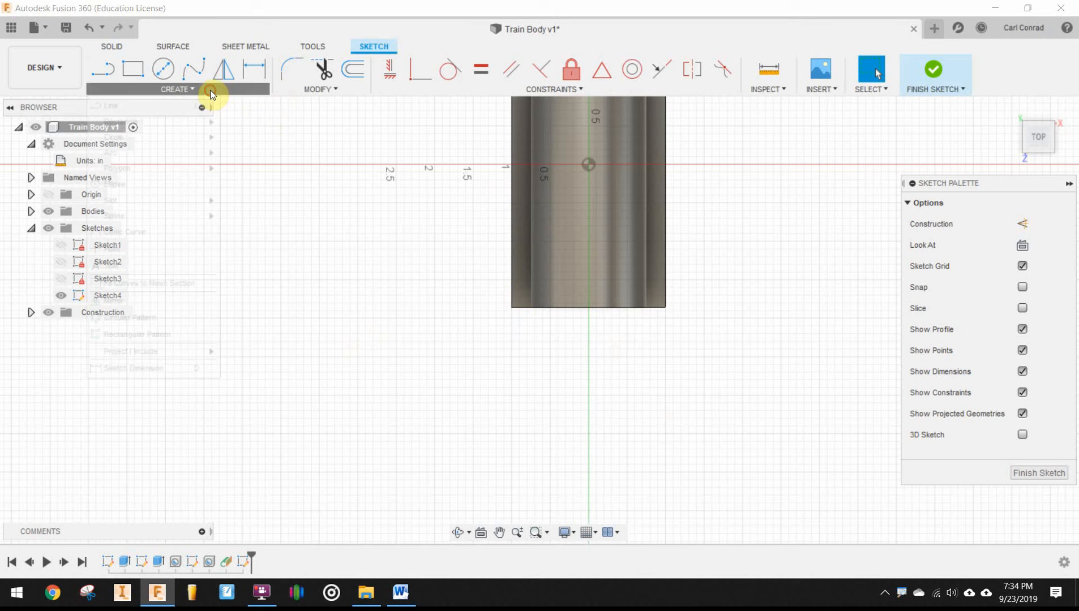
click(177, 89)
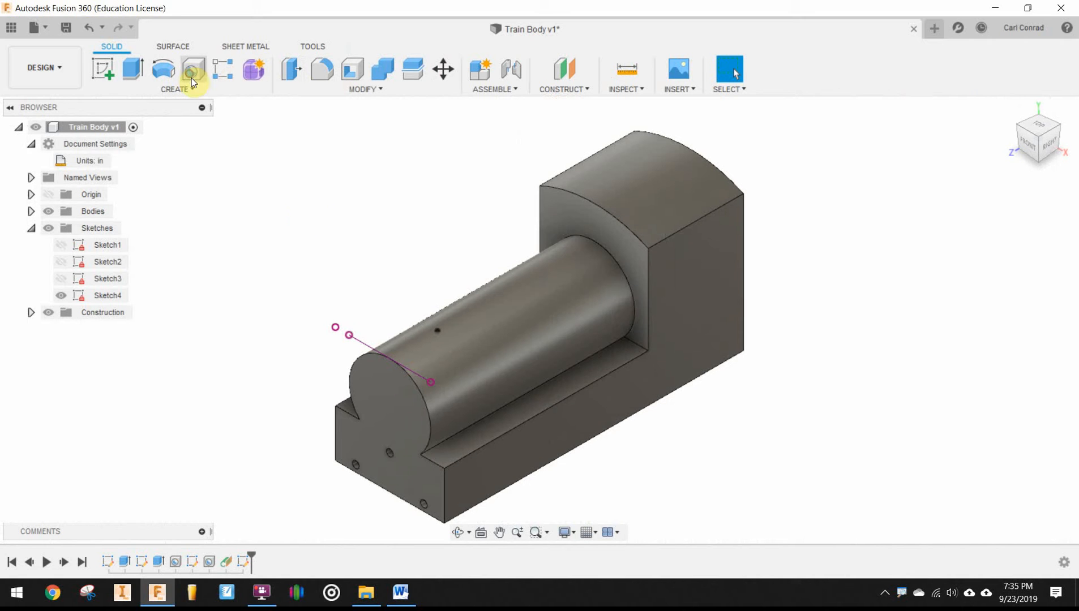
Drill a 0.5 in diameter, 0.25 in deep hole at the sketched point atop the boiler
click(191, 70)
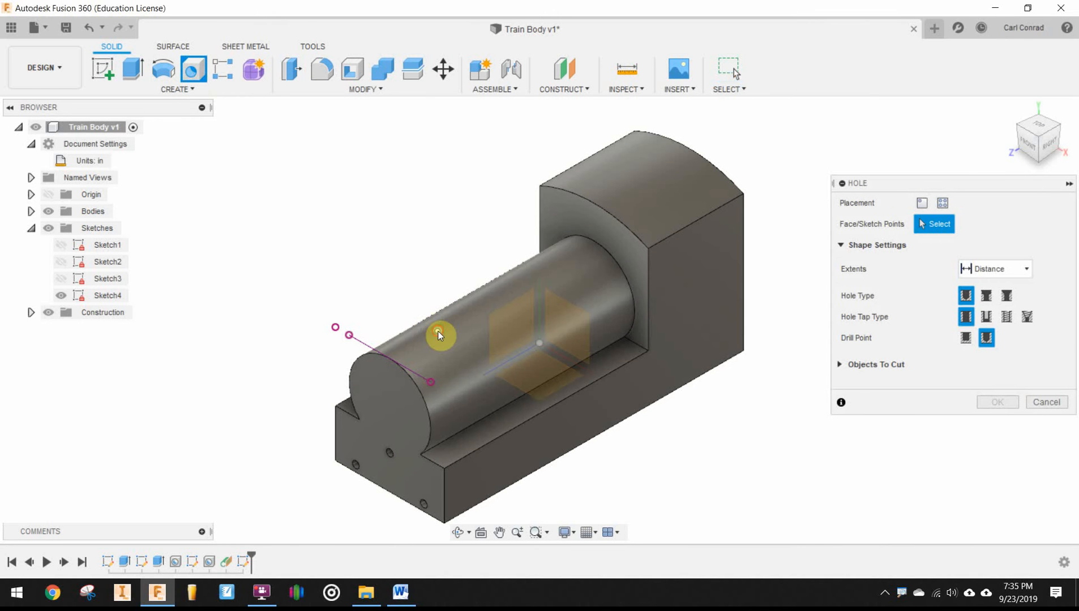
click(437, 336)
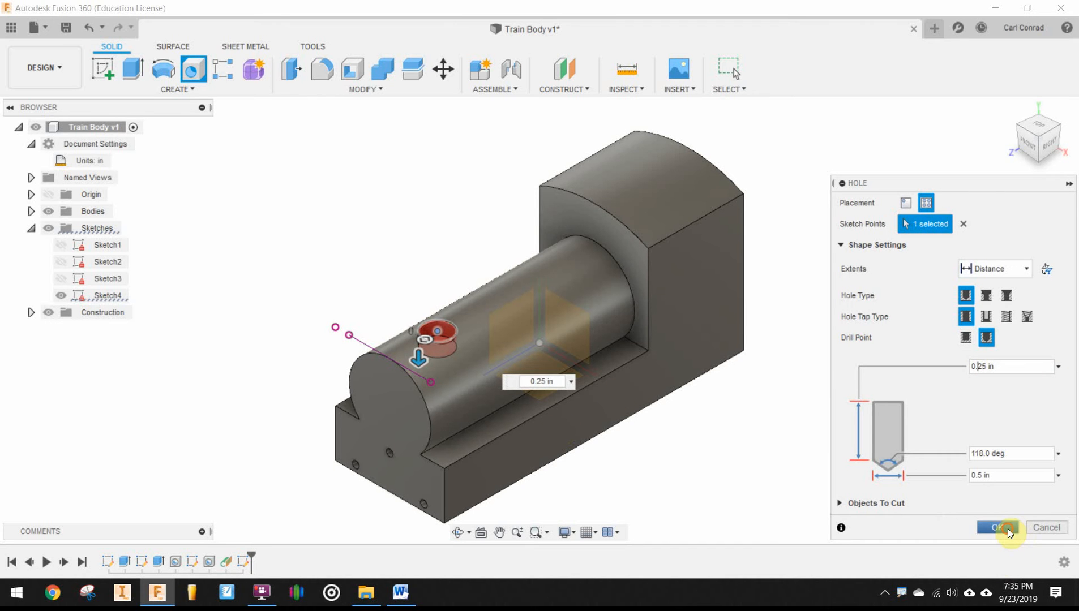
click(997, 528)
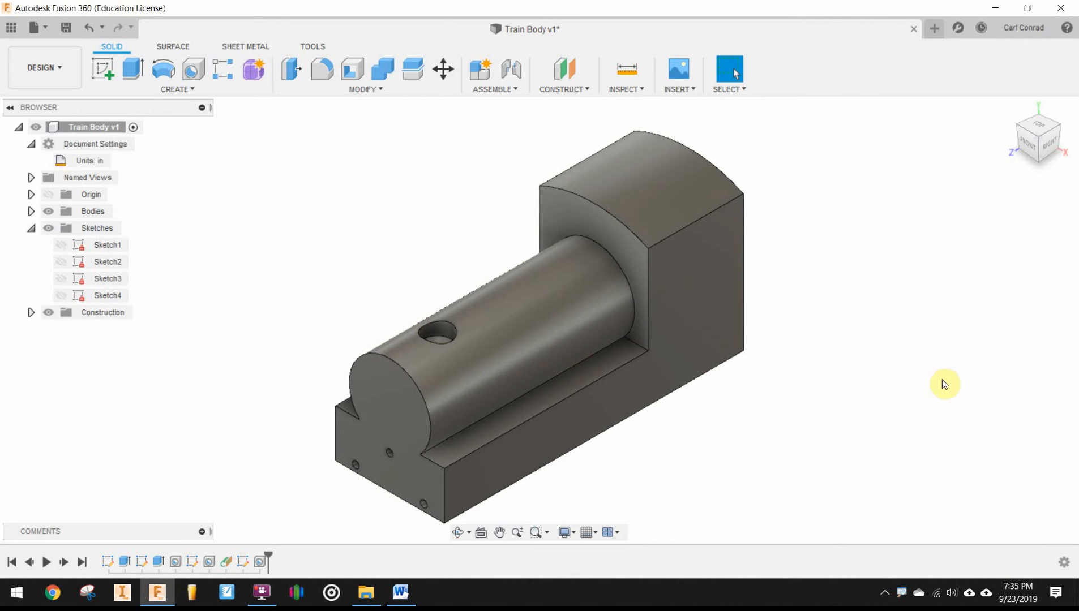
mouse_move(847, 342)
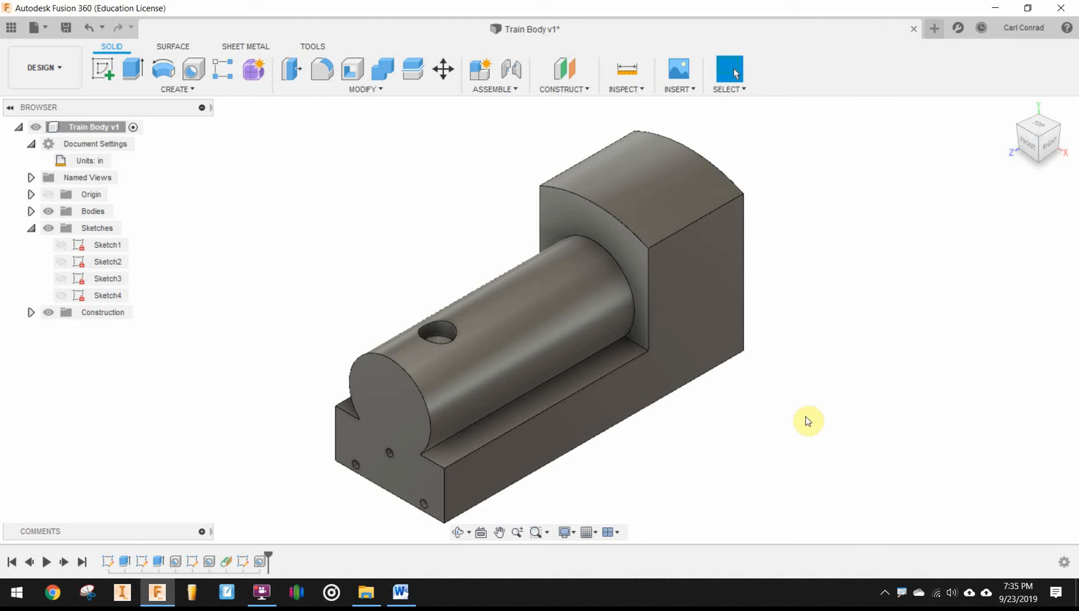
Sketch a 1.00 in circle on the body's right side face, dimensioned above the bottom edge
click(703, 314)
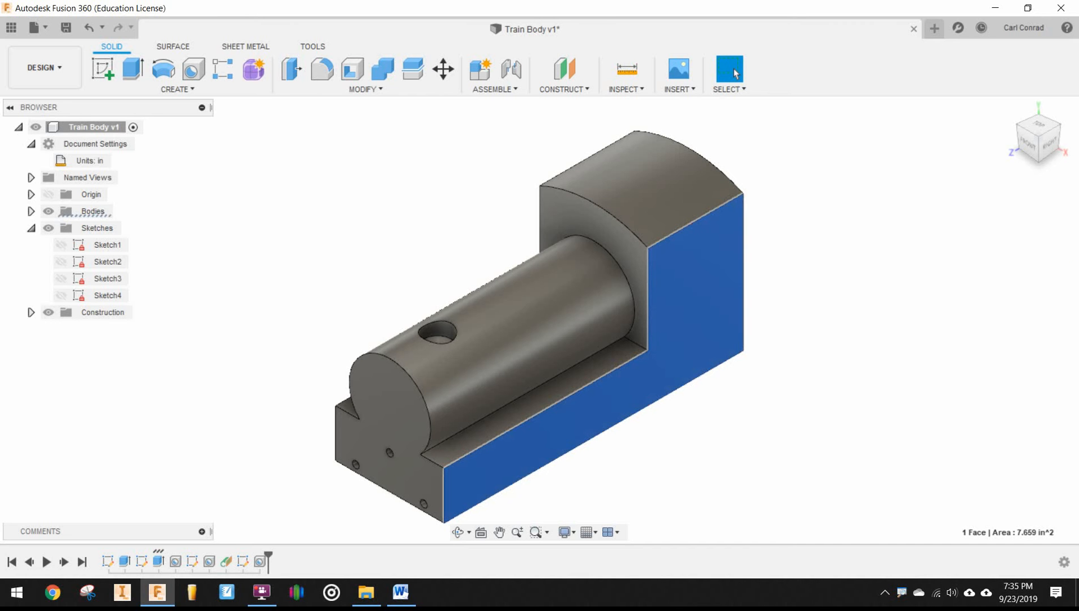
mouse_move(104, 72)
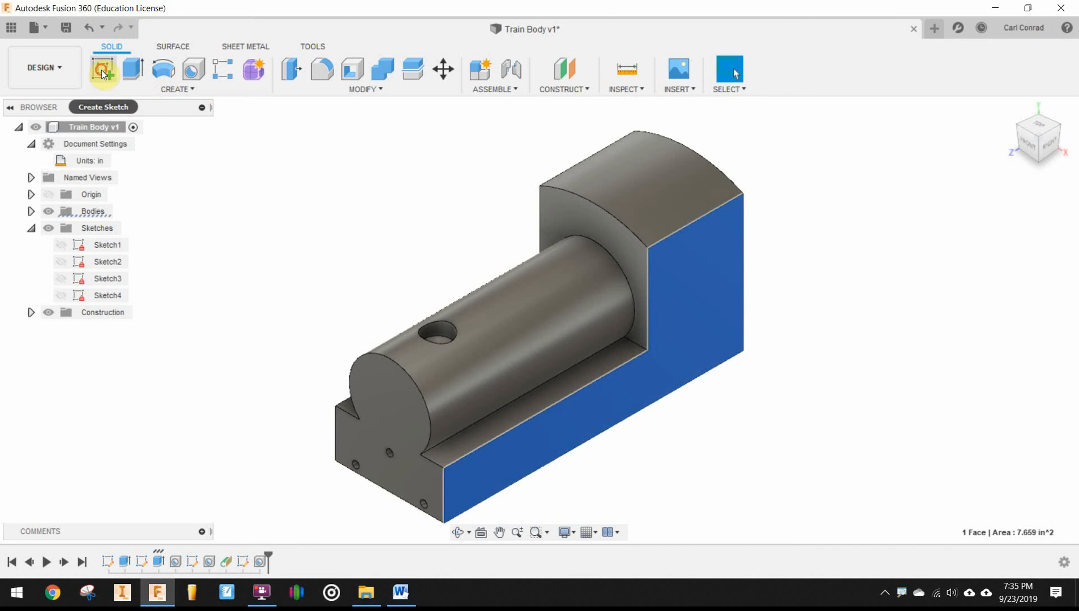
click(104, 69)
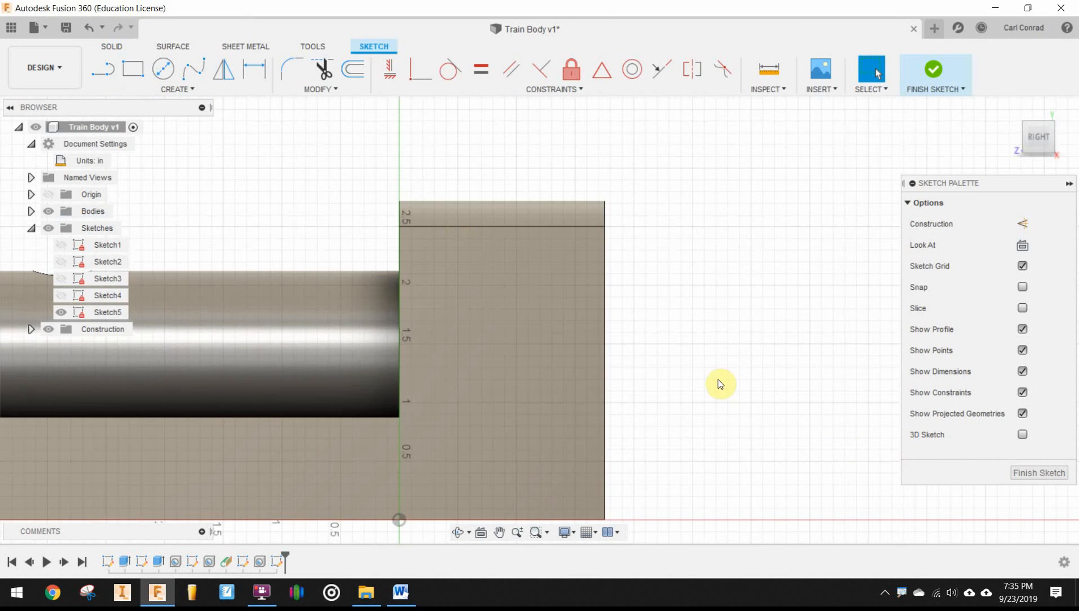
mouse_move(163, 75)
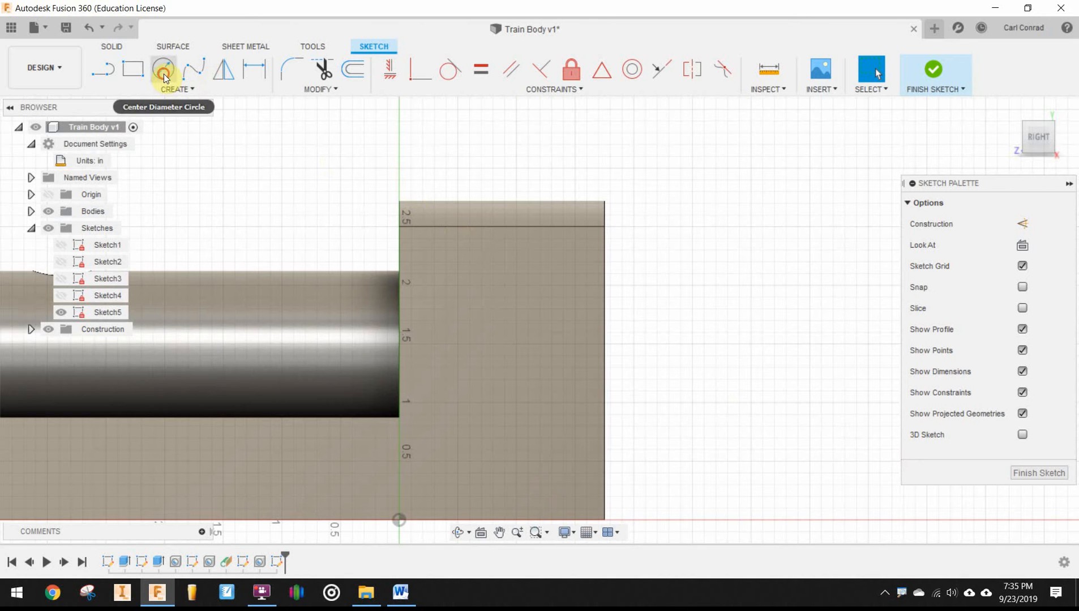
click(162, 70)
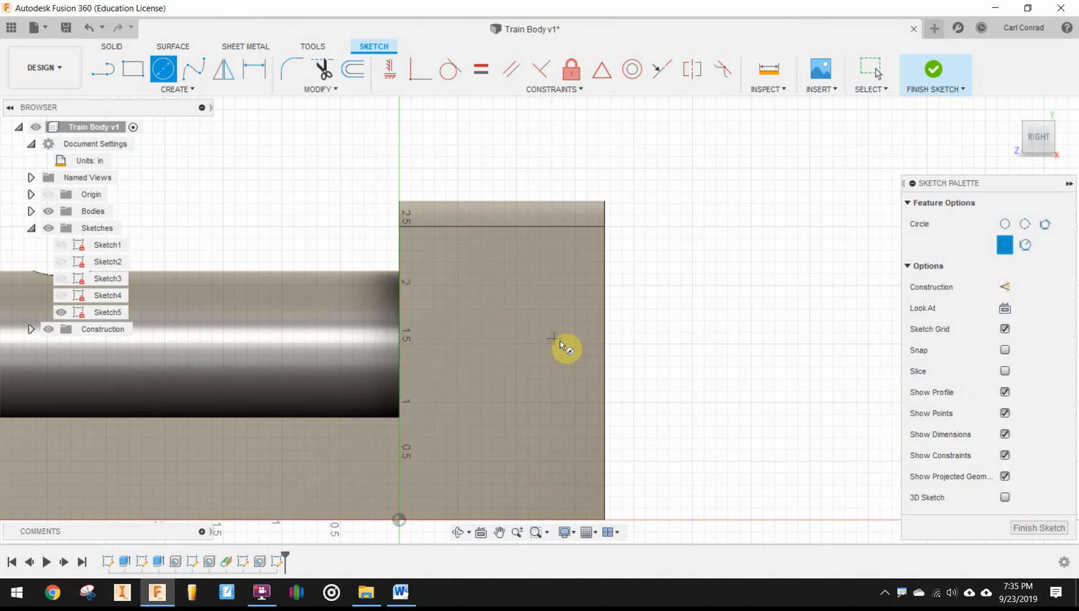
drag(578, 344, 669, 313)
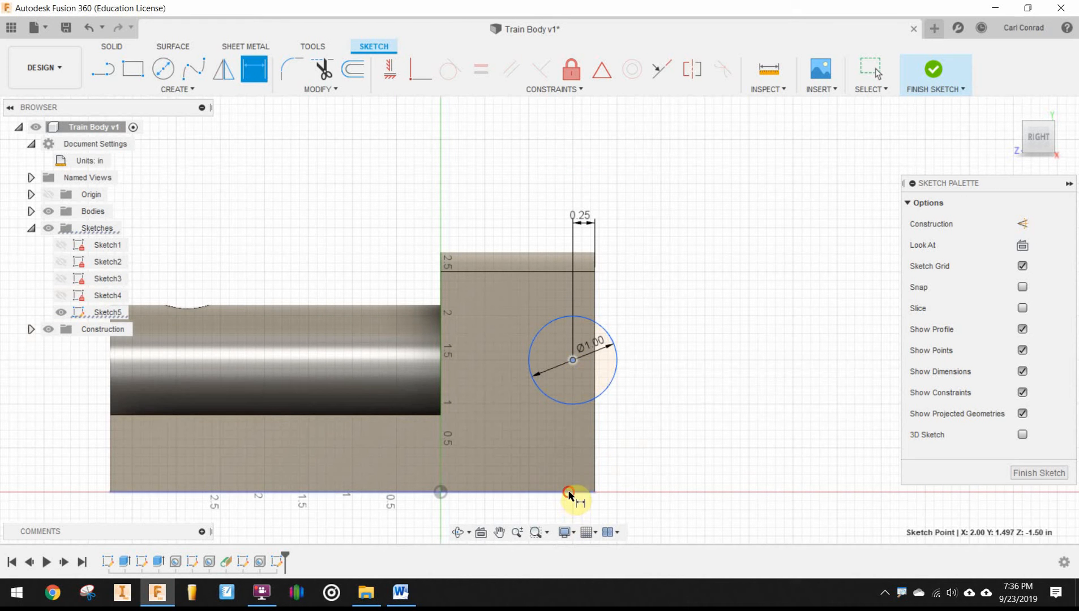
click(566, 492)
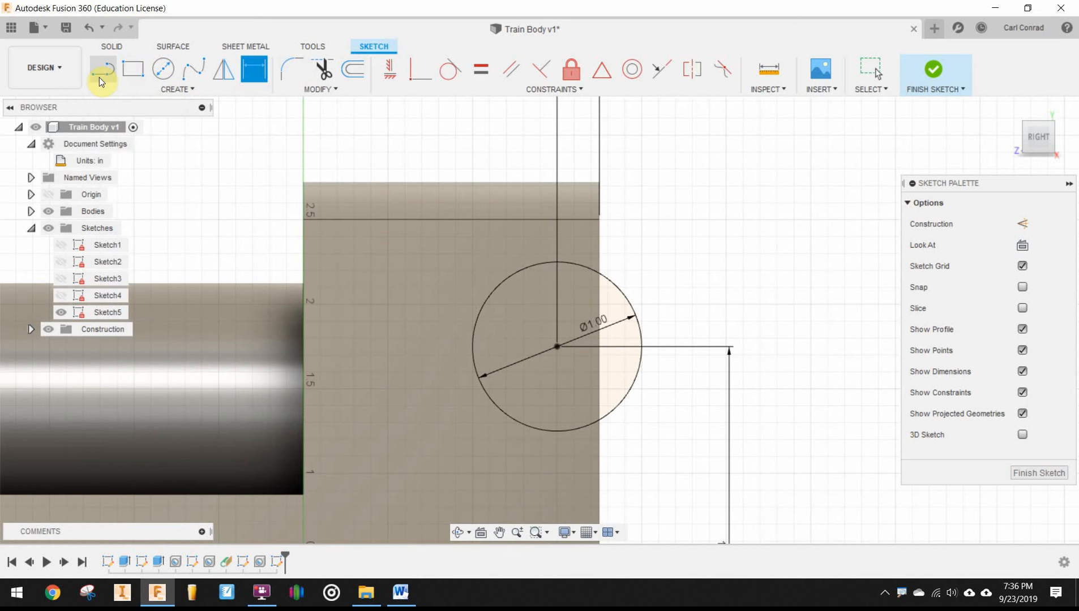
click(104, 69)
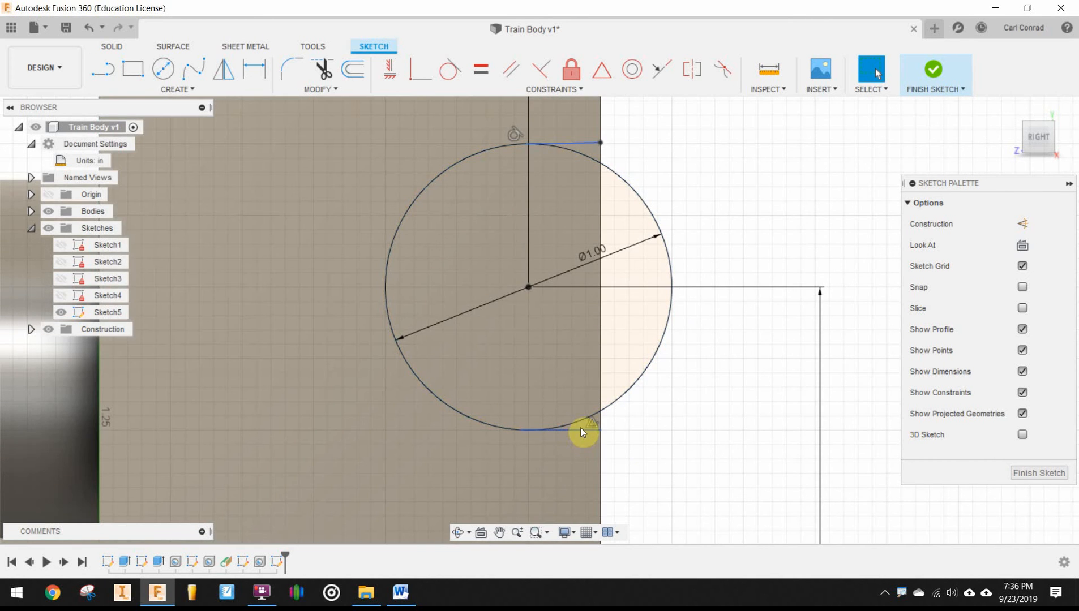
mouse_move(676, 449)
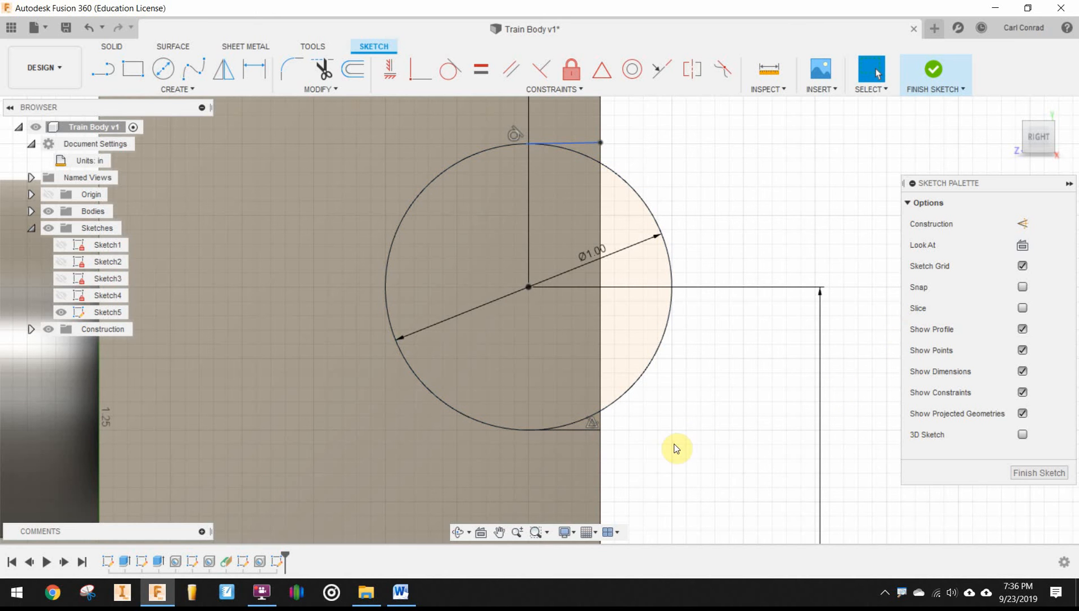
mouse_move(557, 146)
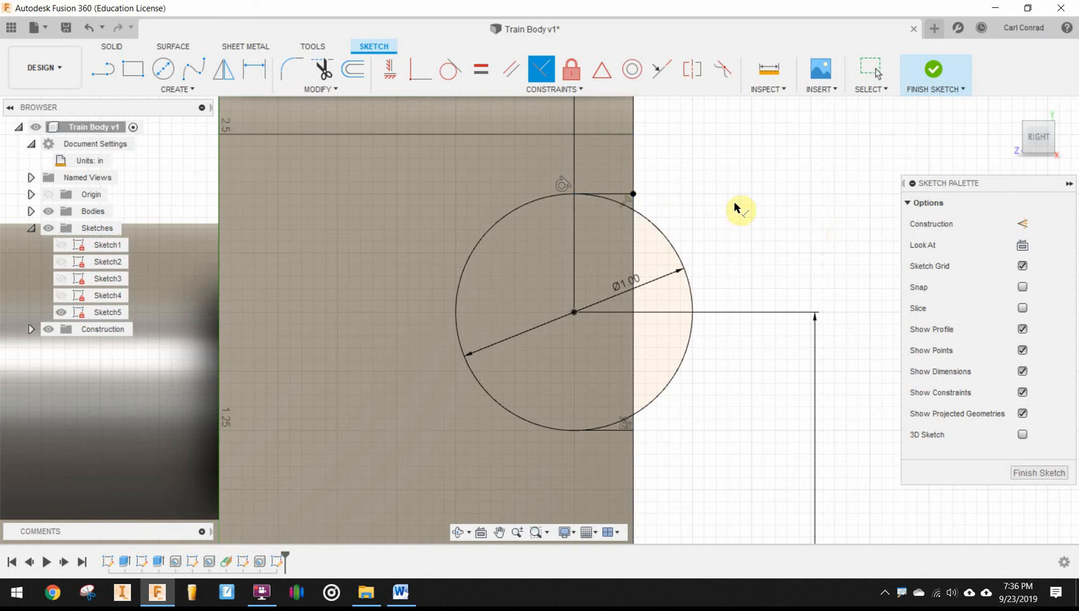
mouse_move(651, 205)
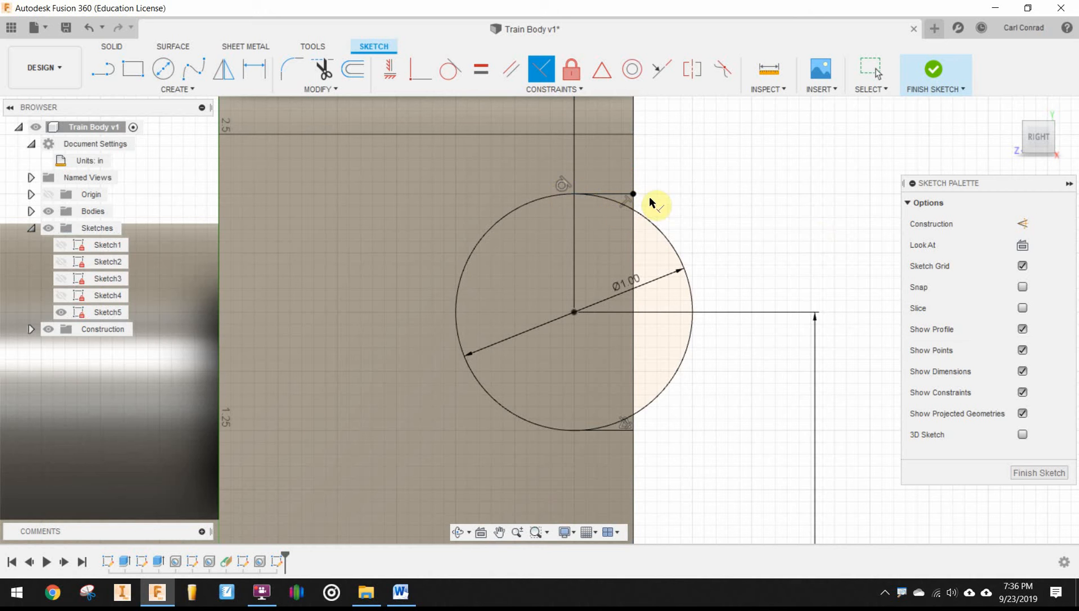
mouse_move(913, 395)
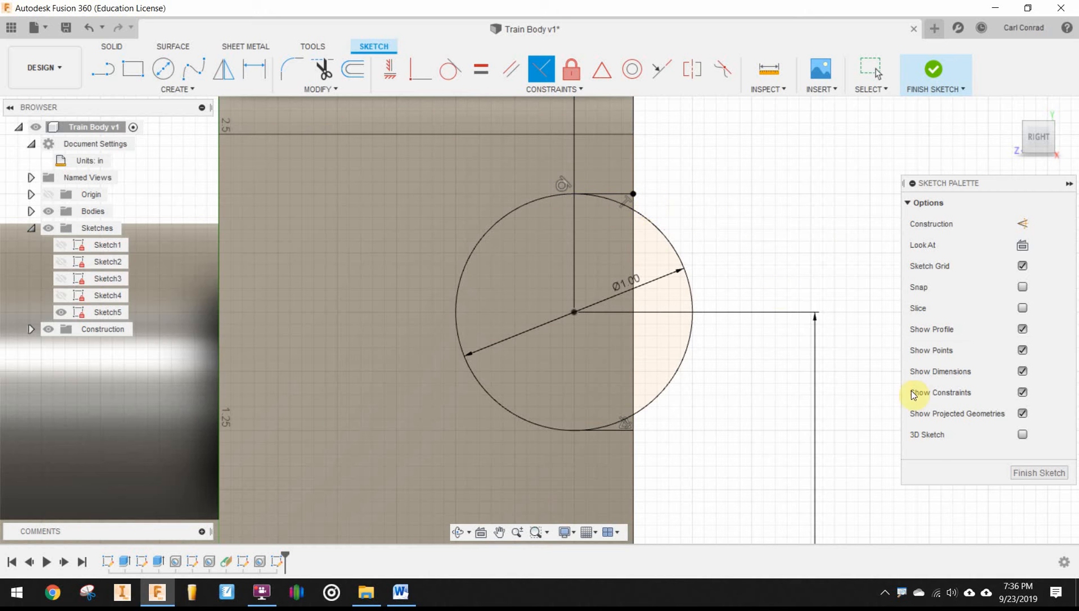
mouse_move(1025, 481)
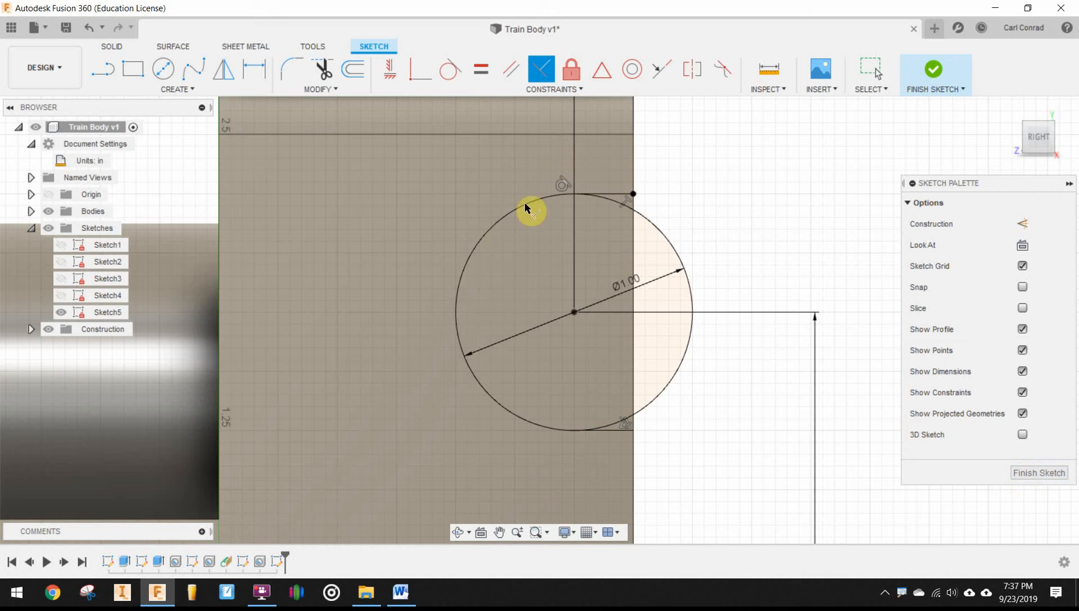
mouse_move(537, 420)
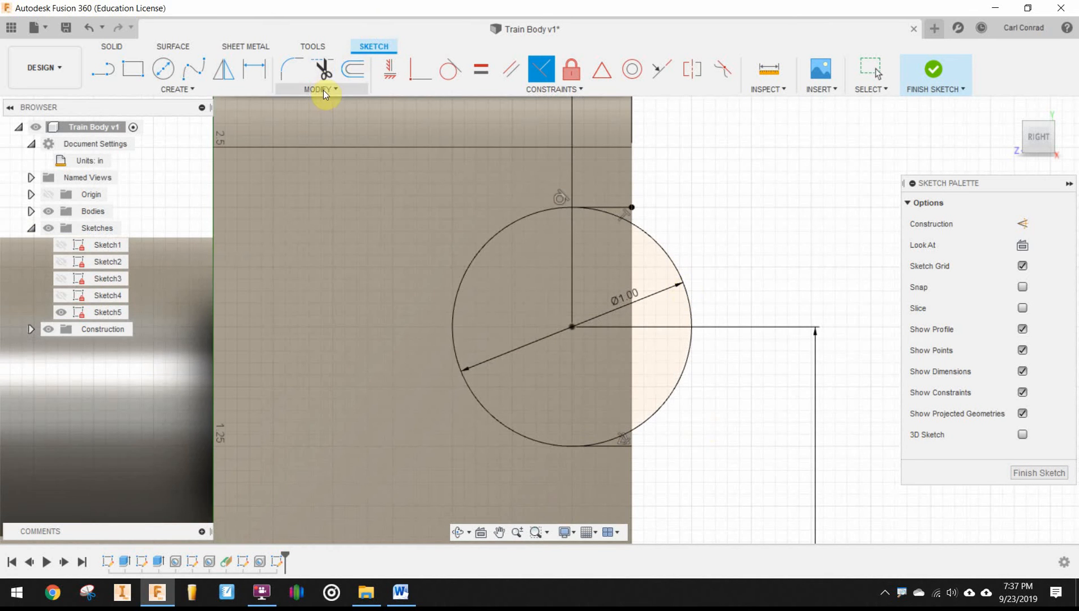
Trim away the circle arc extending beyond the side face edge
click(319, 89)
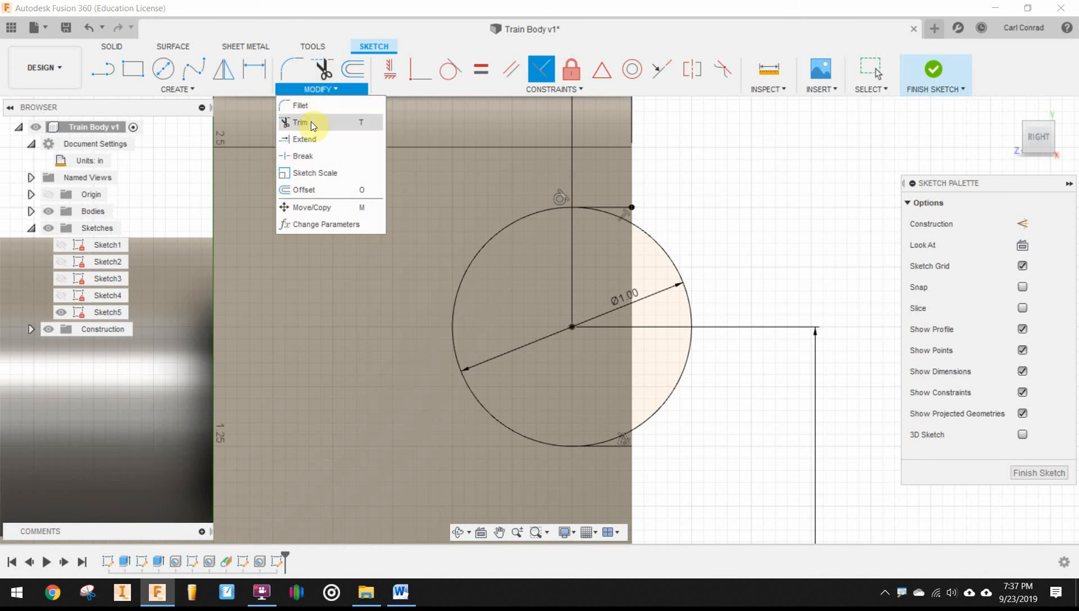
click(299, 122)
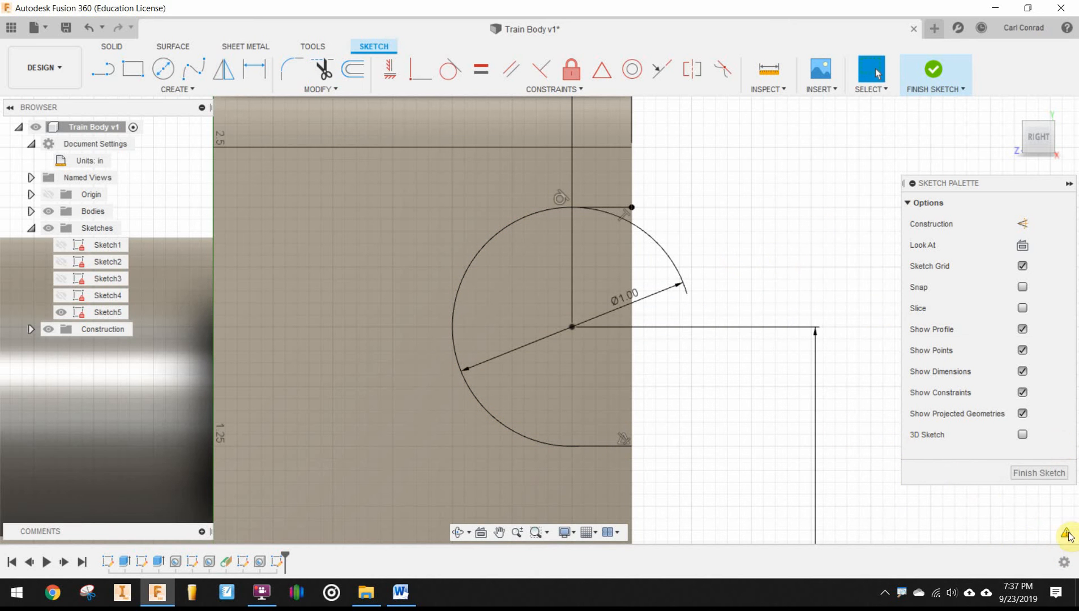
mouse_move(806, 240)
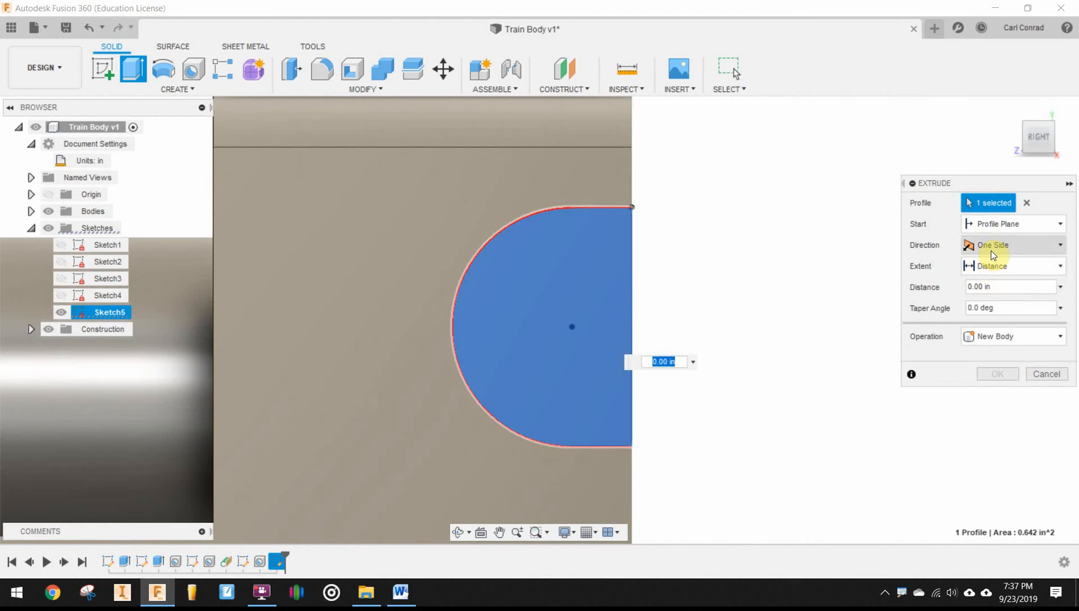
Extrude the trimmed profile as a Cut, To Object, up to the opposite side face
click(1012, 337)
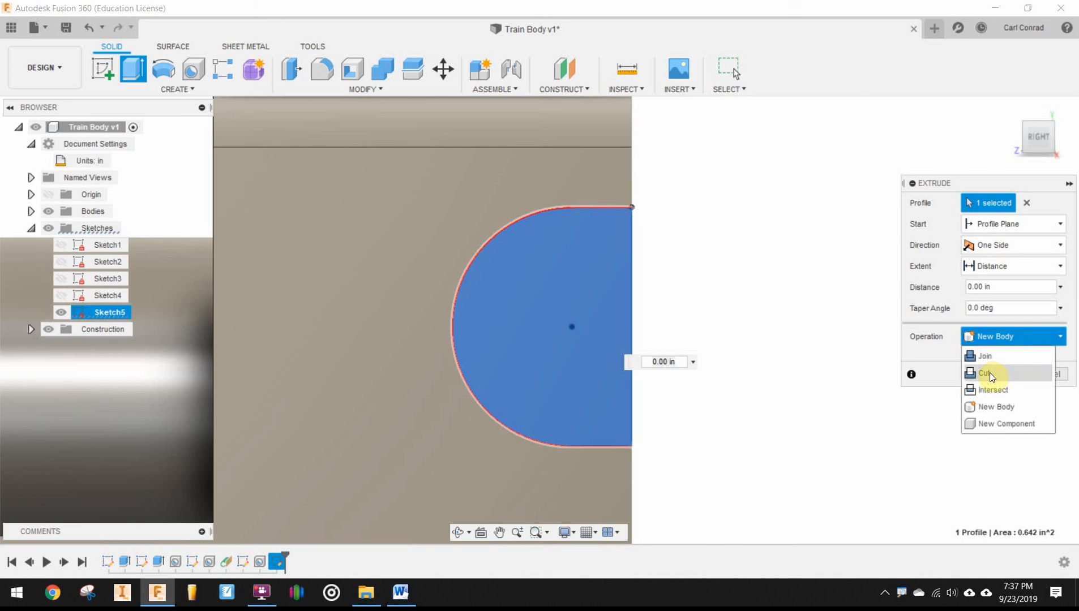
click(985, 373)
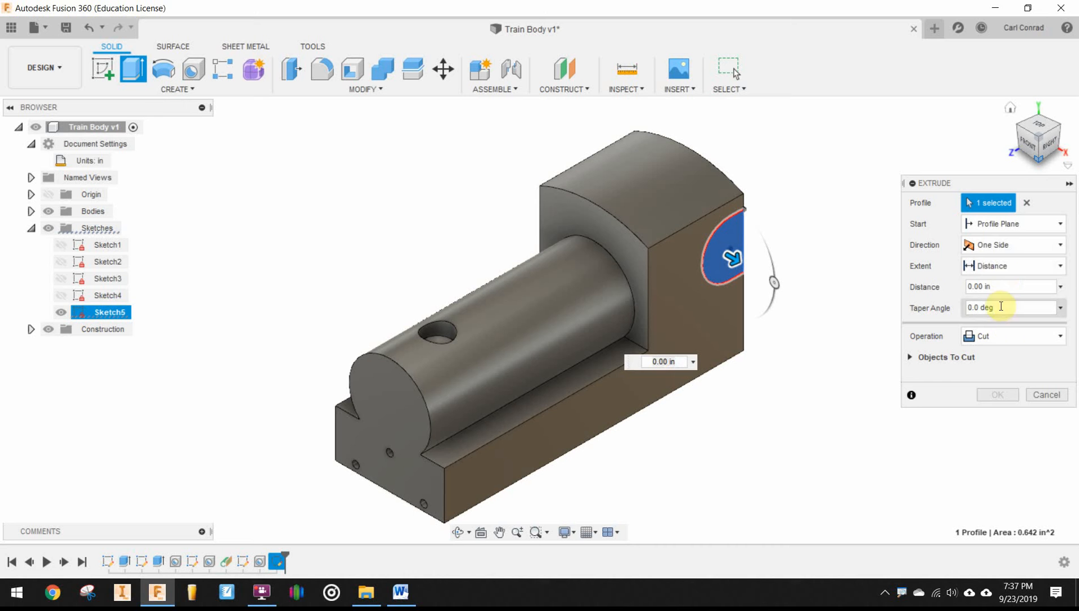
click(1012, 266)
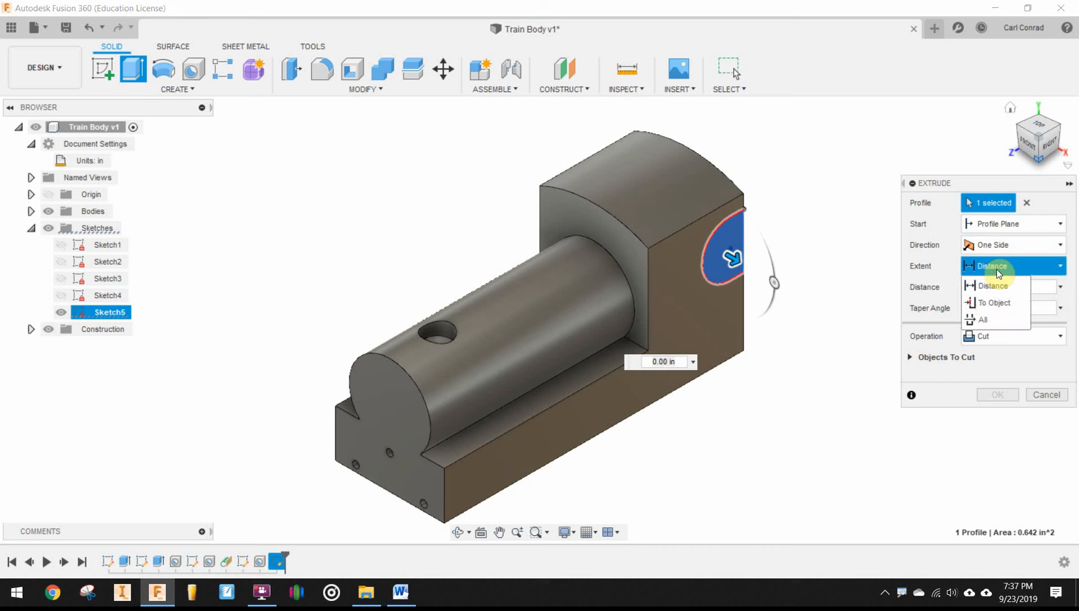
click(993, 302)
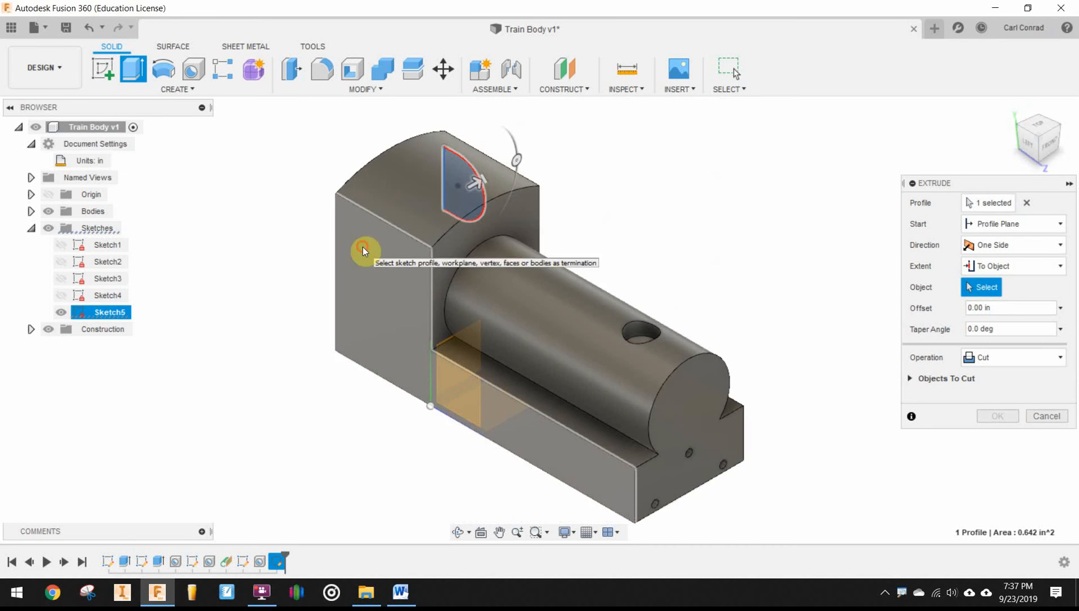
click(363, 252)
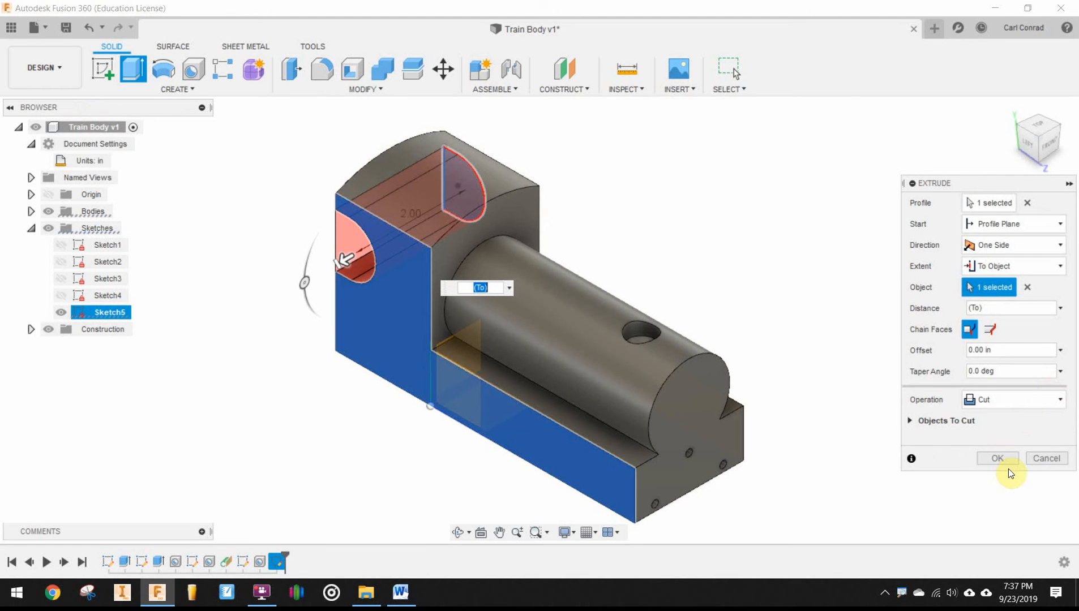
click(997, 458)
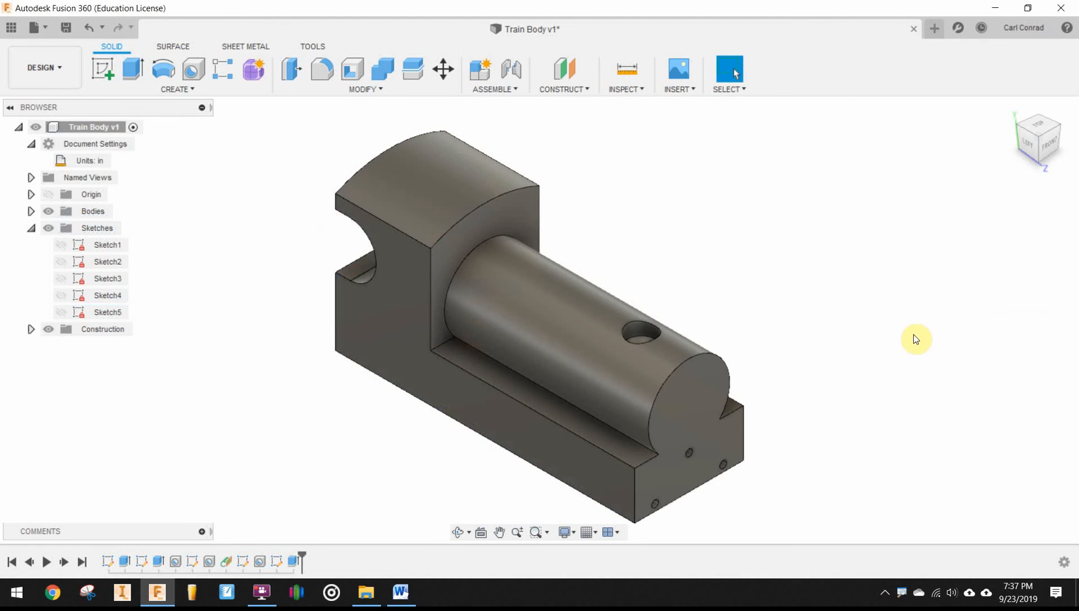
mouse_move(1008, 110)
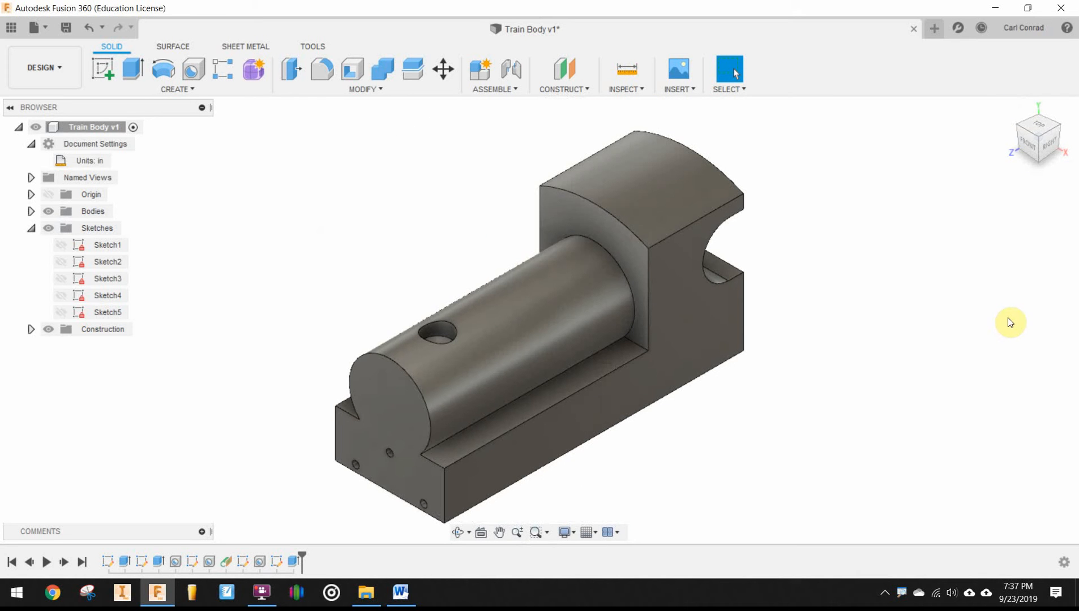
mouse_move(751, 438)
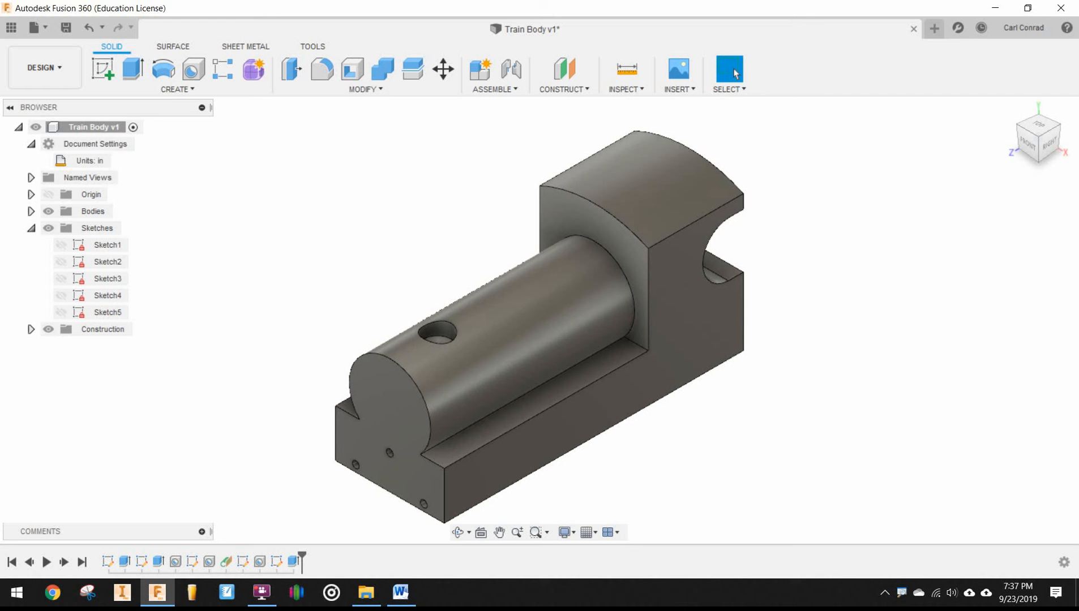
Select the train body's opposite long side face
click(697, 359)
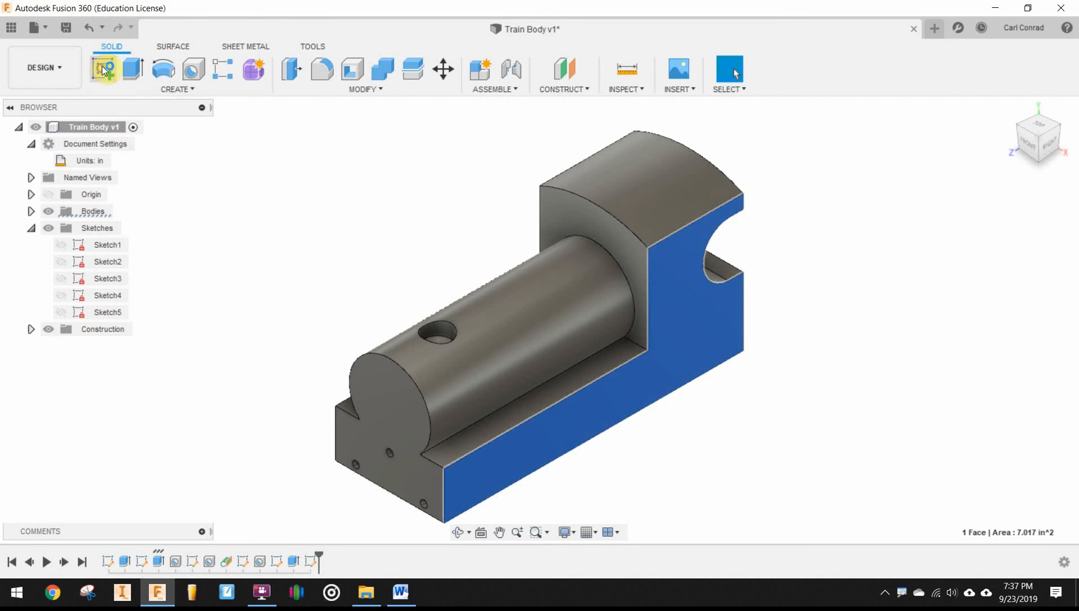
Sketch two points on the long side, dimensioned 0.50 up, 1.00 in, and 3.50 apart
click(107, 67)
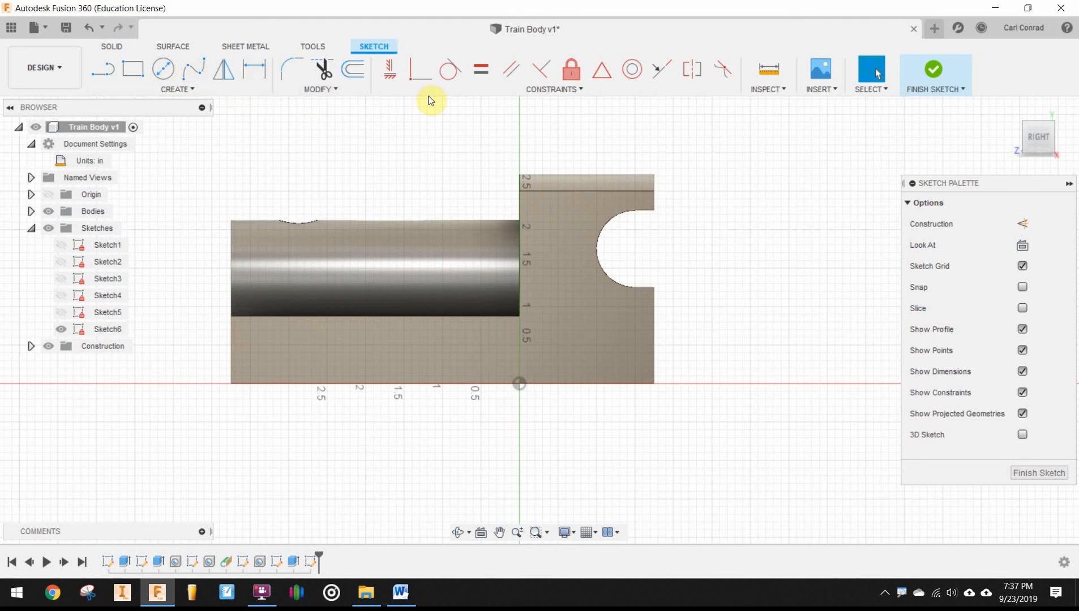
click(176, 89)
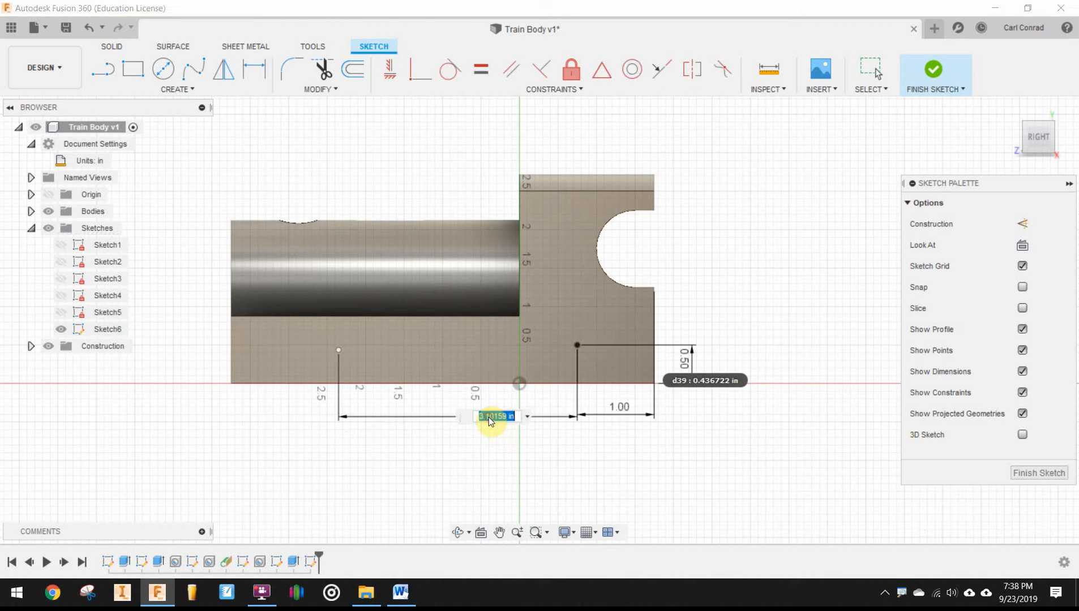
text(3.50)
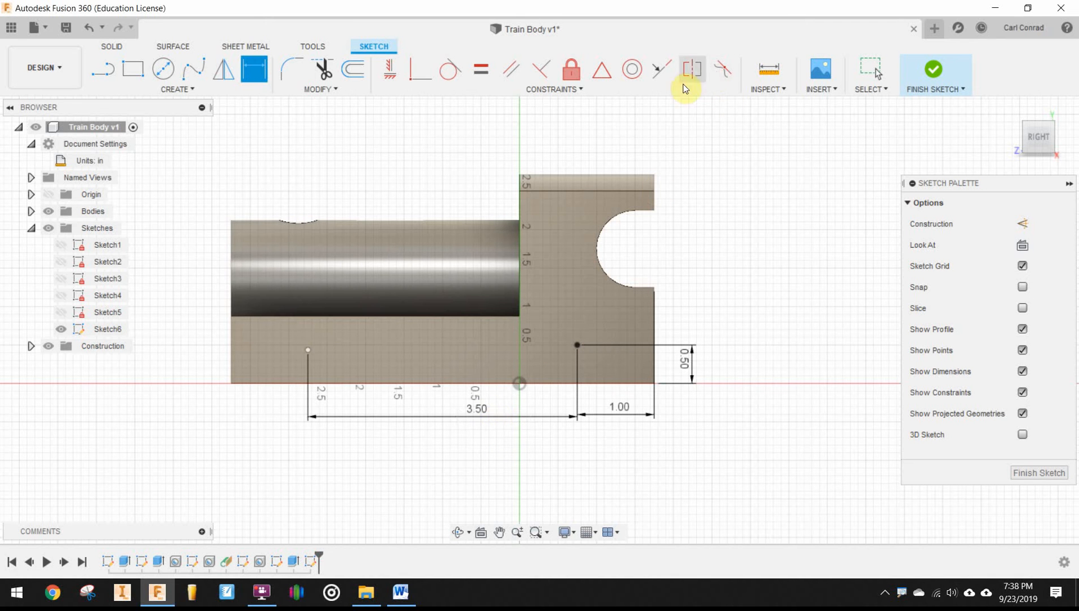
mouse_move(471, 79)
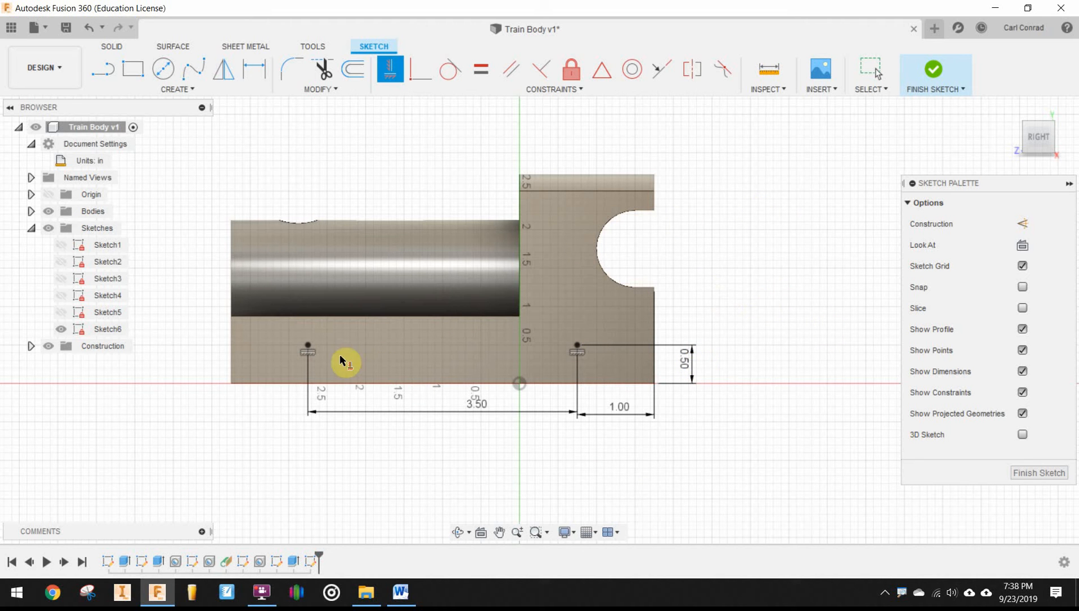
mouse_move(704, 293)
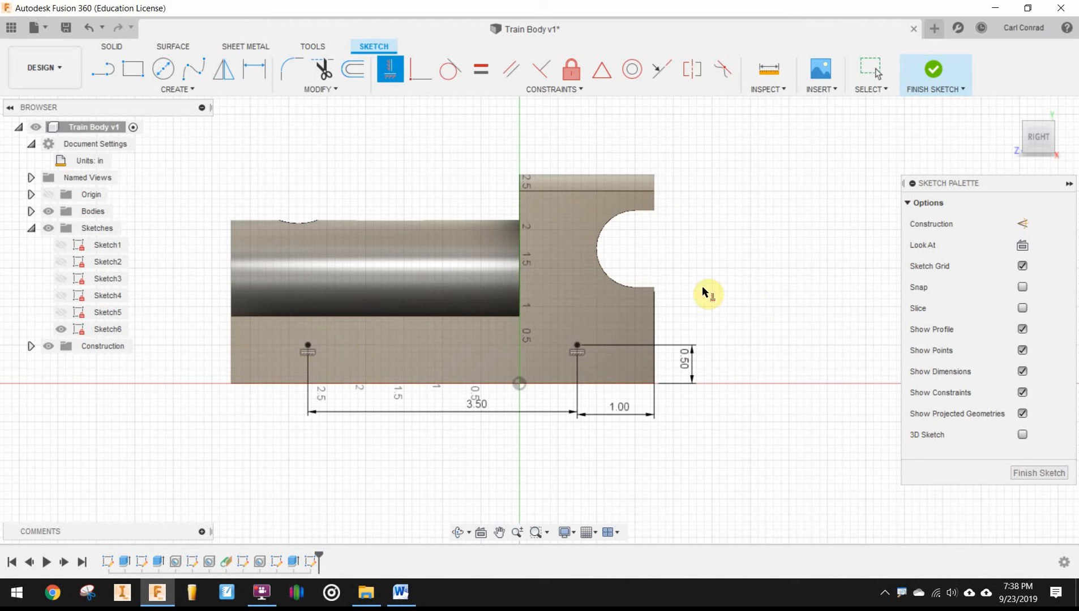
mouse_move(647, 63)
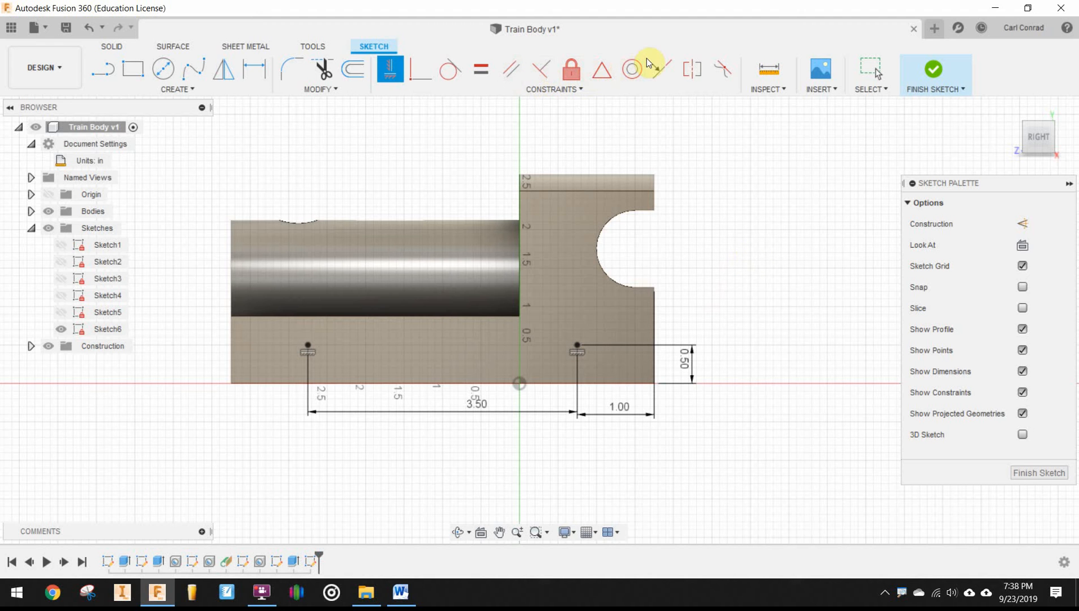
mouse_move(1074, 380)
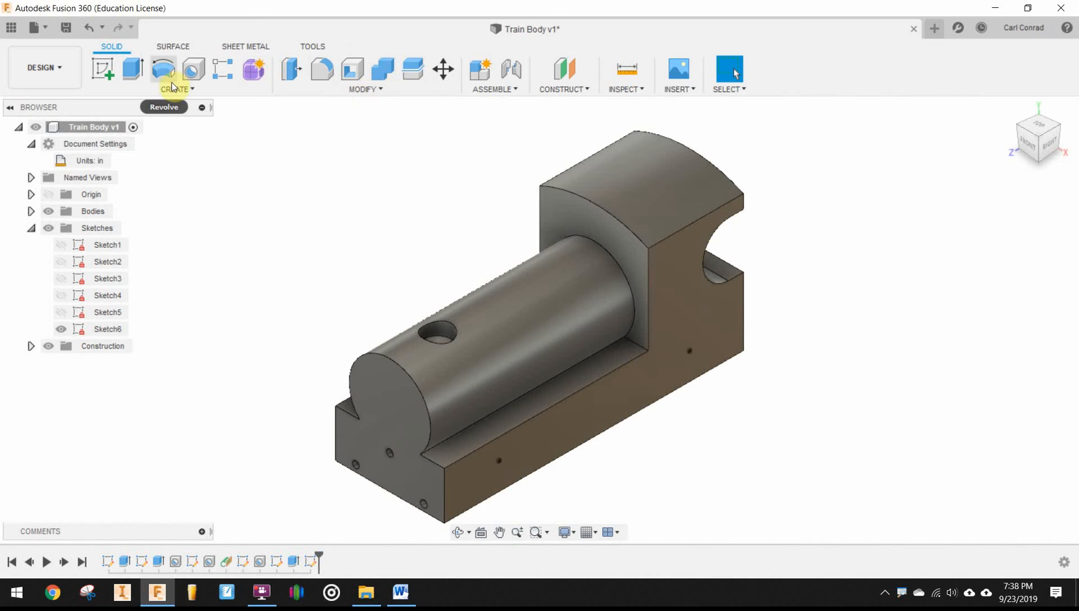
Make tapped 1/4-20 UNC holes, 0.875 in deep, at both sketched points
click(192, 67)
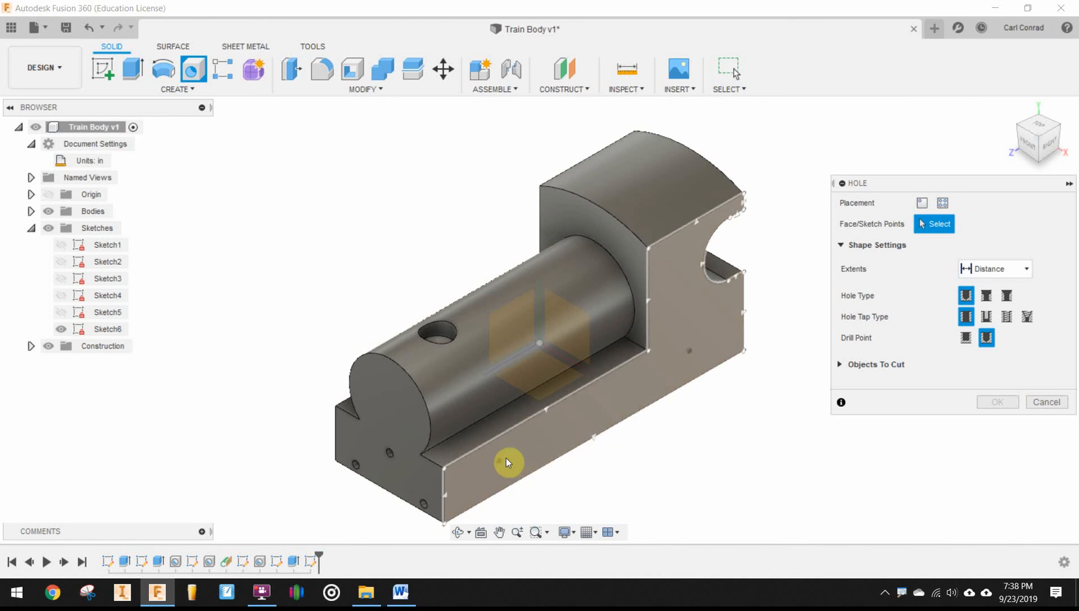
click(508, 463)
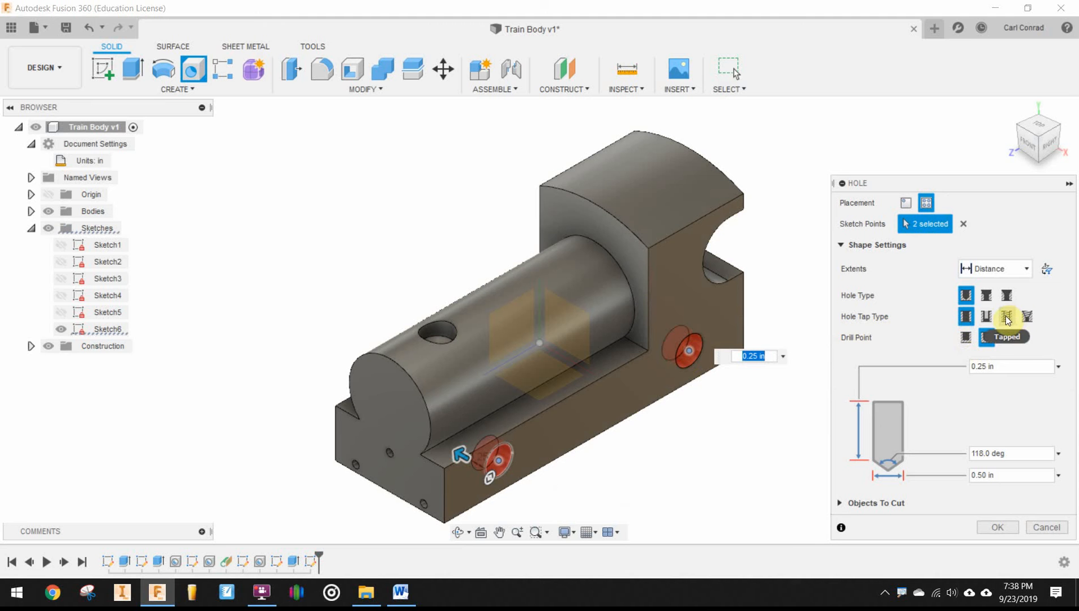
click(1004, 316)
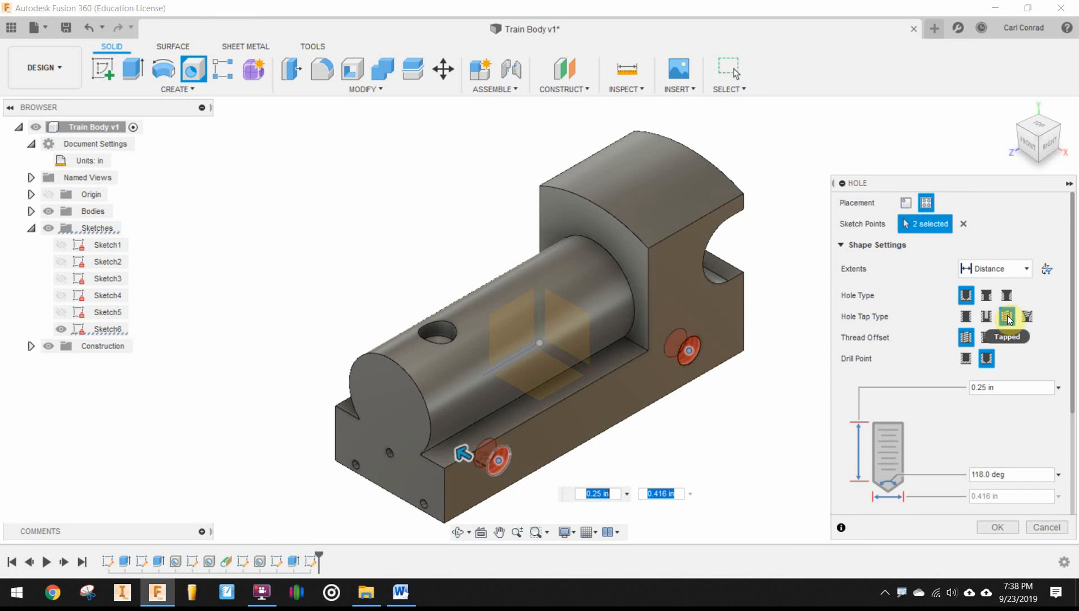
click(1007, 317)
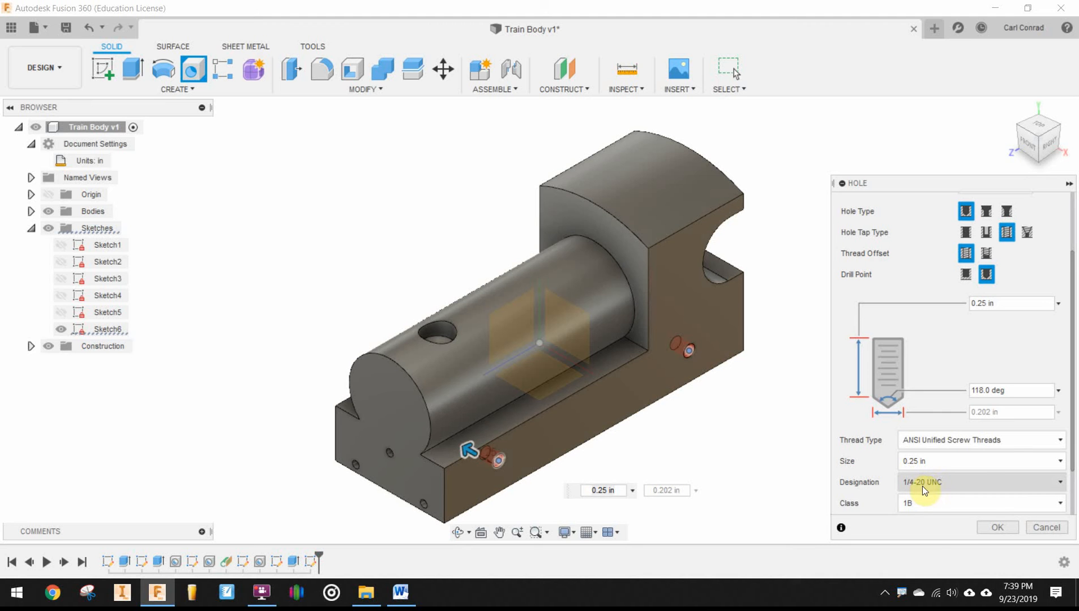
mouse_move(999, 404)
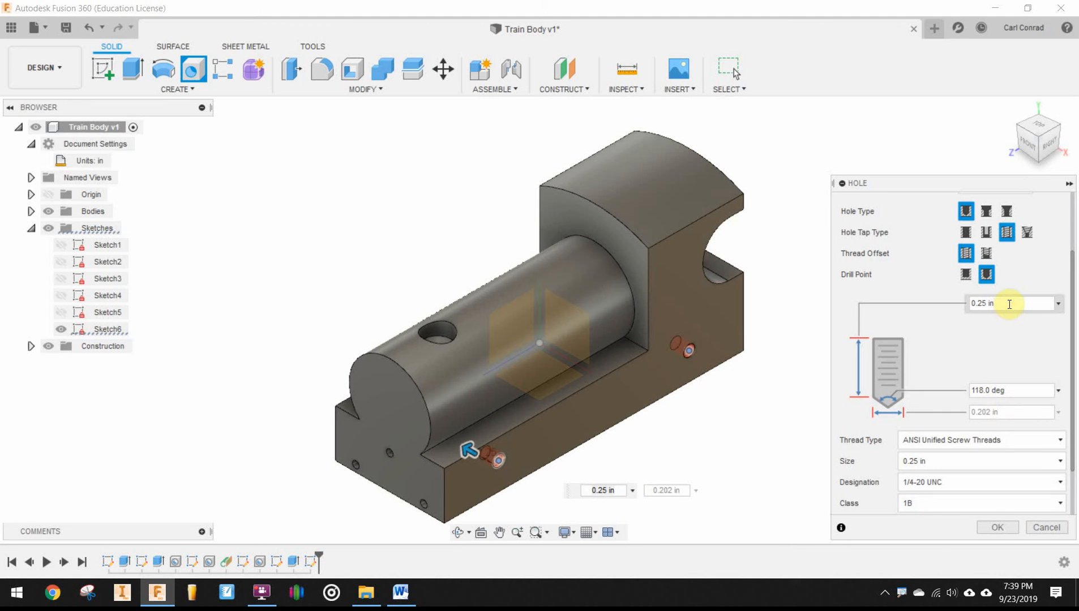
click(1004, 304)
text(.875)
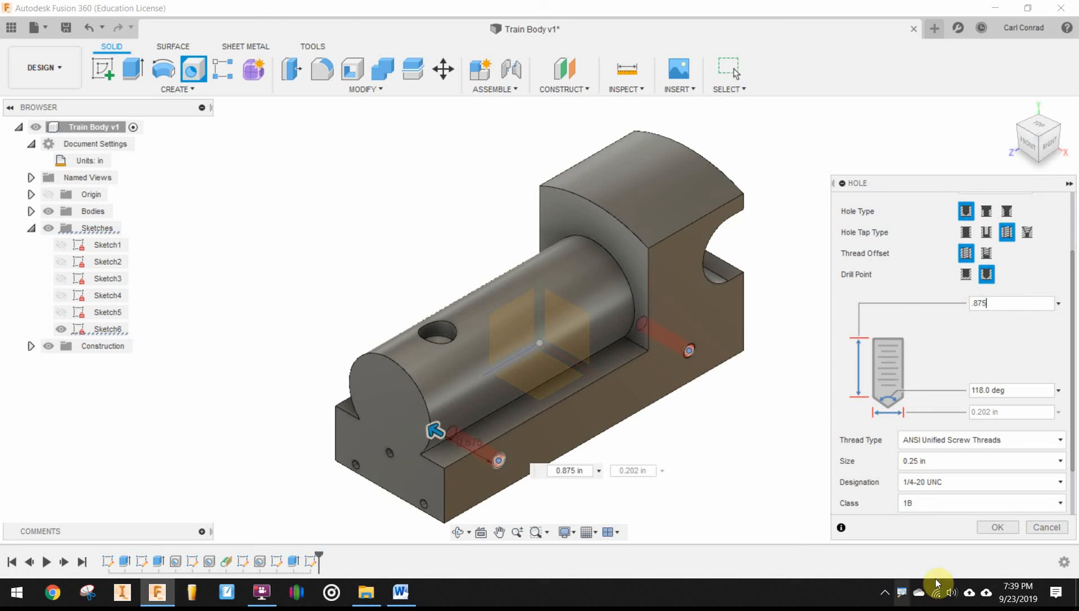
click(997, 528)
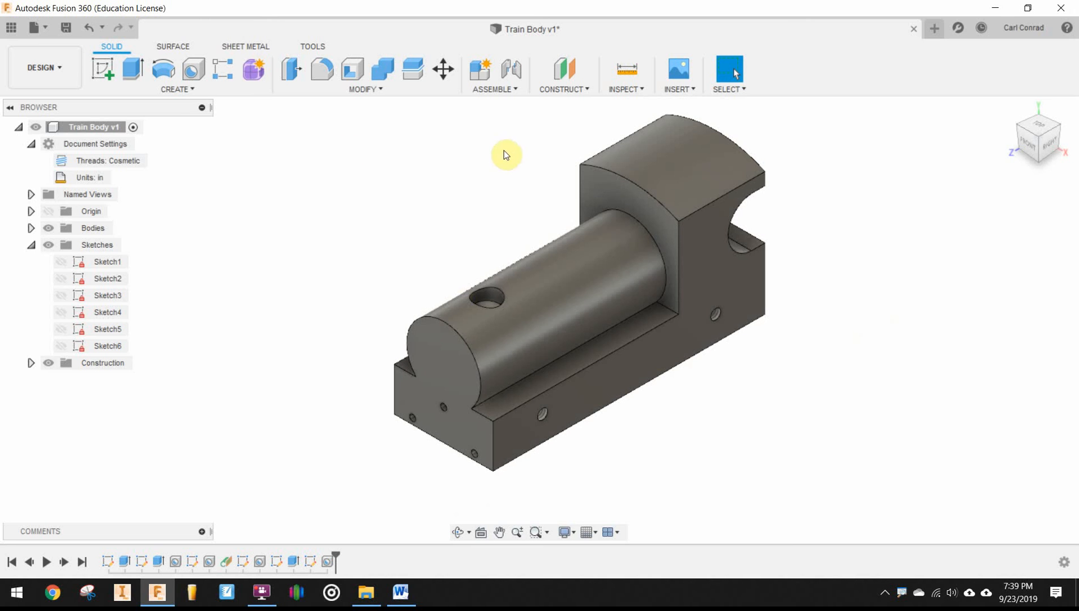
mouse_move(693, 117)
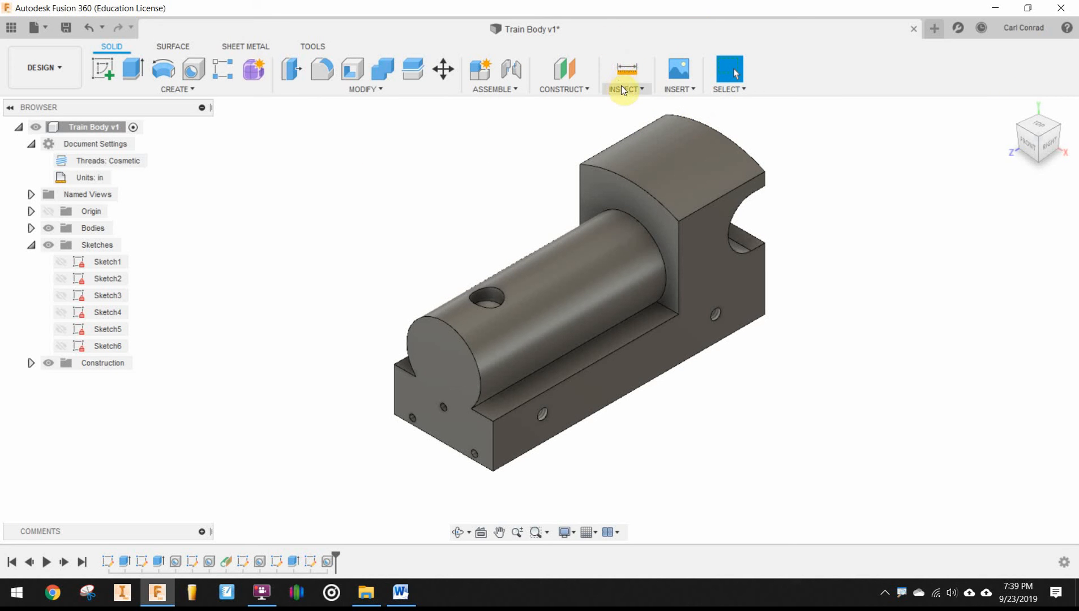
mouse_move(554, 90)
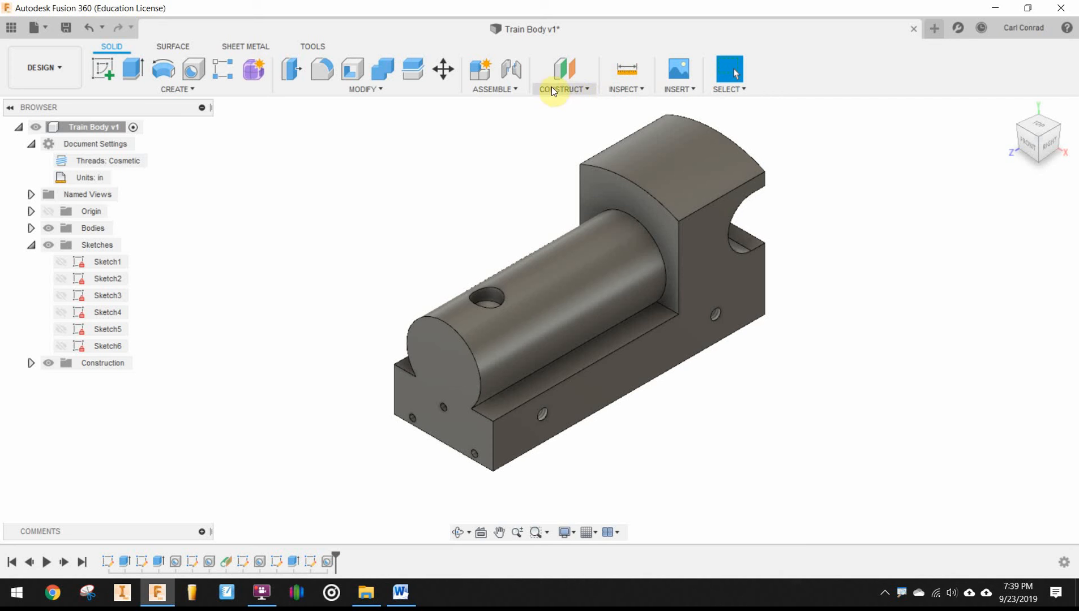
Create a midplane between the train body's two long side faces
click(561, 89)
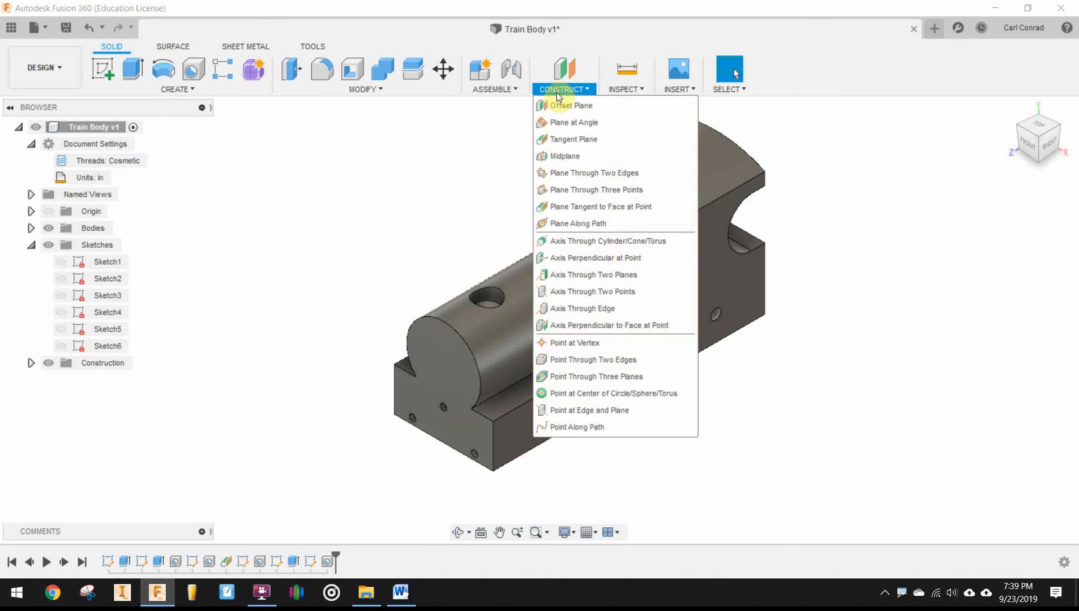
click(559, 156)
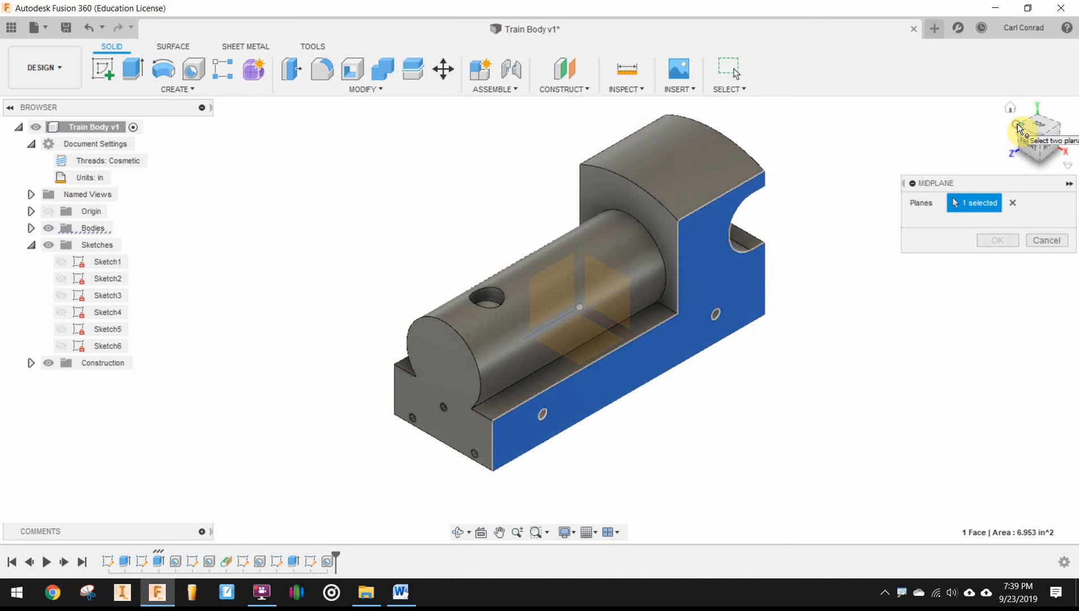
click(393, 294)
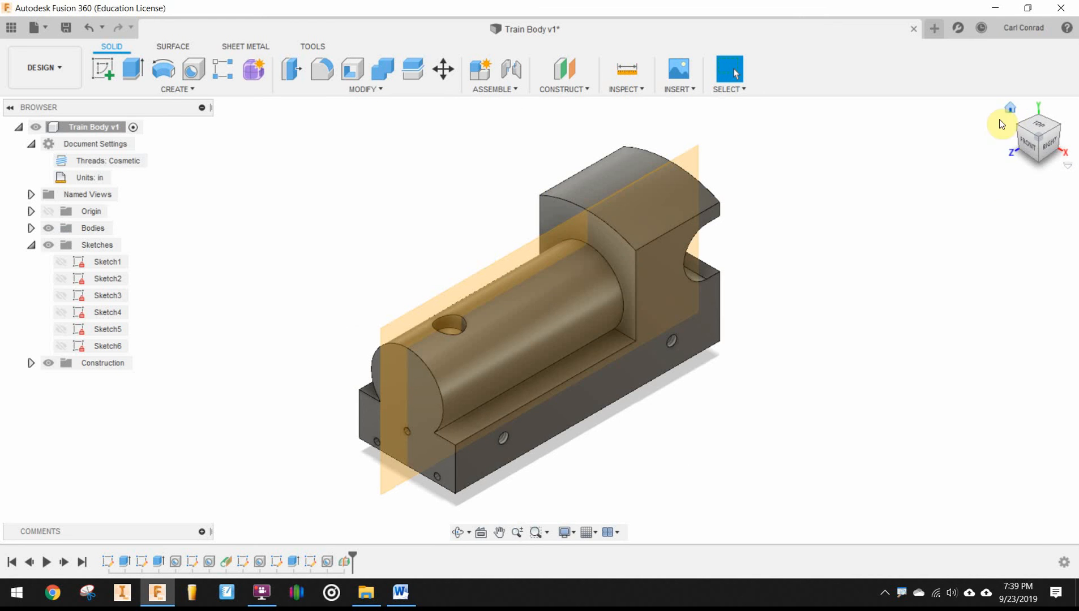
mouse_move(304, 94)
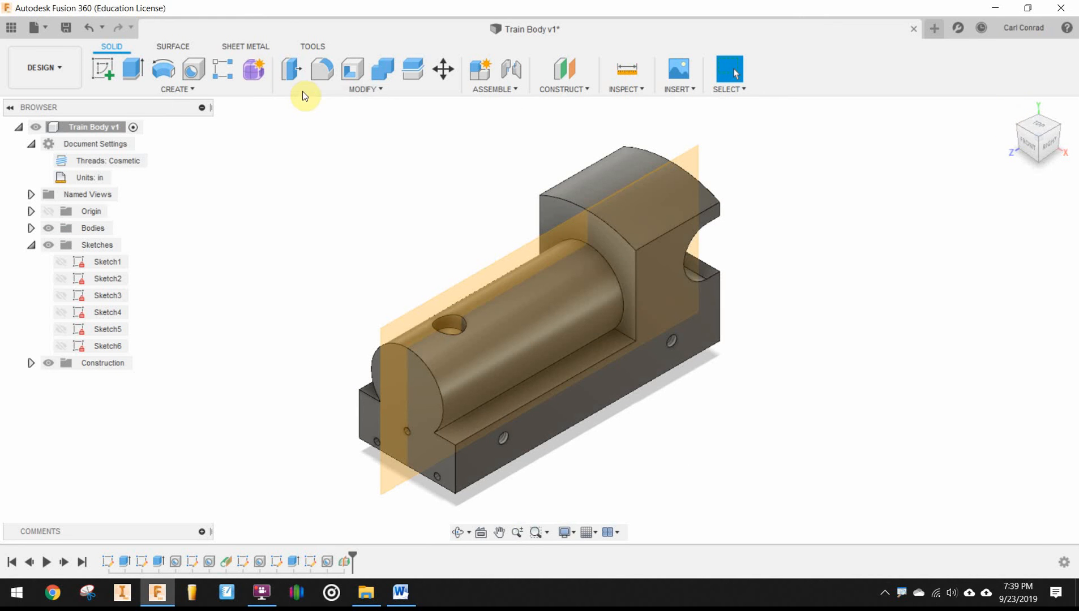
Mirror the tapped-hole feature across the midplane using Features pattern type
click(177, 89)
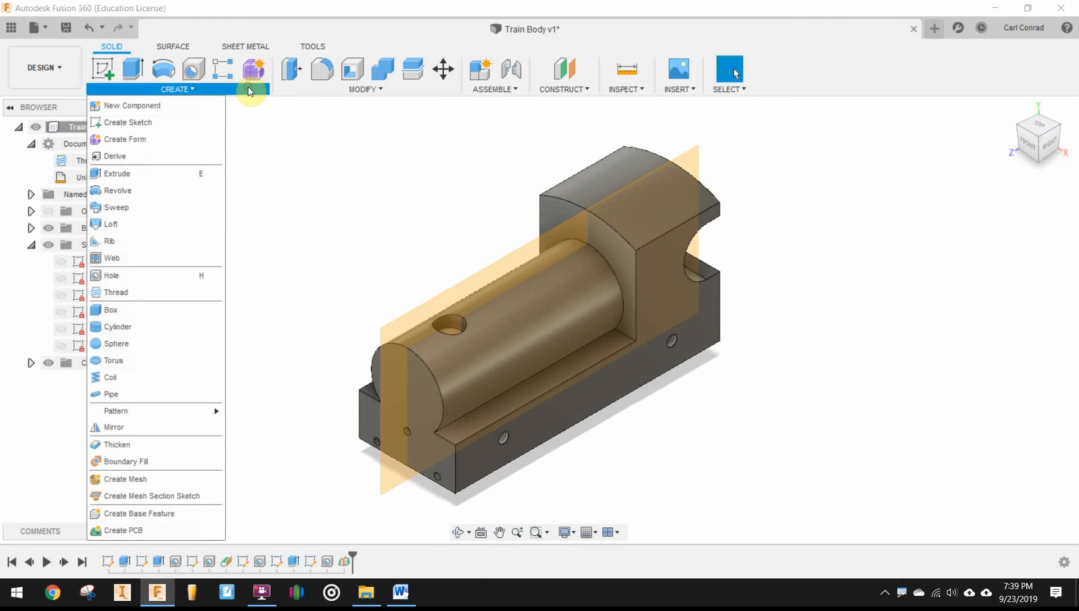
mouse_move(119, 429)
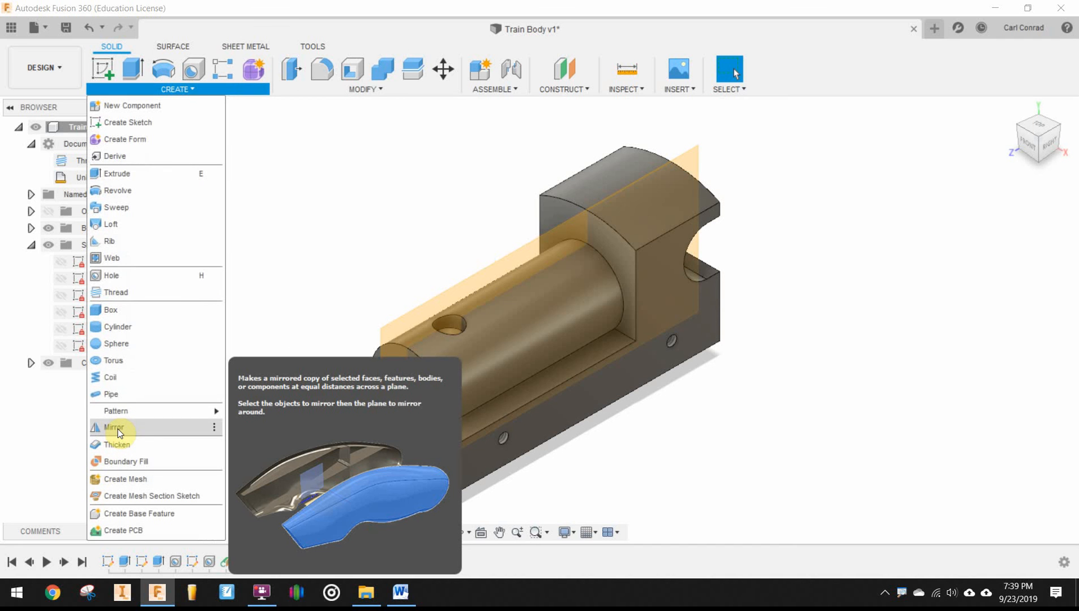
click(113, 428)
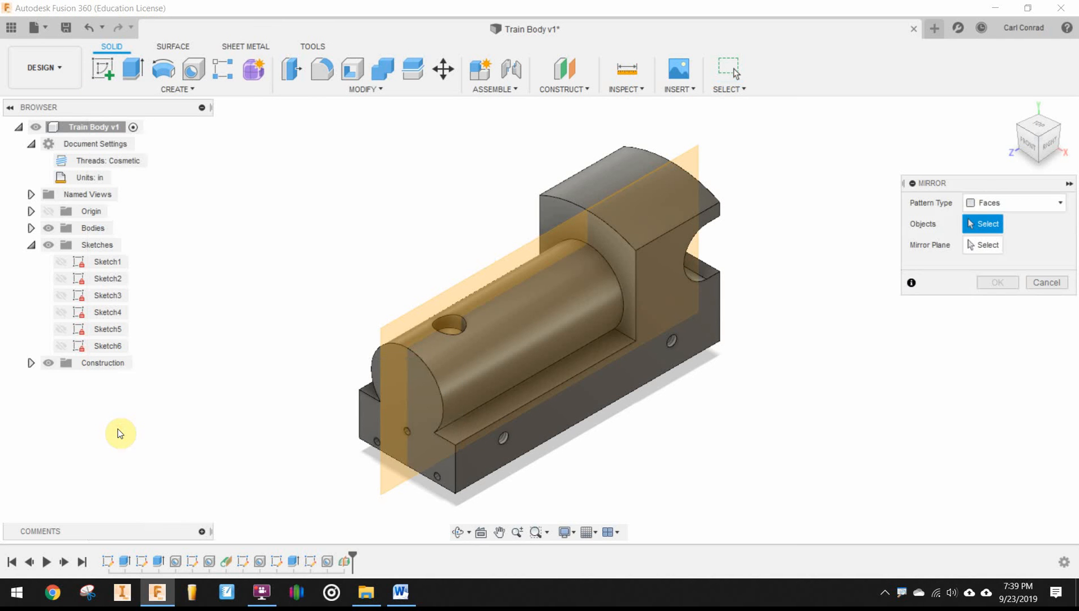
mouse_move(326, 565)
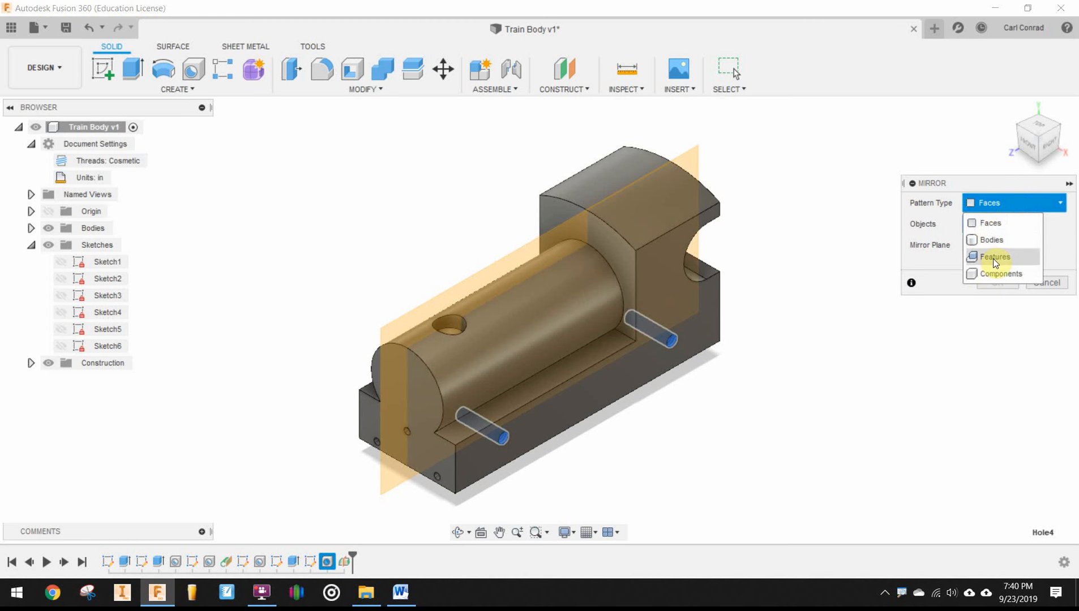
click(994, 257)
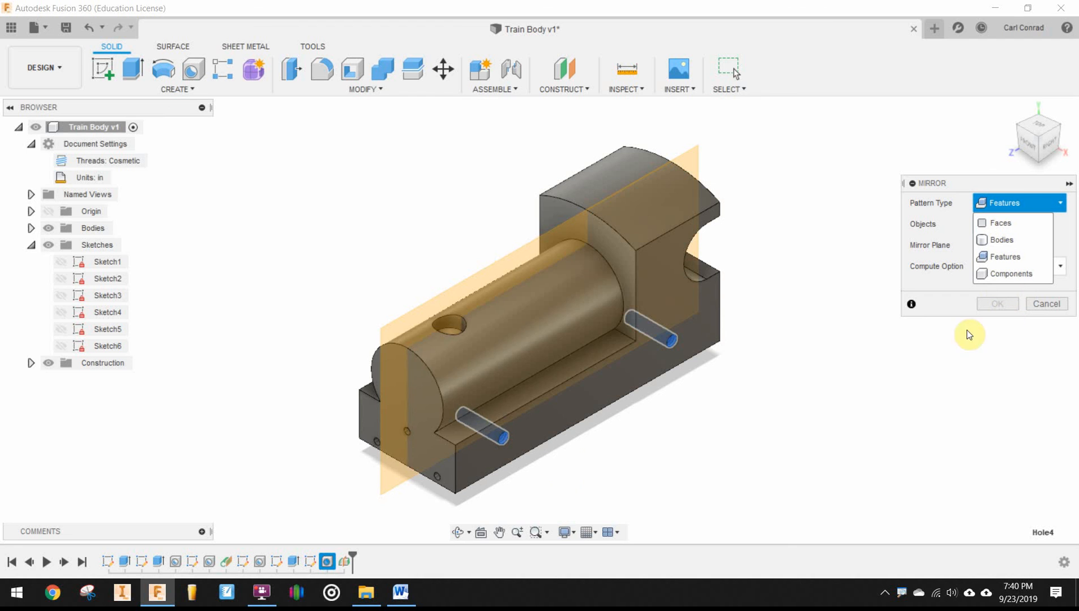
mouse_move(810, 221)
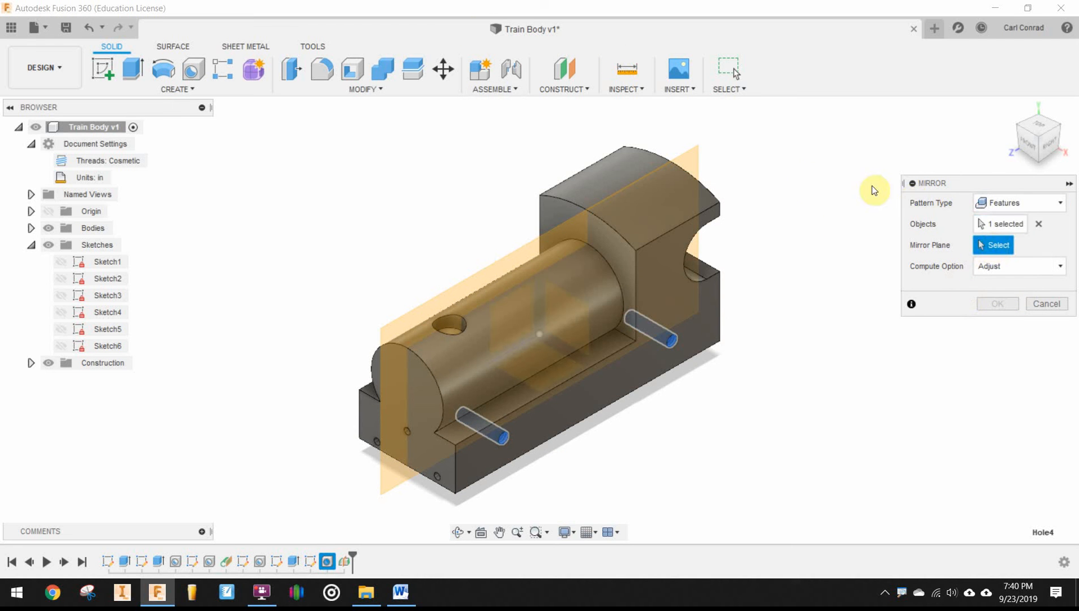
click(694, 156)
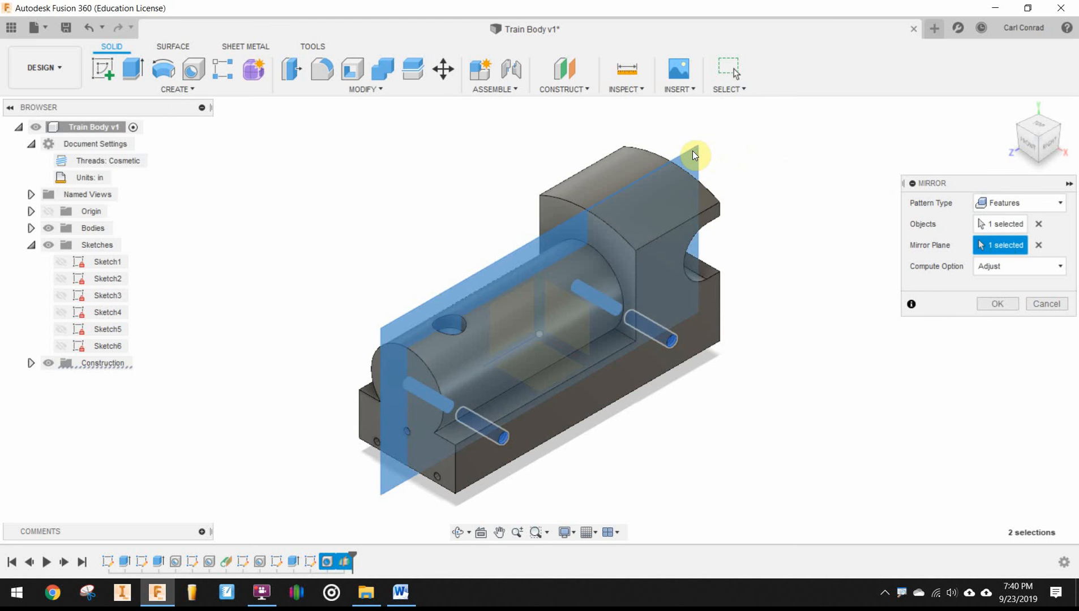
click(1006, 304)
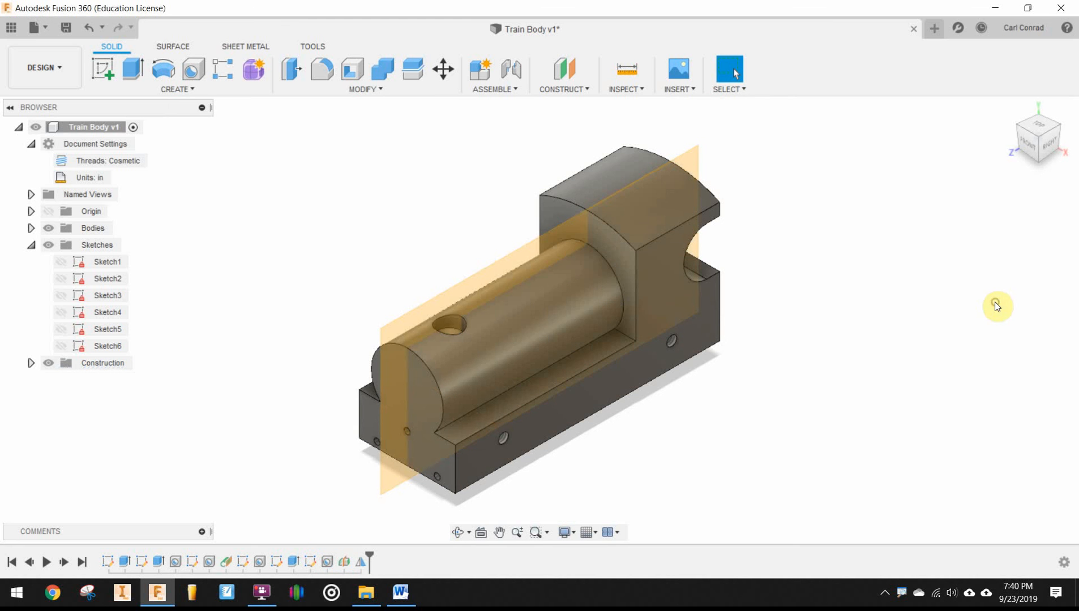
mouse_move(1018, 129)
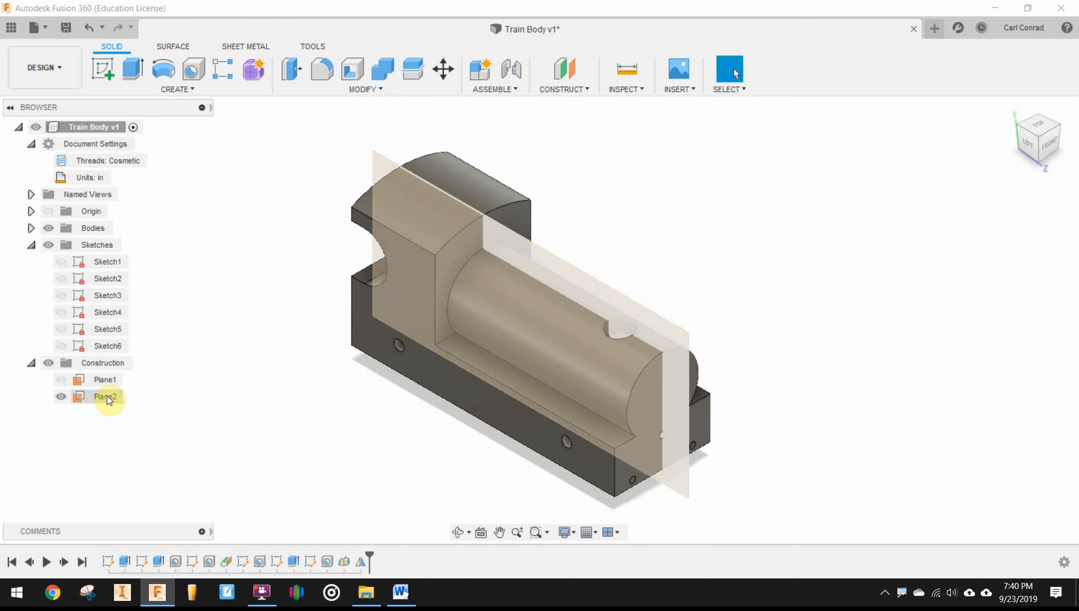
Hide Plane2 so neither construction plane shows around the train body
click(59, 396)
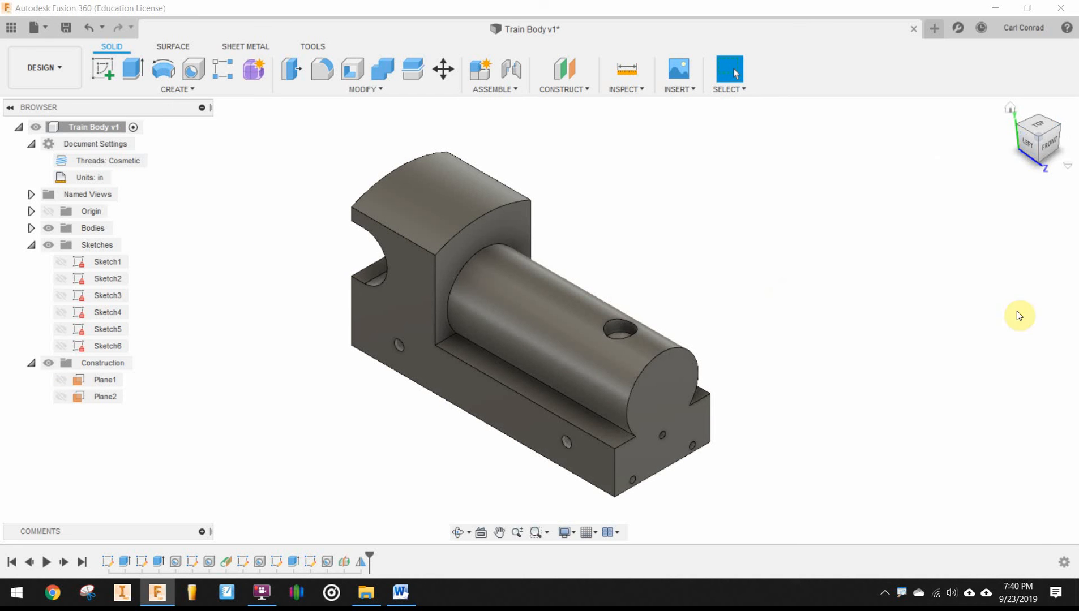
mouse_move(982, 110)
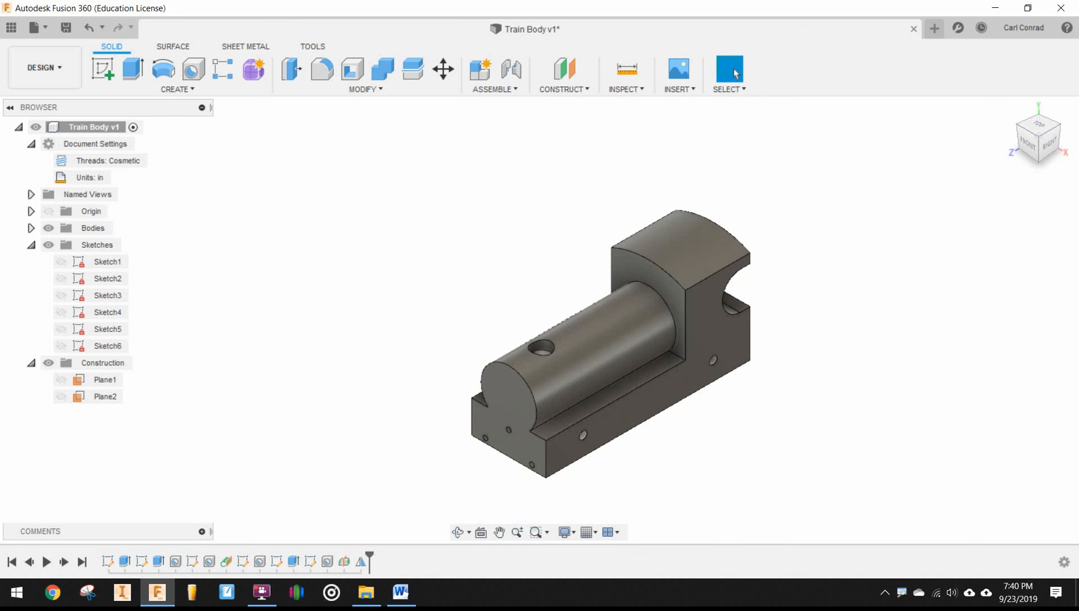
mouse_move(596, 472)
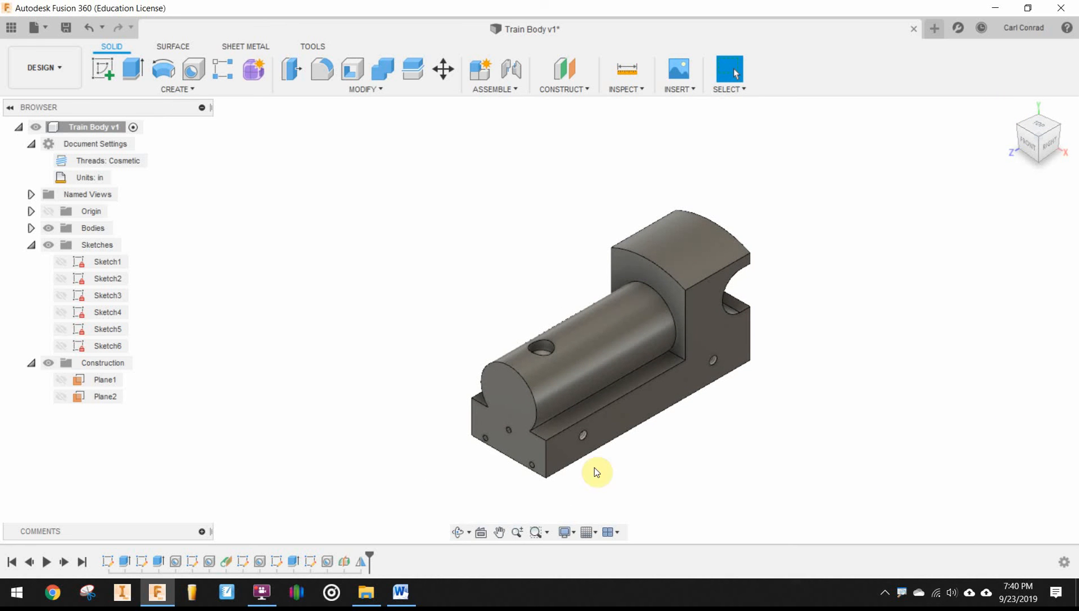
mouse_move(418, 129)
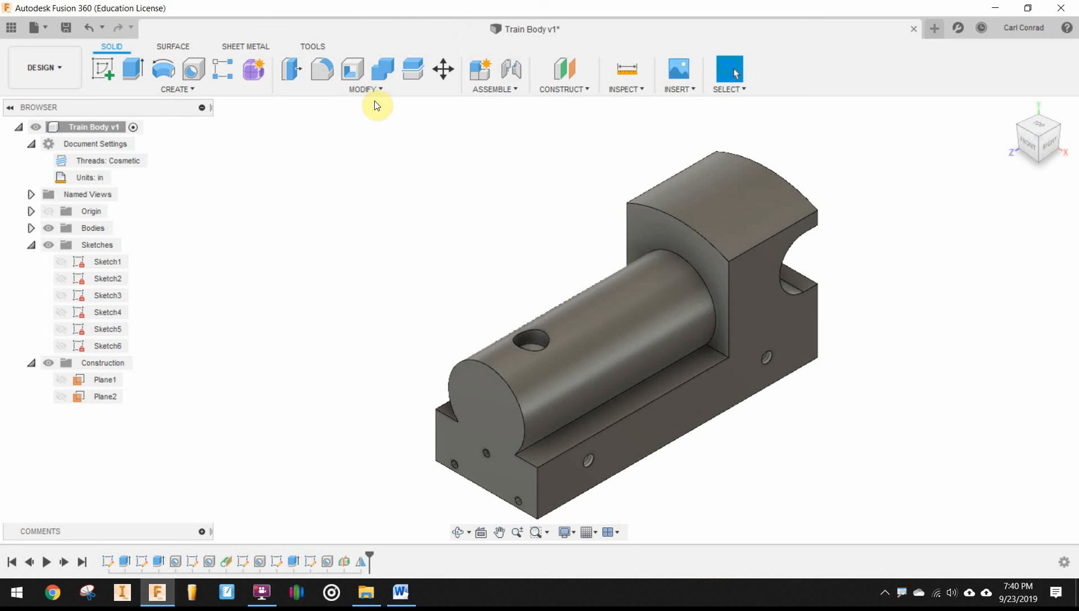
Fillet the five boiler-to-base and boiler-to-cab junction edges with a 0.1 in radius
click(365, 89)
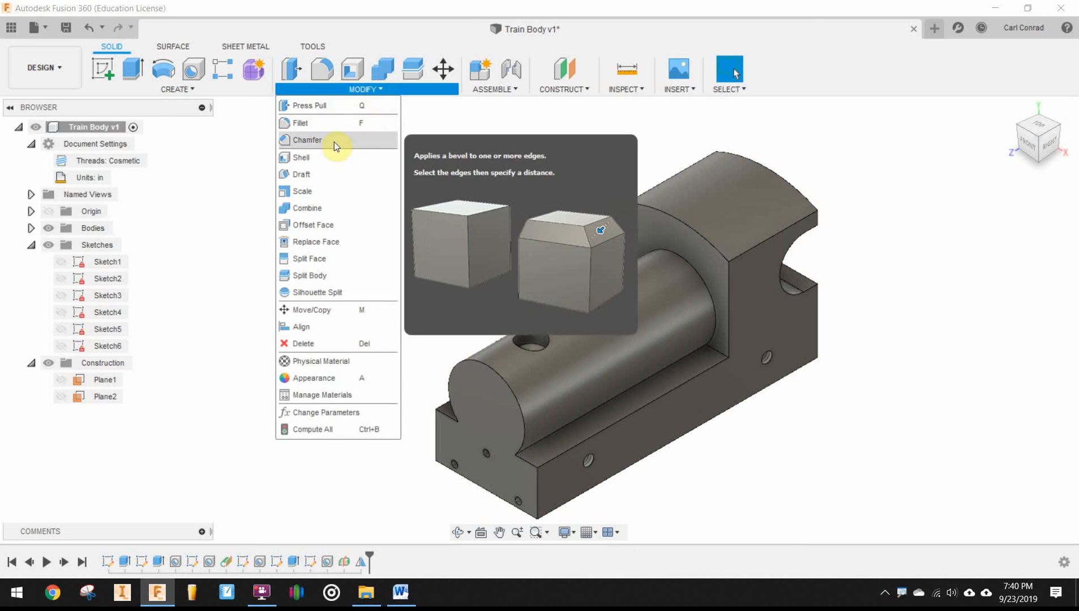
click(305, 123)
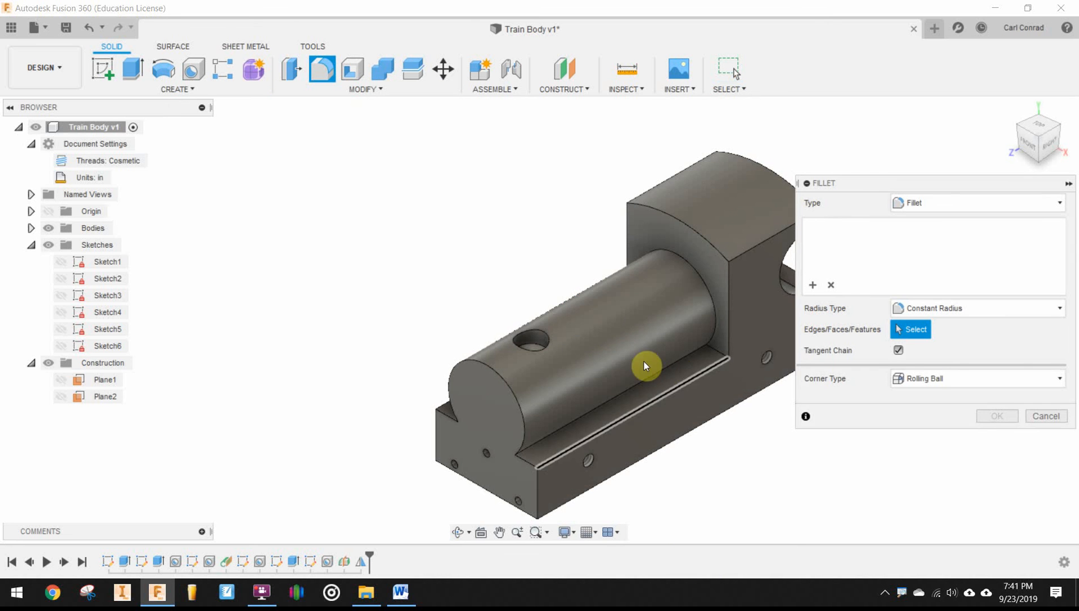
click(634, 383)
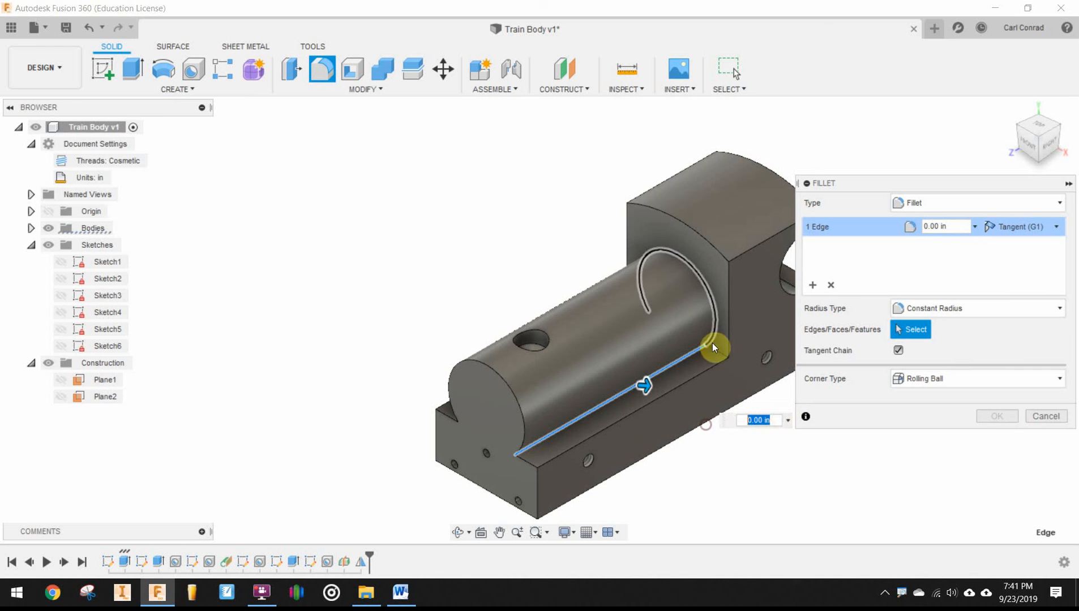
click(714, 347)
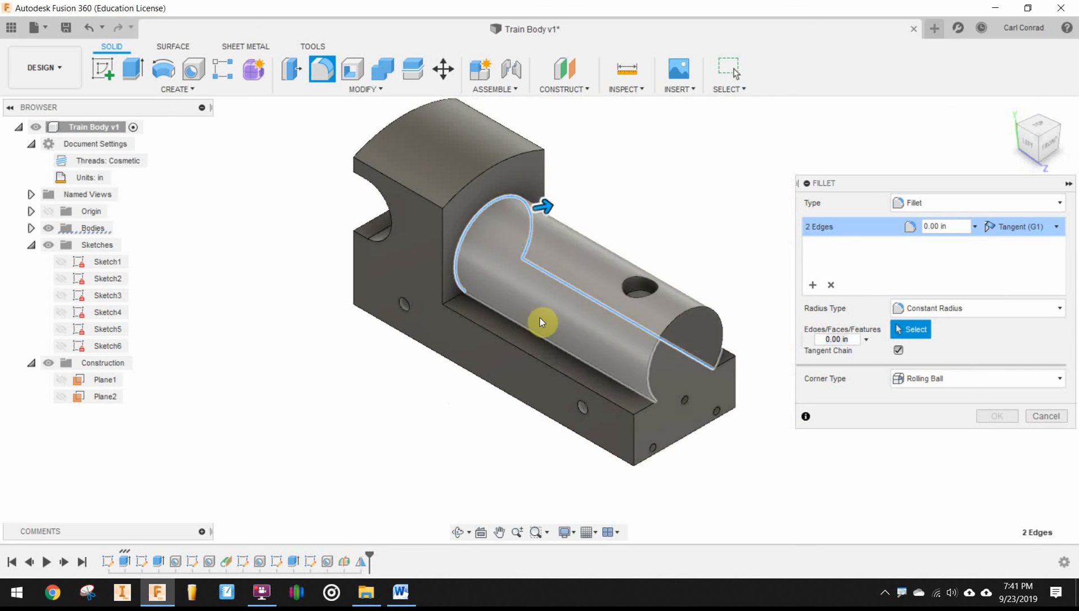
click(522, 340)
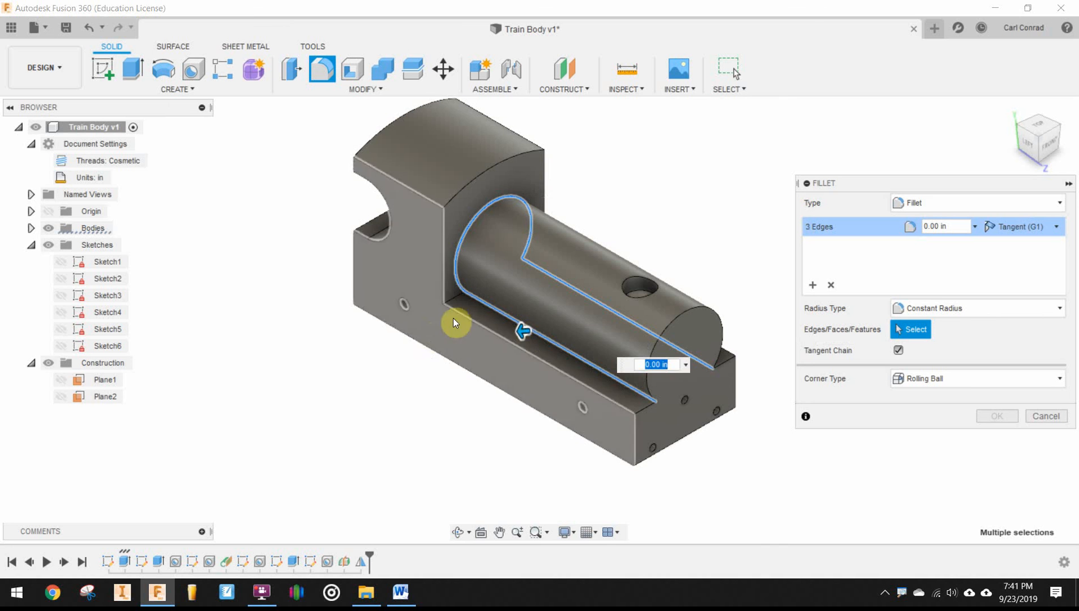
click(460, 309)
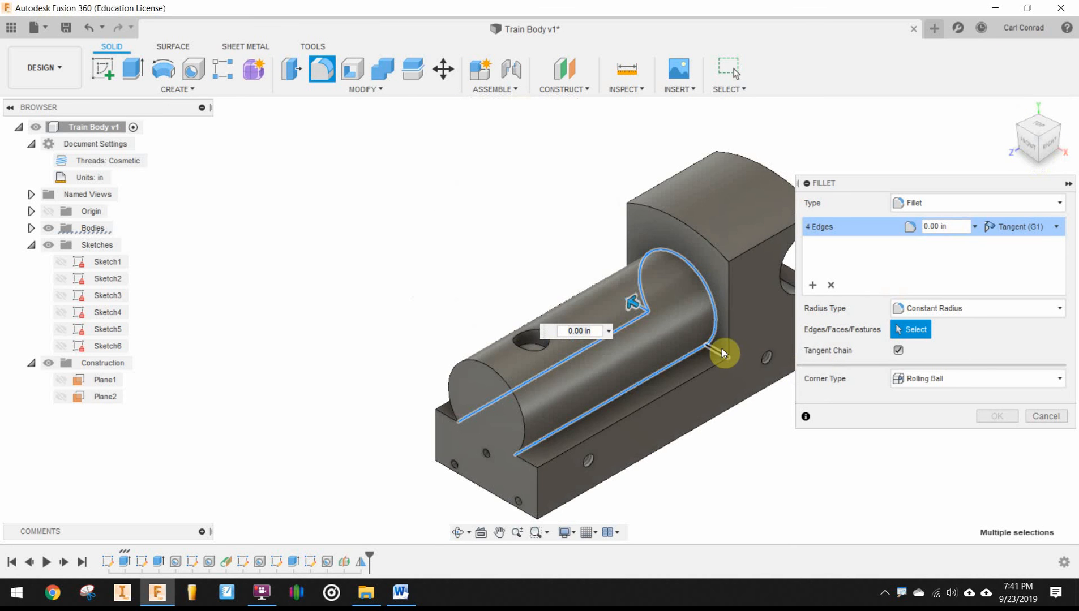
click(722, 352)
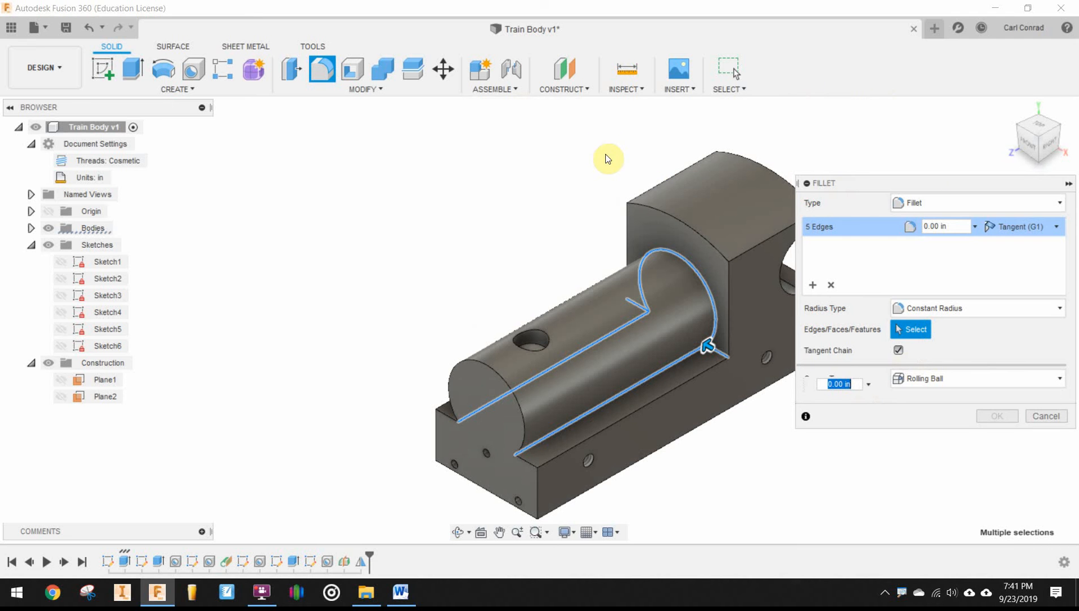
mouse_move(920, 252)
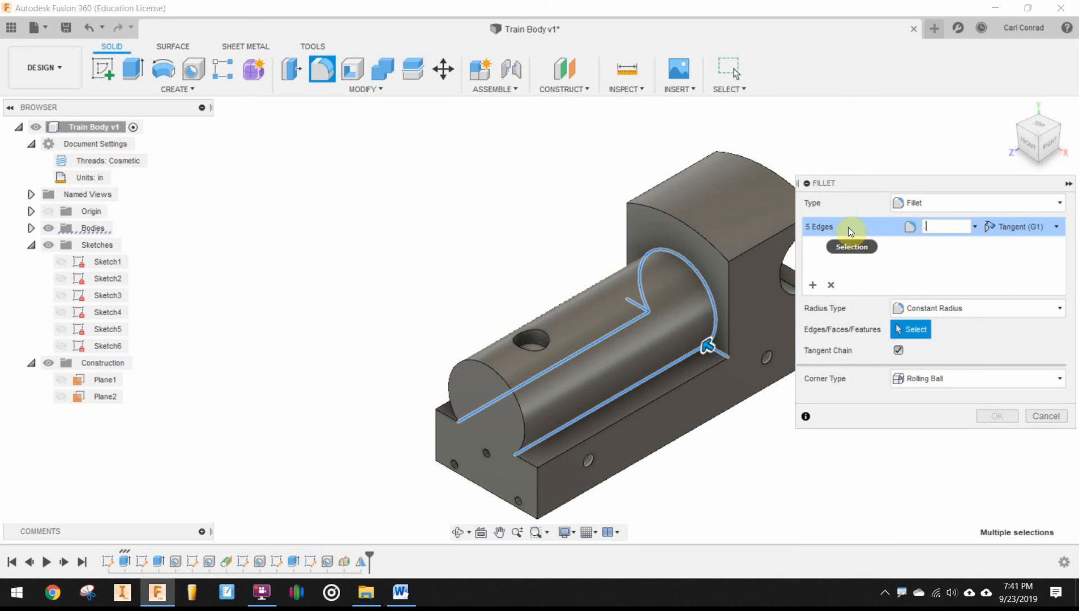
text(.1)
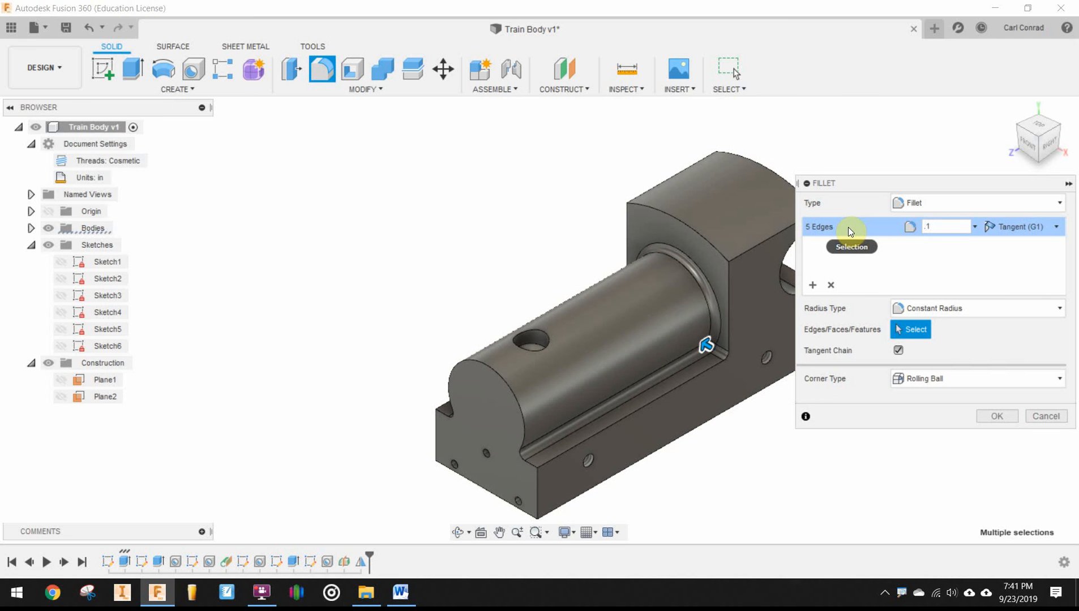
mouse_move(718, 447)
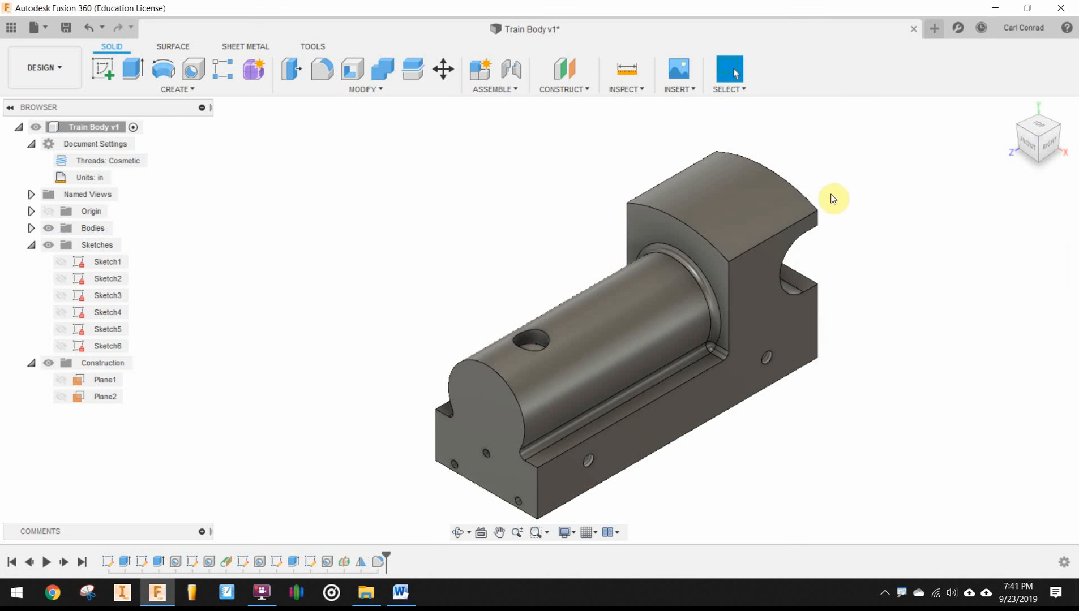
mouse_move(427, 6)
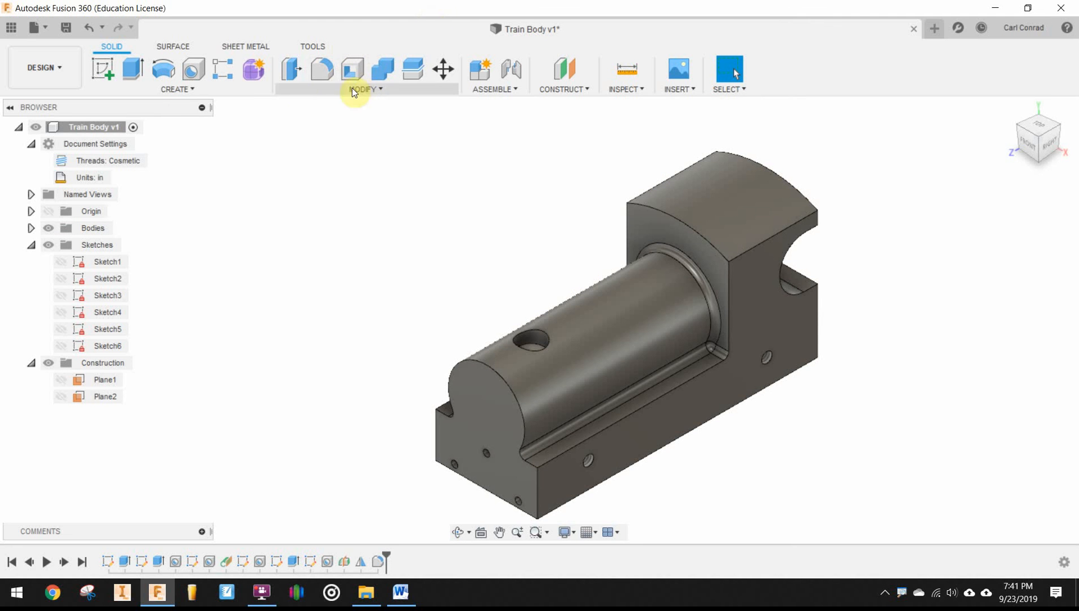
Start a new fillet on the front face edge and the cab block's outer and top edges
click(365, 88)
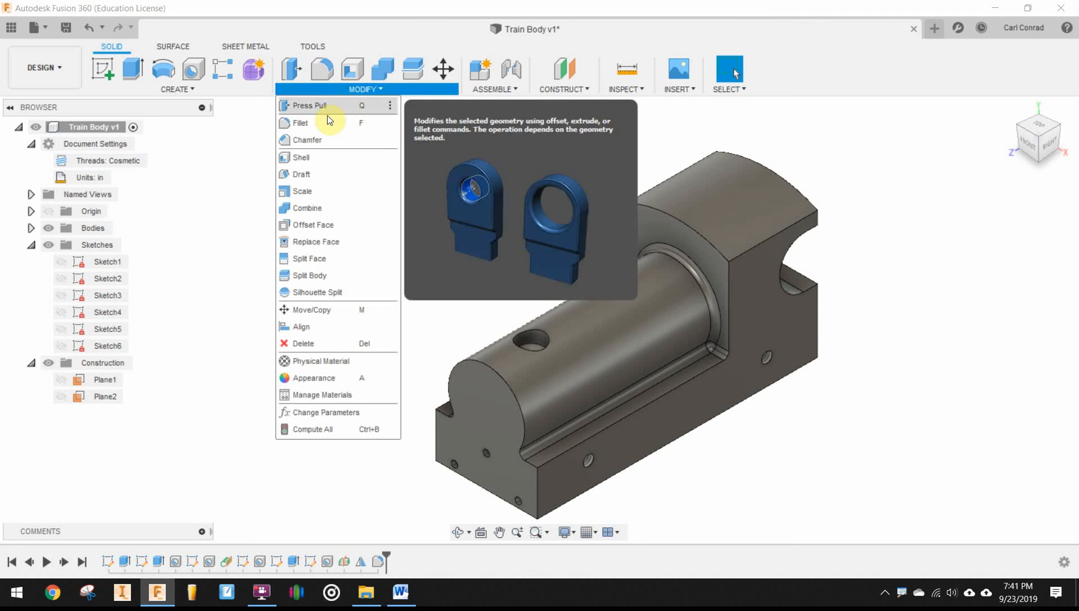
click(299, 123)
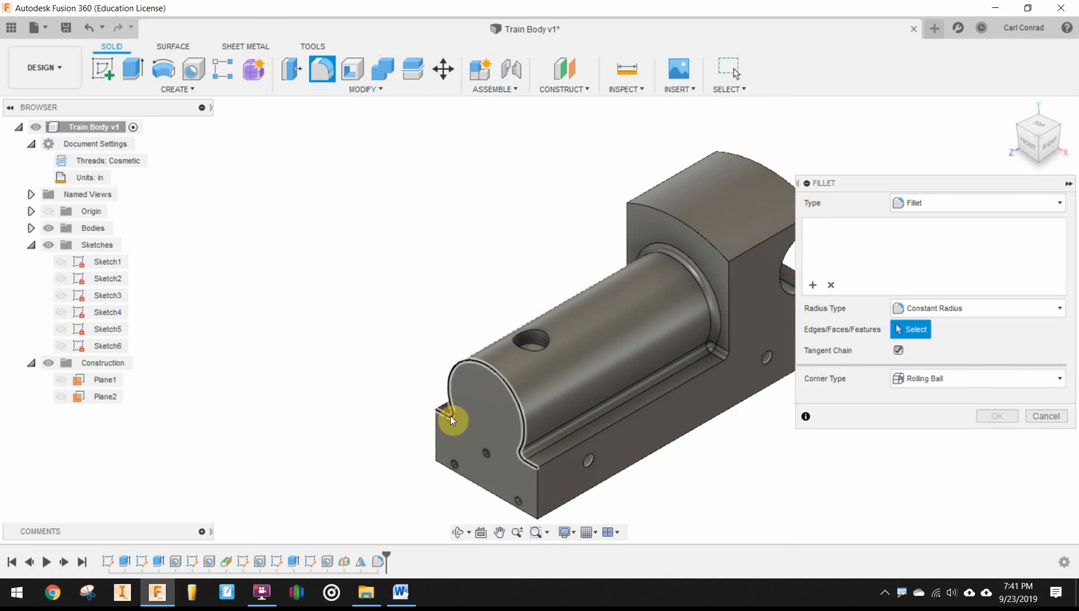
click(463, 464)
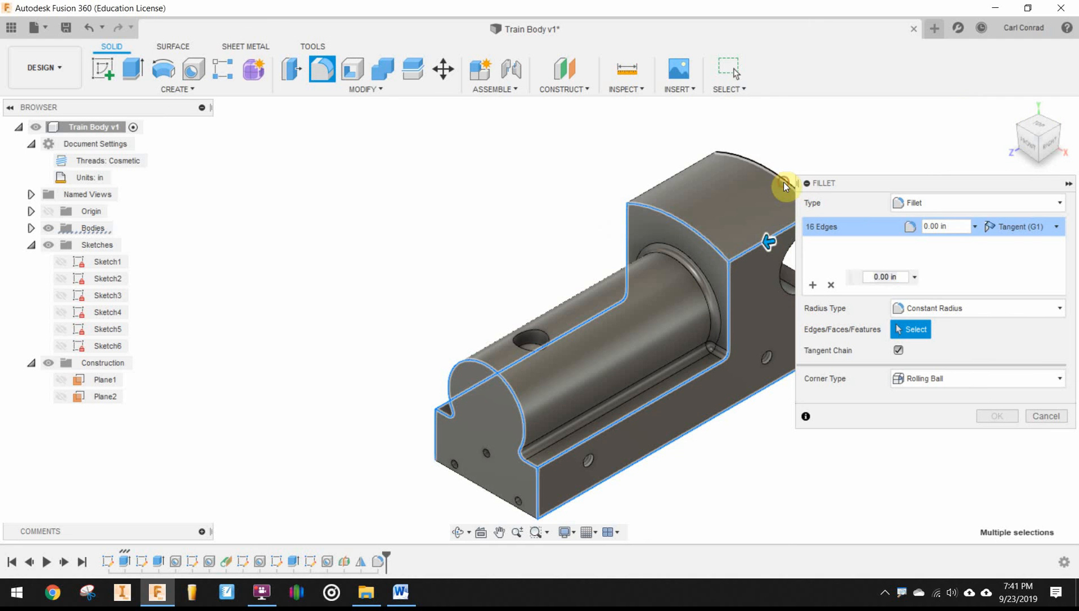
click(785, 186)
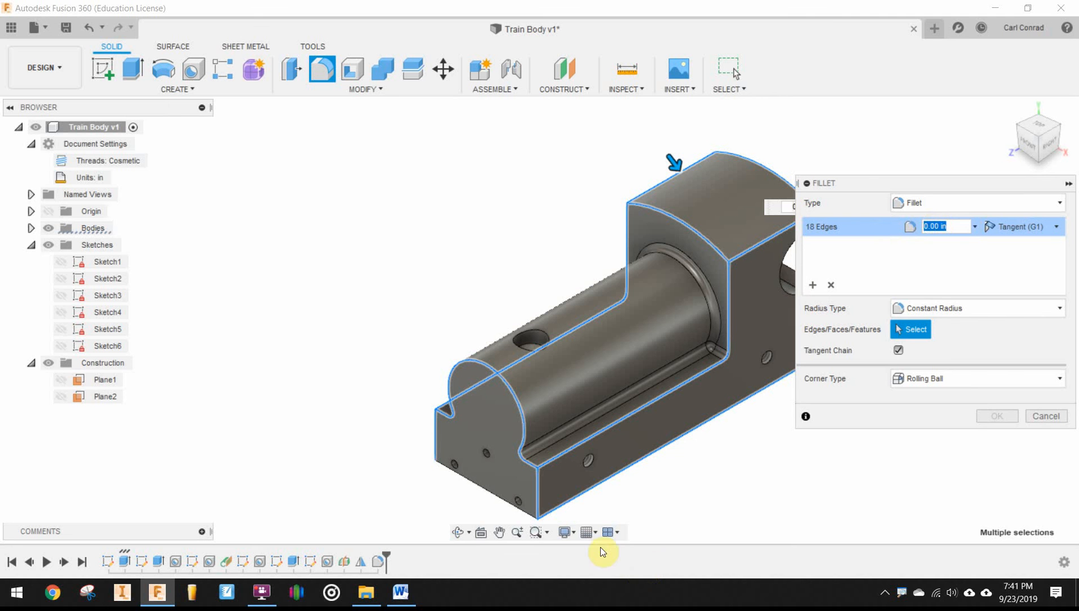
click(505, 514)
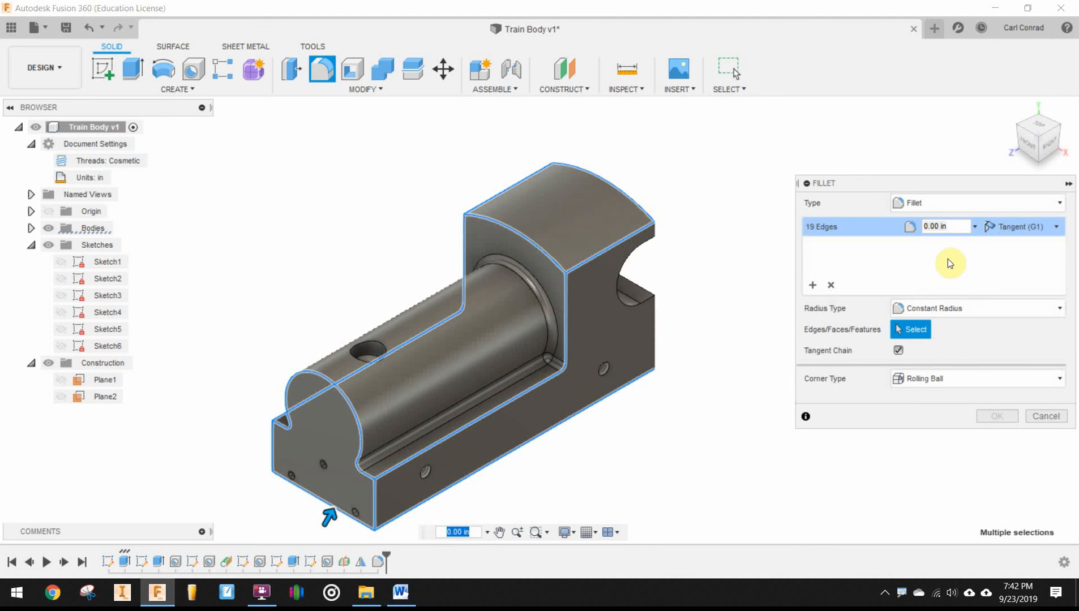
mouse_move(658, 337)
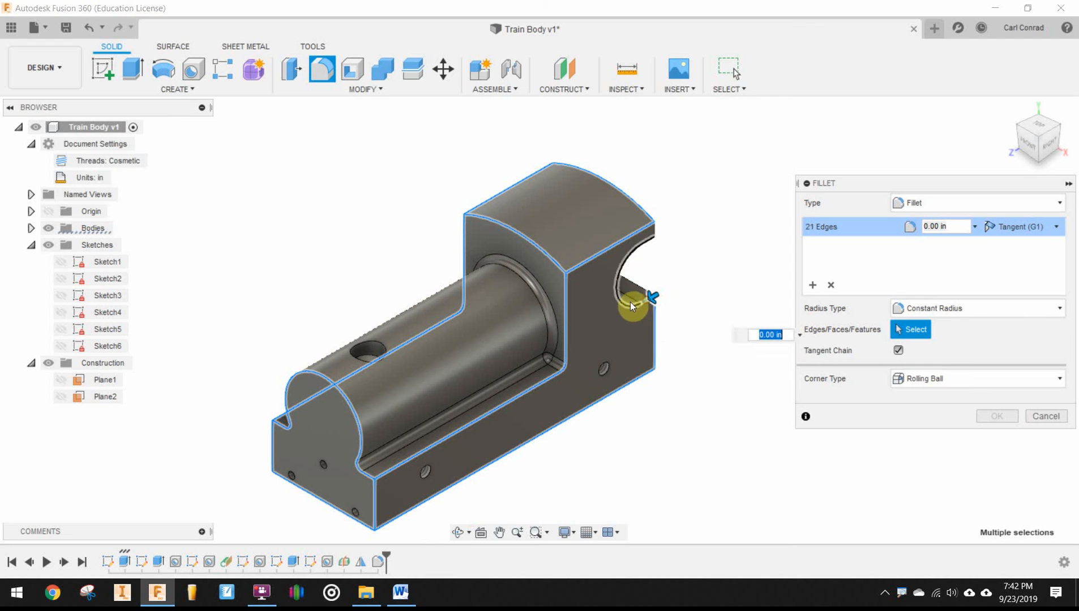
Add the cab cutout and rear-side edges, then apply the 0.10 in fillet to all 33 edges
click(658, 228)
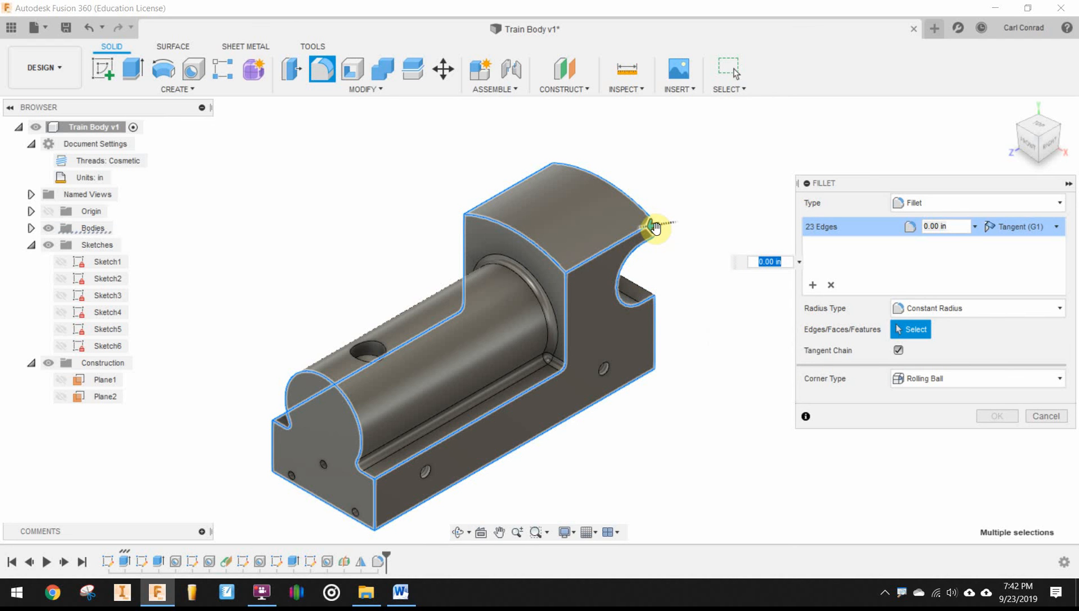
click(655, 228)
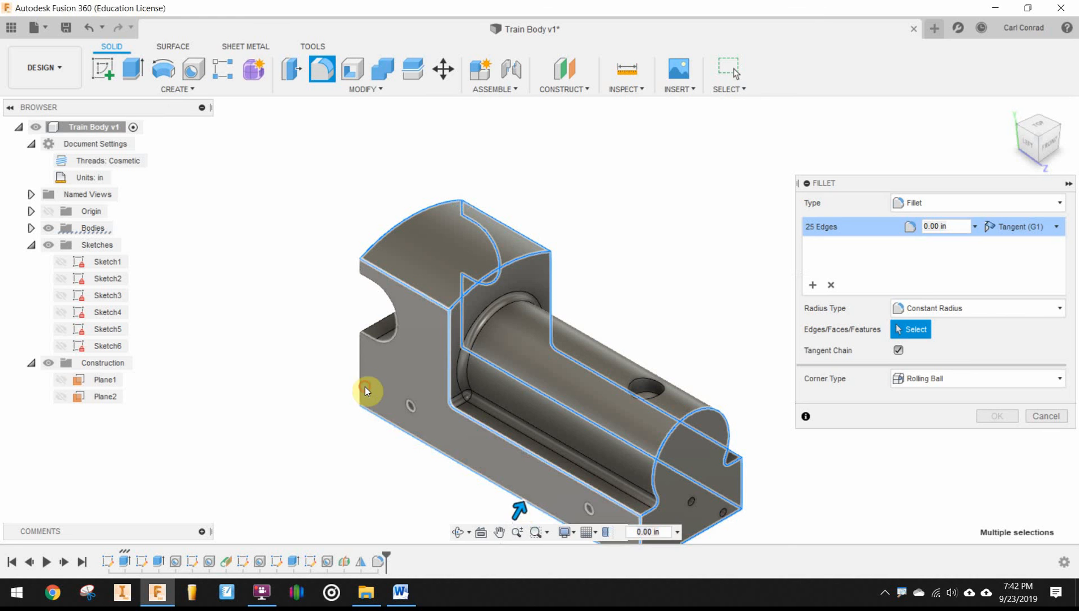
click(379, 344)
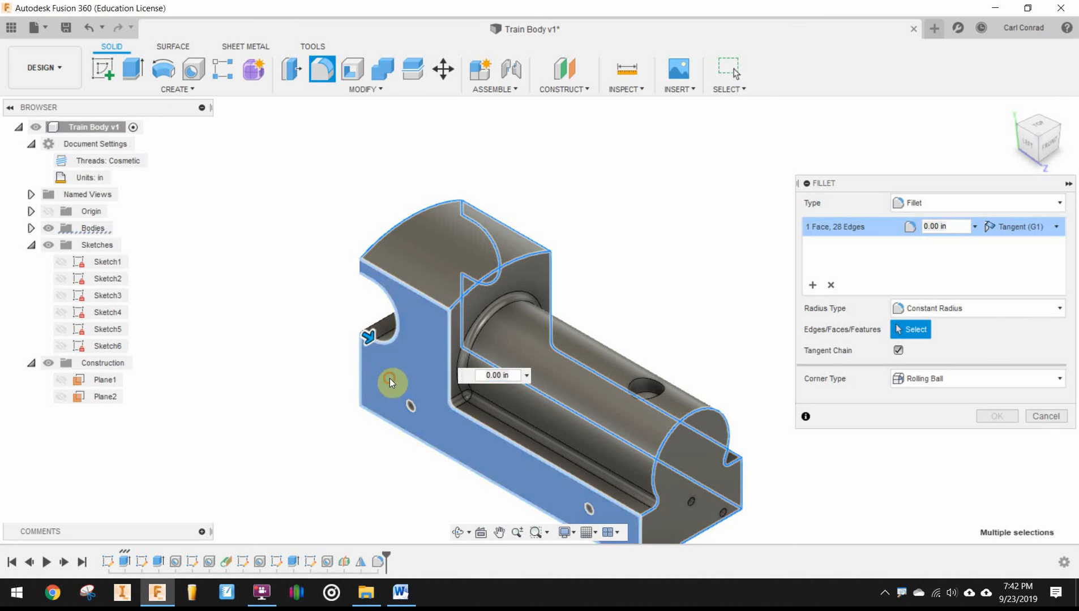
click(390, 383)
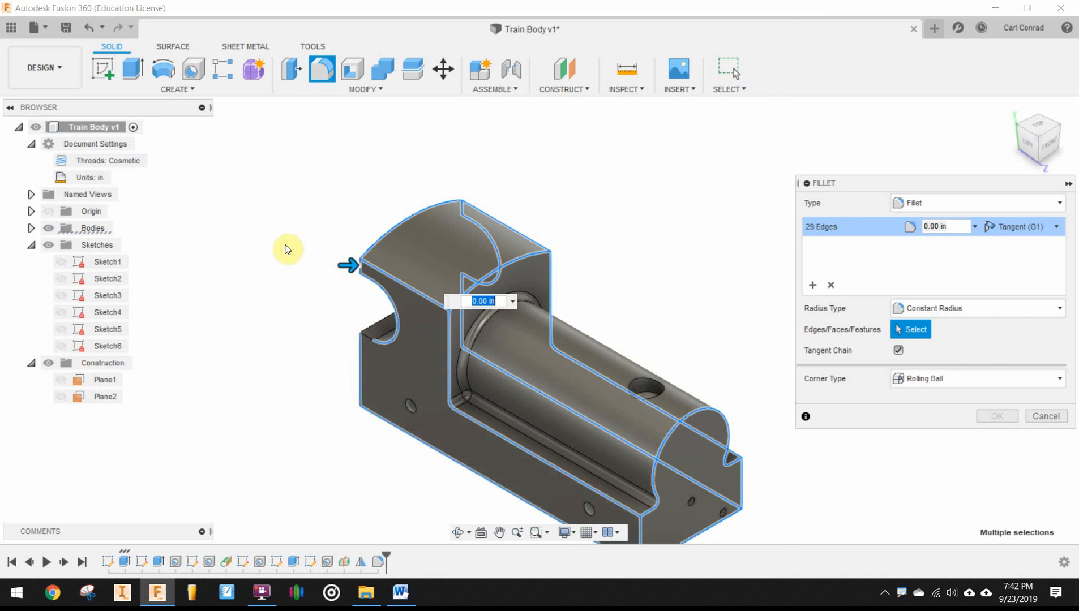
click(368, 326)
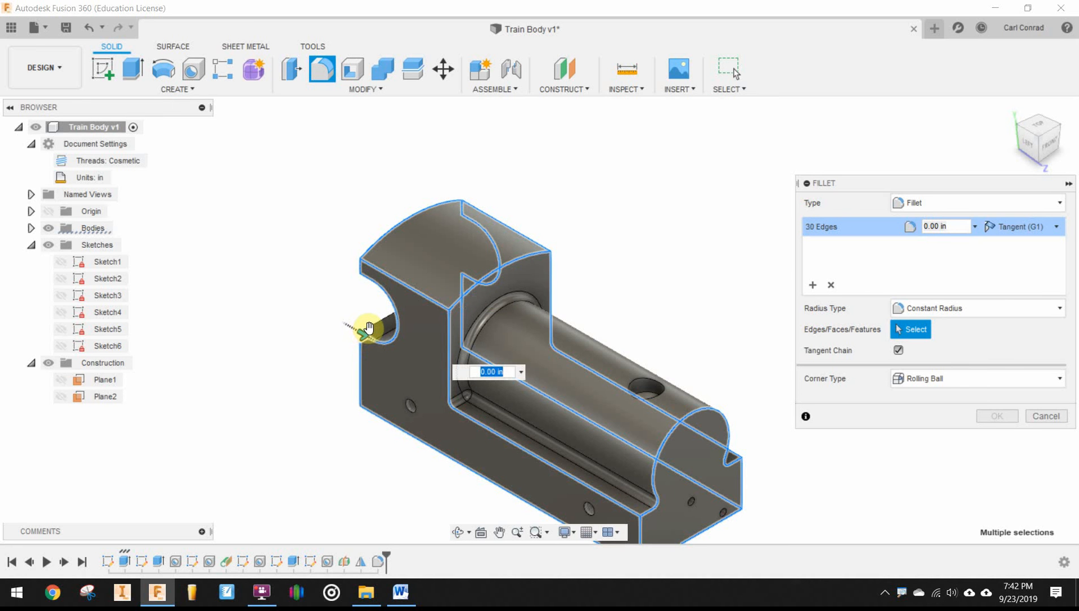
click(367, 329)
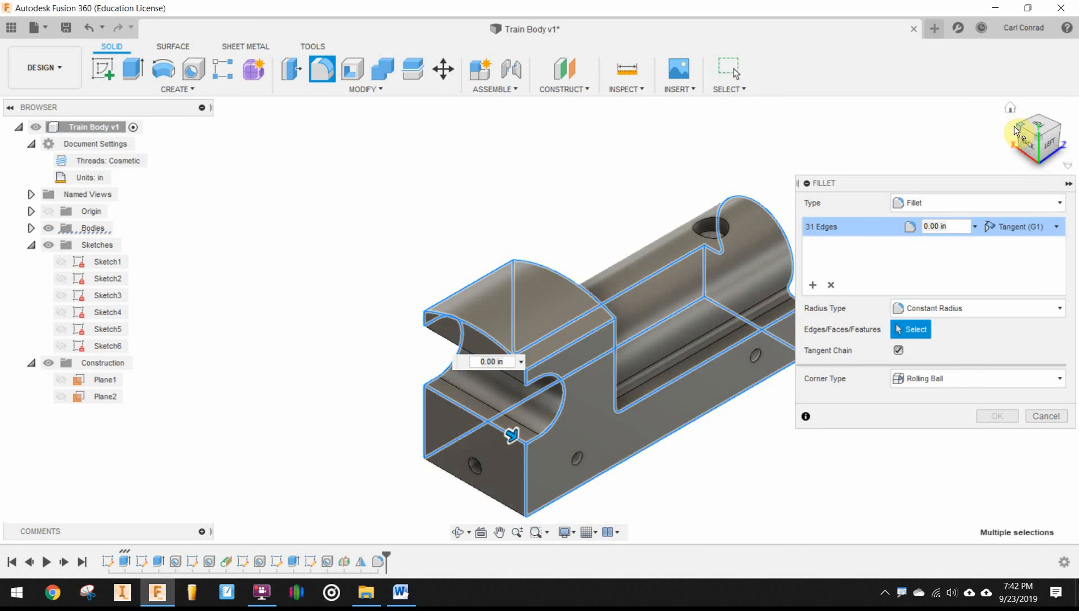
click(442, 352)
text(.1)
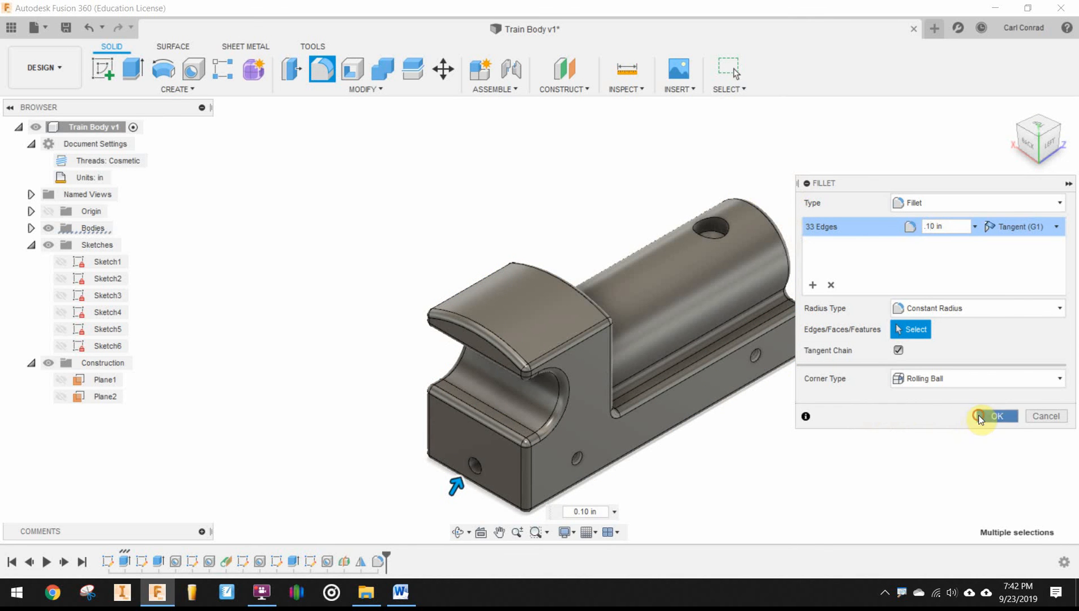
click(995, 416)
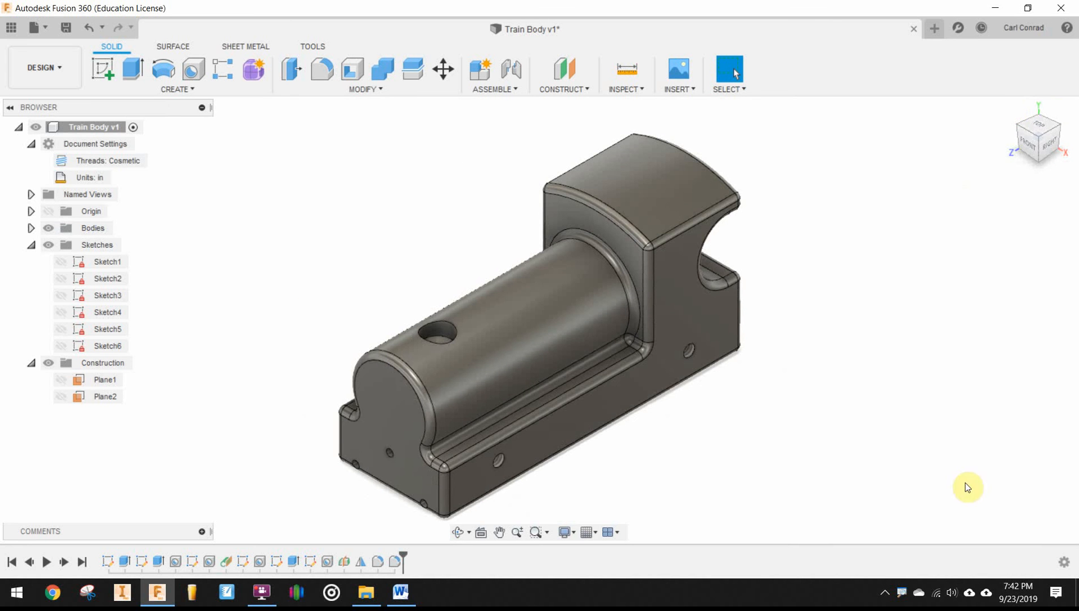
mouse_move(503, 349)
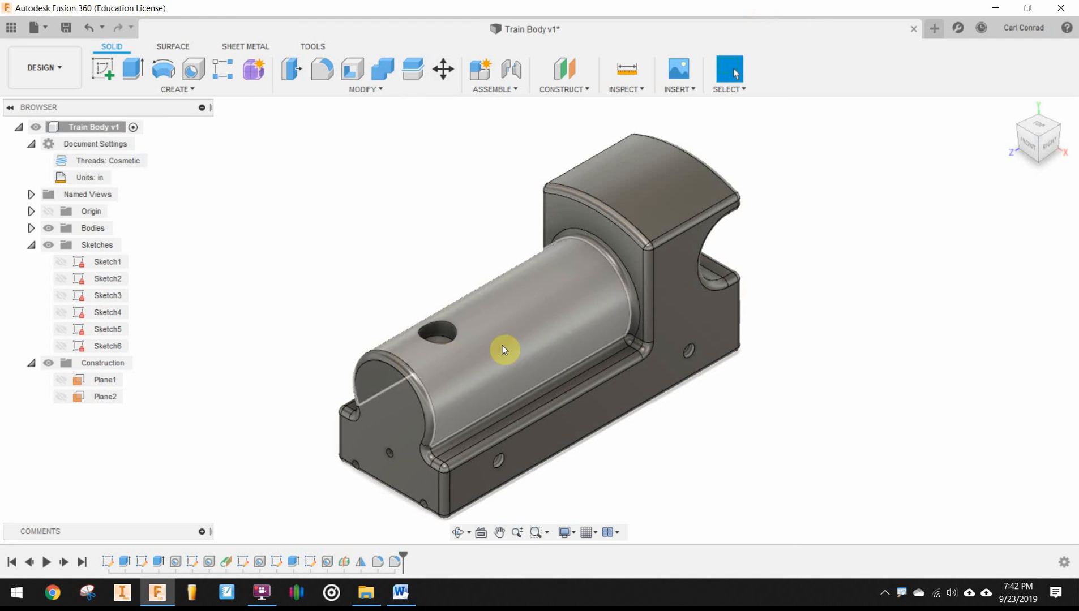